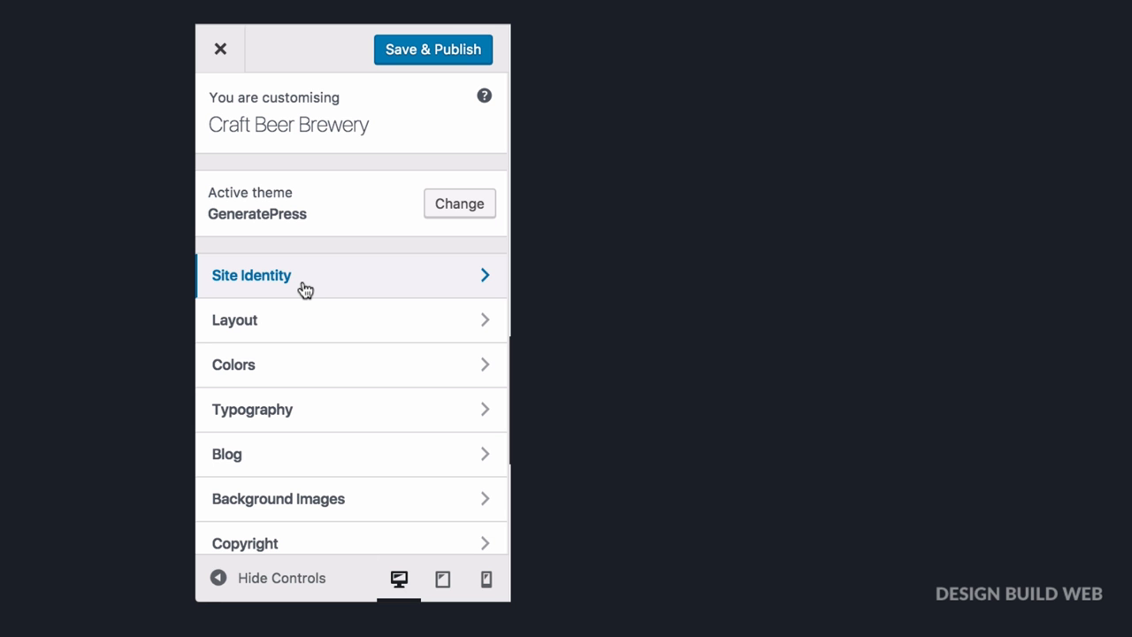
Review Site Identity: beer logo set, Craft Beer Brewery title and tagline hidden
{"action": "left_click", "coordinate": [251, 276]}
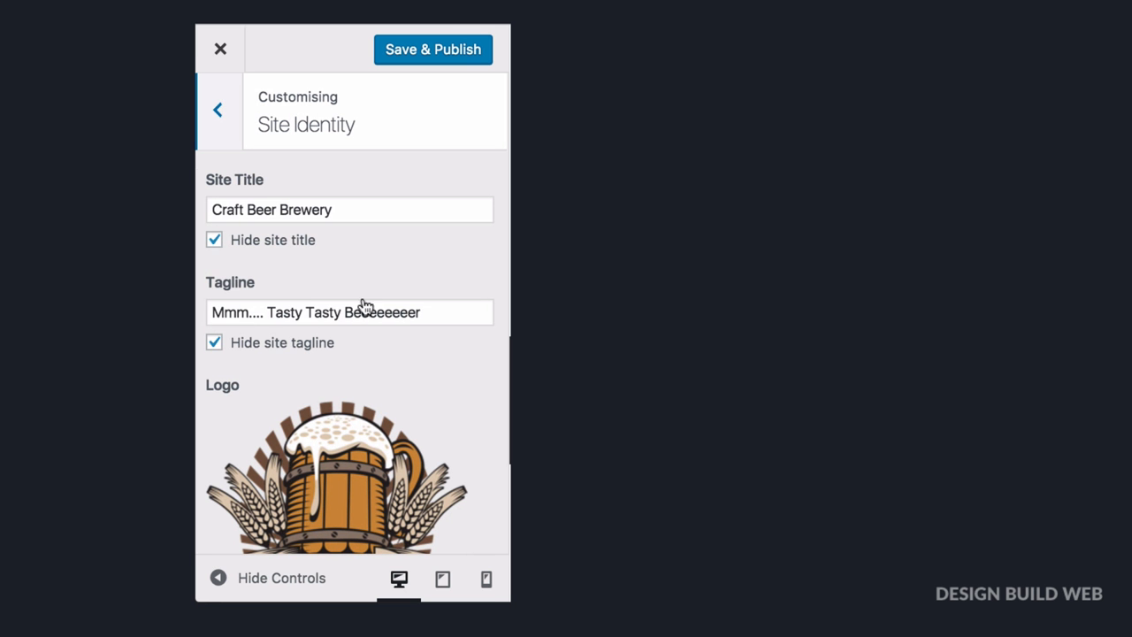
{"action": "scroll", "scroll_direction": "down", "scroll_amount": 3}
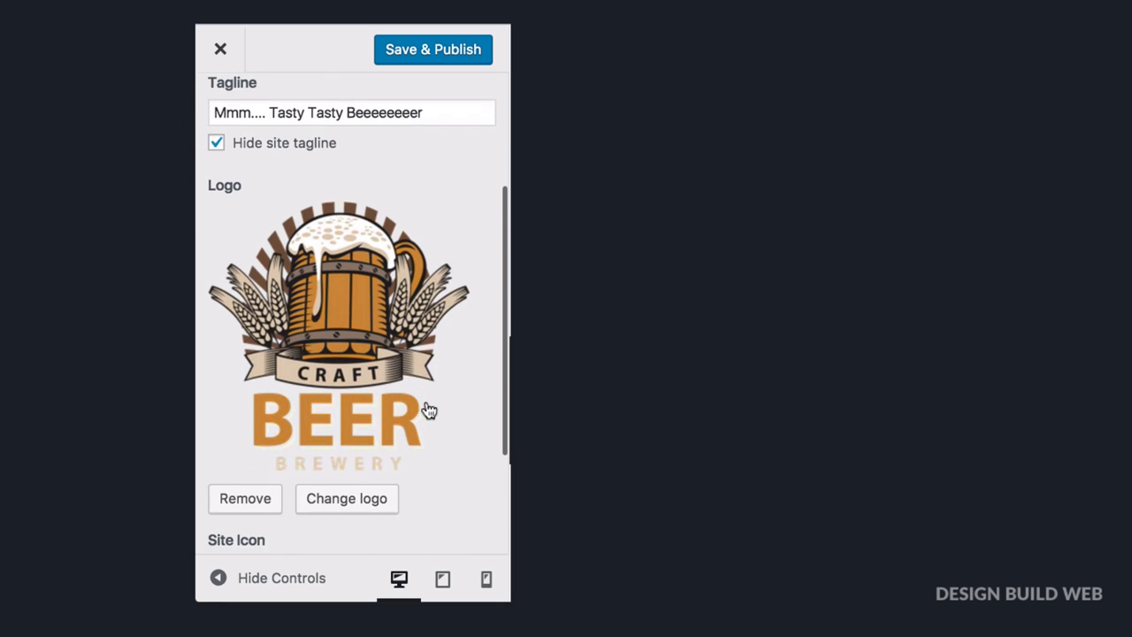
{"action": "scroll", "scroll_direction": "down", "scroll_amount": 3}
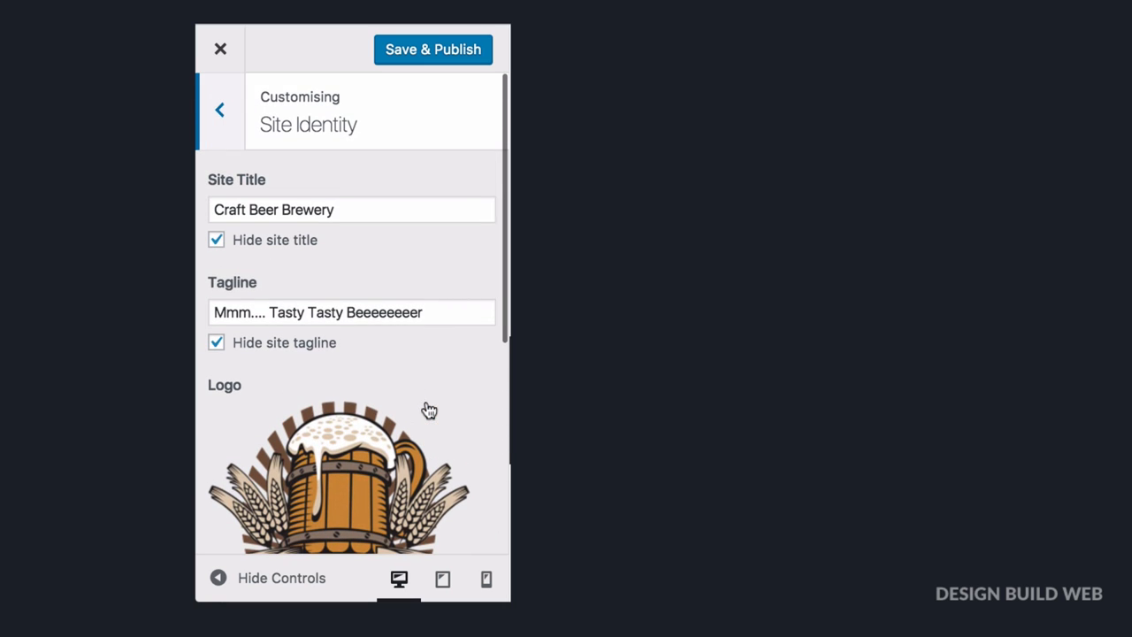
{"action": "mouse_move", "coordinate": [346, 266]}
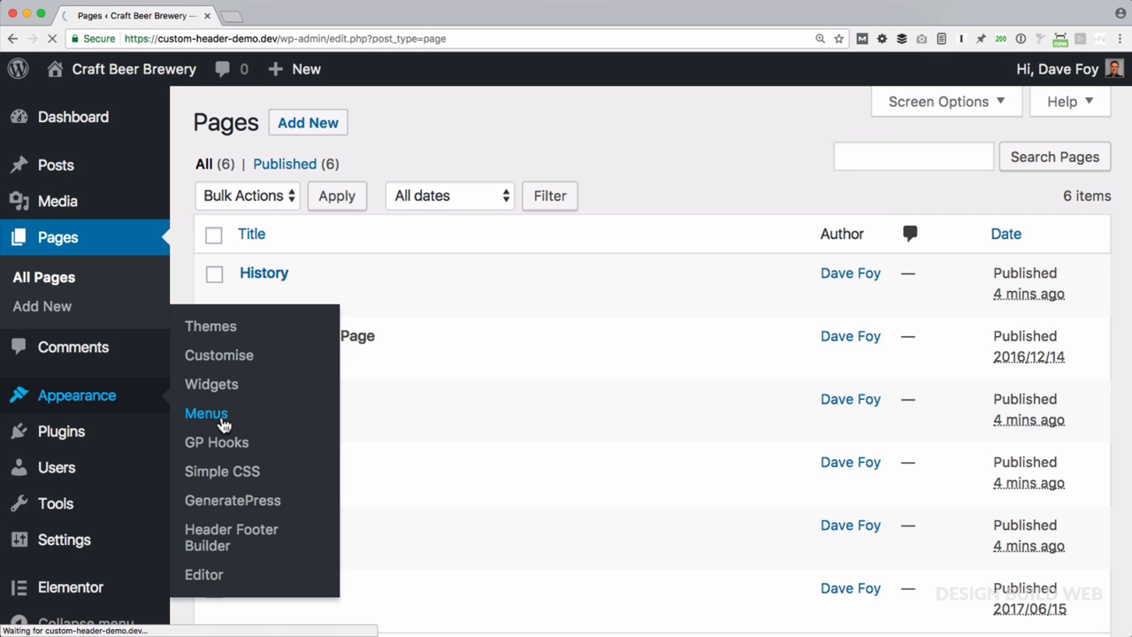
Check the Primary Menu structure: Home, History, Products, Special Events, Results
{"action": "left_click", "coordinate": [205, 414]}
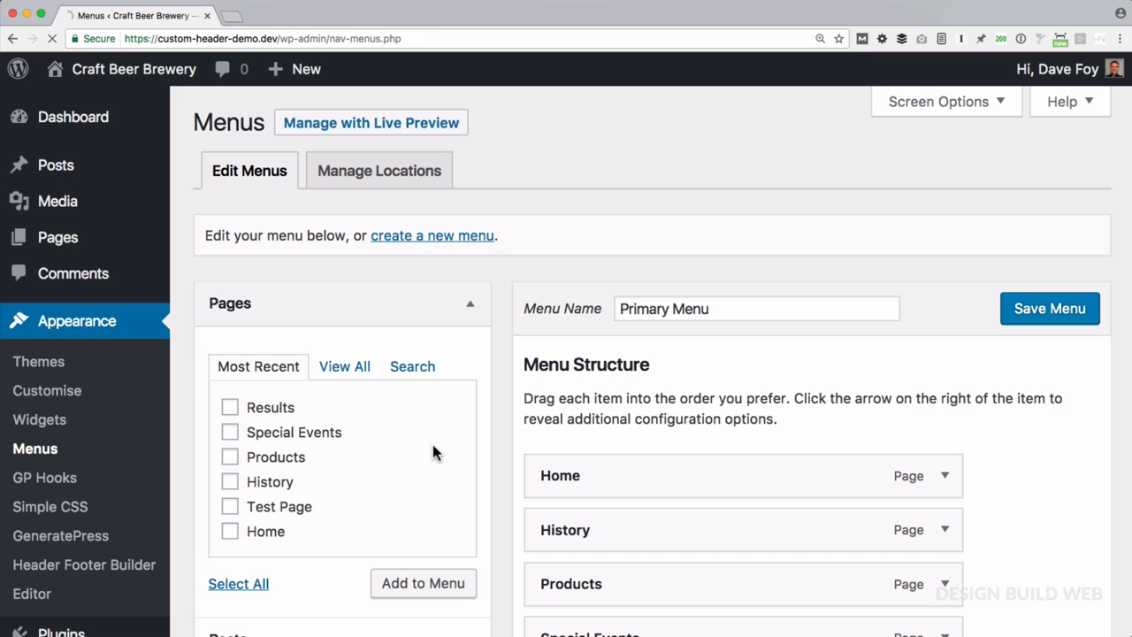
{"action": "scroll", "scroll_direction": "down", "scroll_amount": 3}
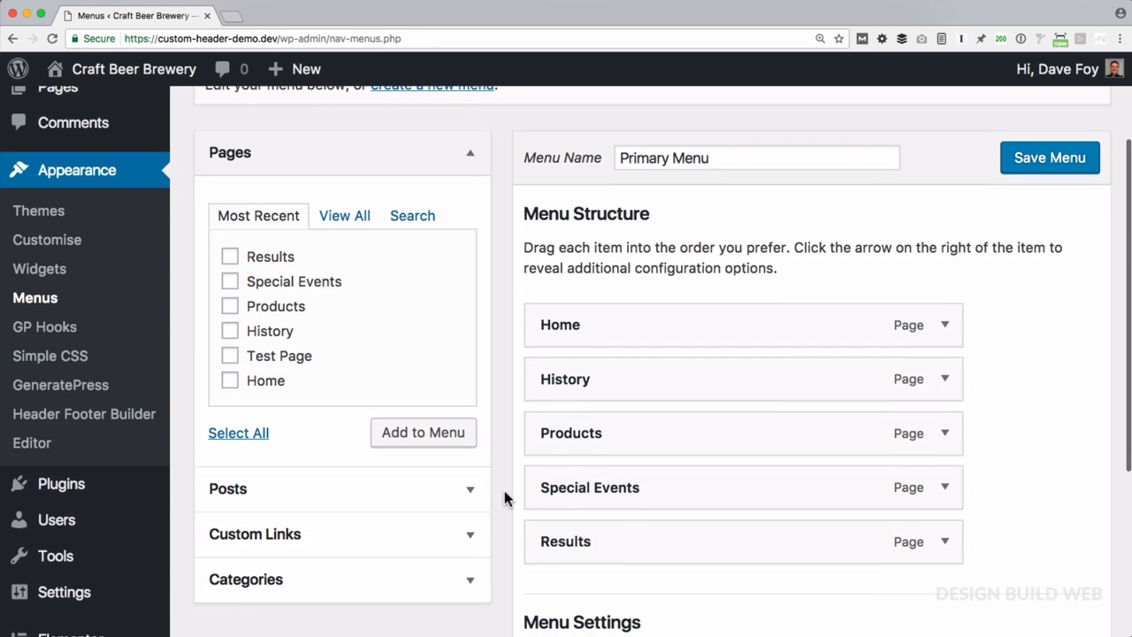
{"action": "scroll", "scroll_direction": "down", "scroll_amount": 3}
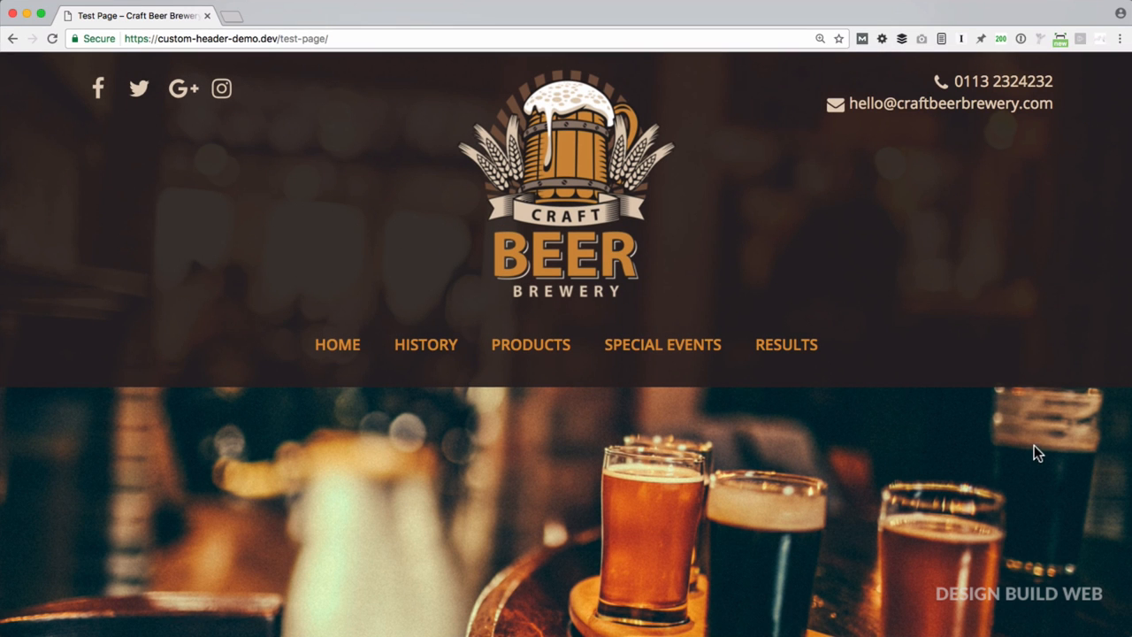
{"action": "scroll", "scroll_direction": "down", "scroll_amount": 3}
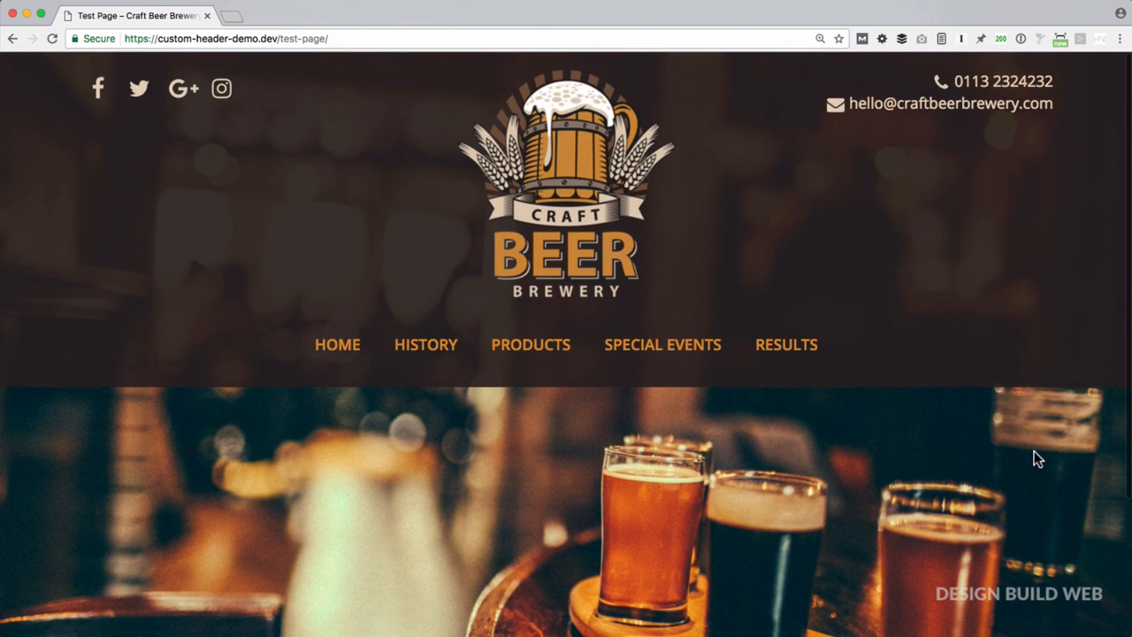
{"action": "mouse_move", "coordinate": [662, 343]}
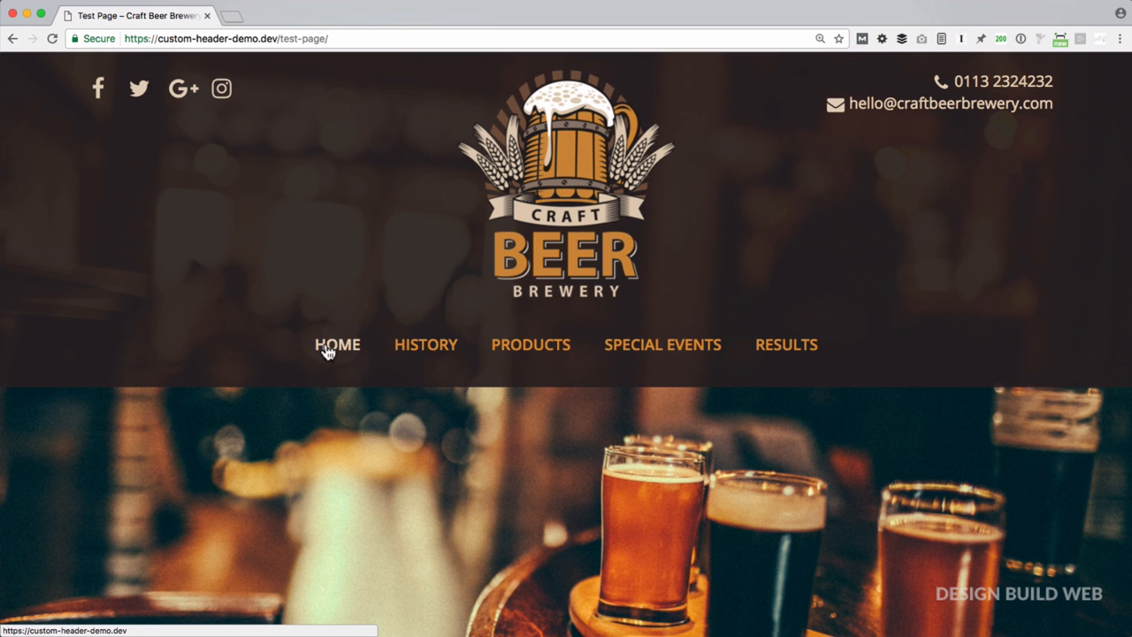
{"action": "mouse_move", "coordinate": [665, 410]}
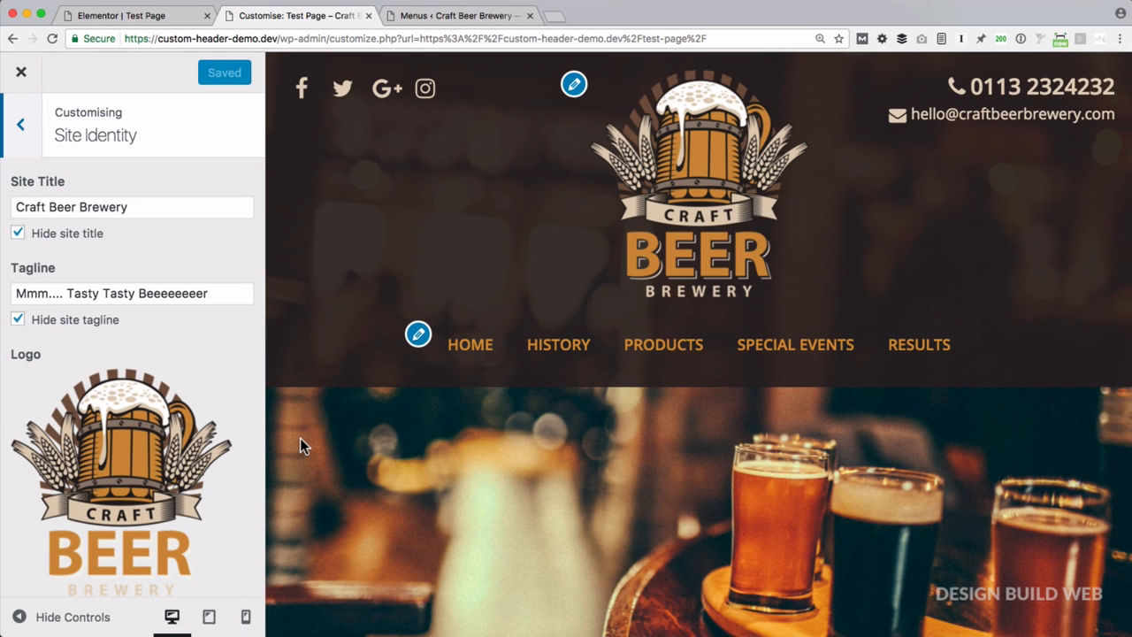
{"action": "mouse_move", "coordinate": [184, 248]}
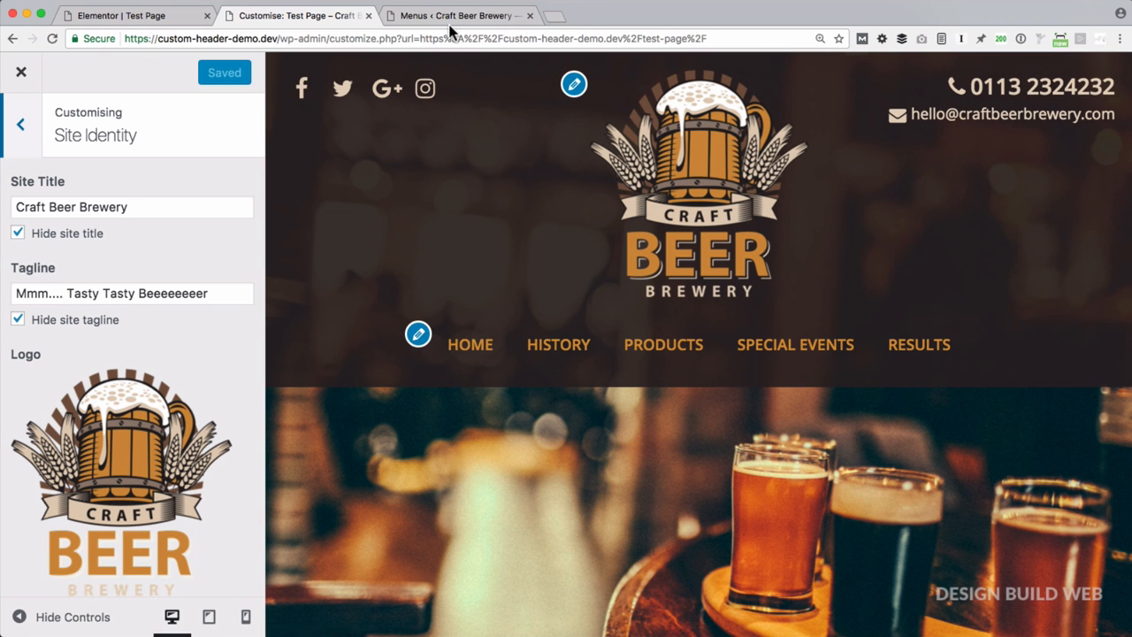
Return to the admin menu editor page and scroll its Primary Menu
{"action": "left_click", "coordinate": [460, 14]}
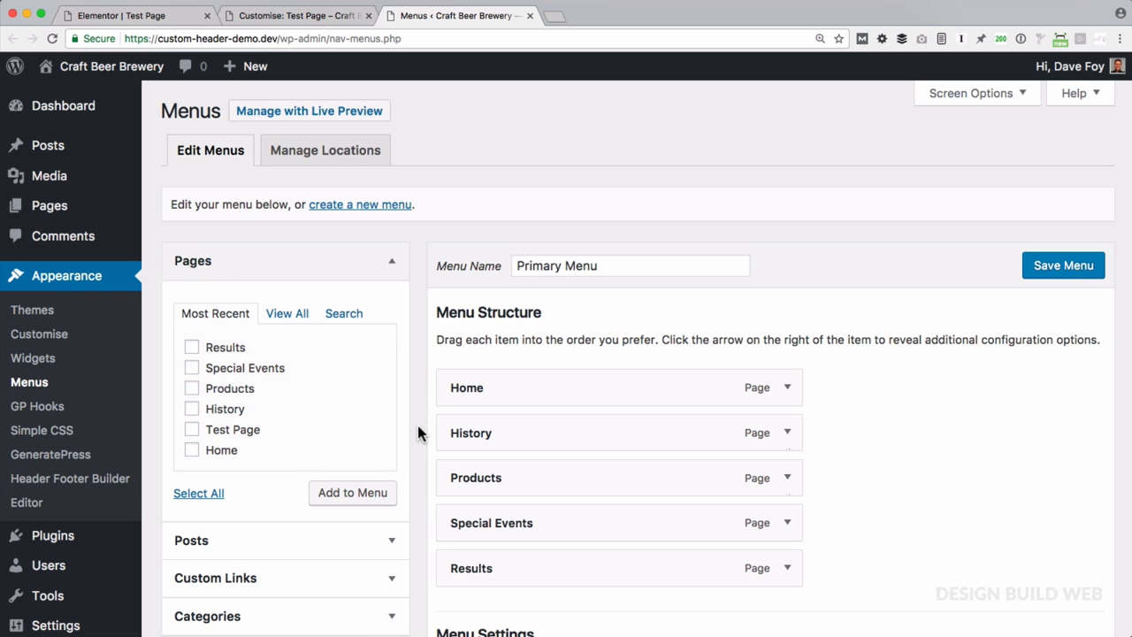
{"action": "scroll", "scroll_direction": "down", "scroll_amount": 3}
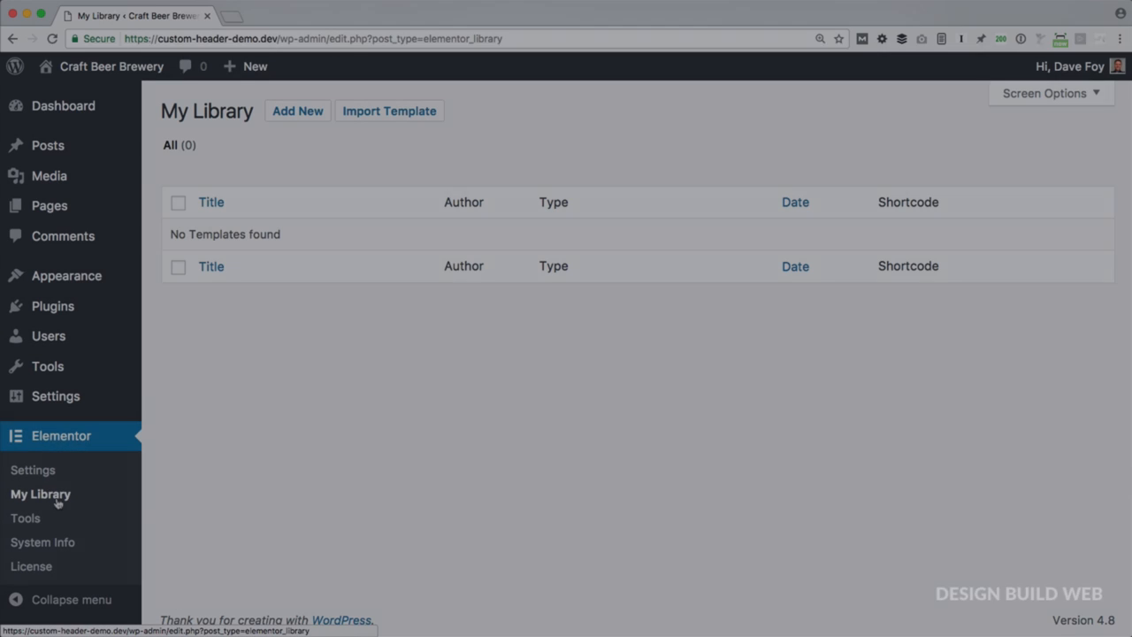
Create a new Elementor library template titled Header using the Elementor Canvas page template
{"action": "left_click", "coordinate": [297, 109]}
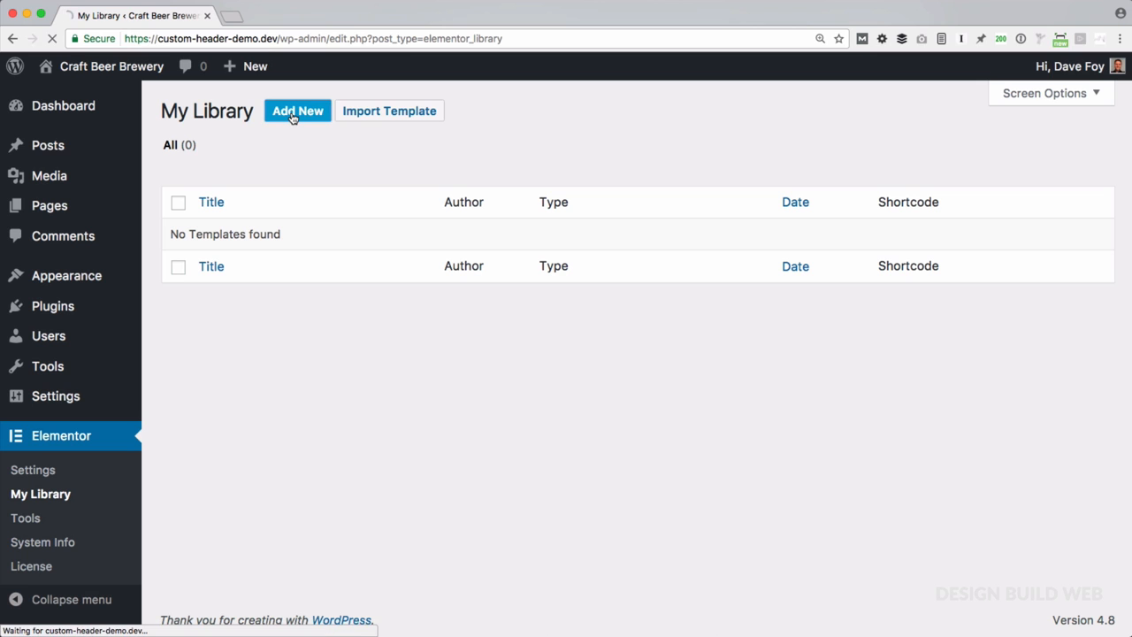
{"action": "left_click", "coordinate": [297, 109]}
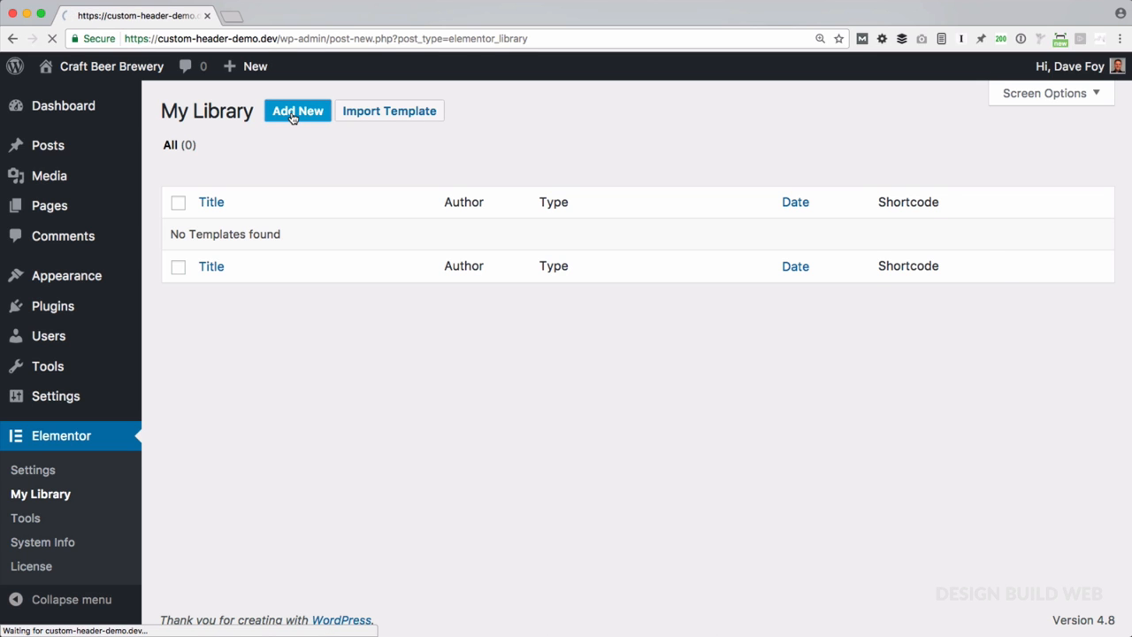
{"action": "left_click", "coordinate": [297, 110]}
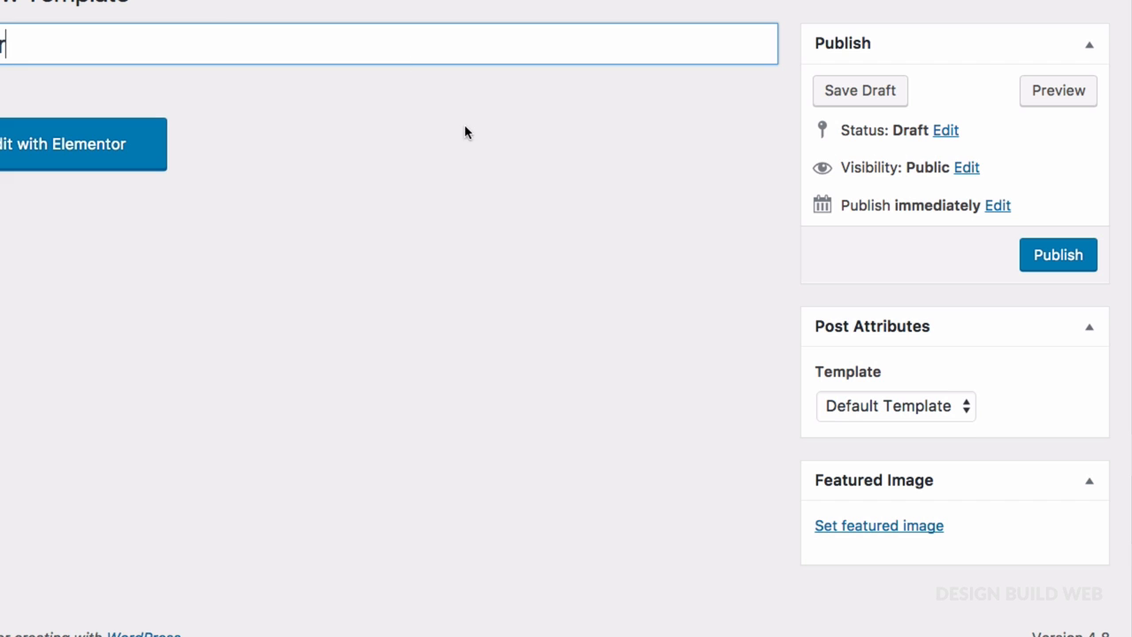
{"action": "left_click", "coordinate": [895, 405]}
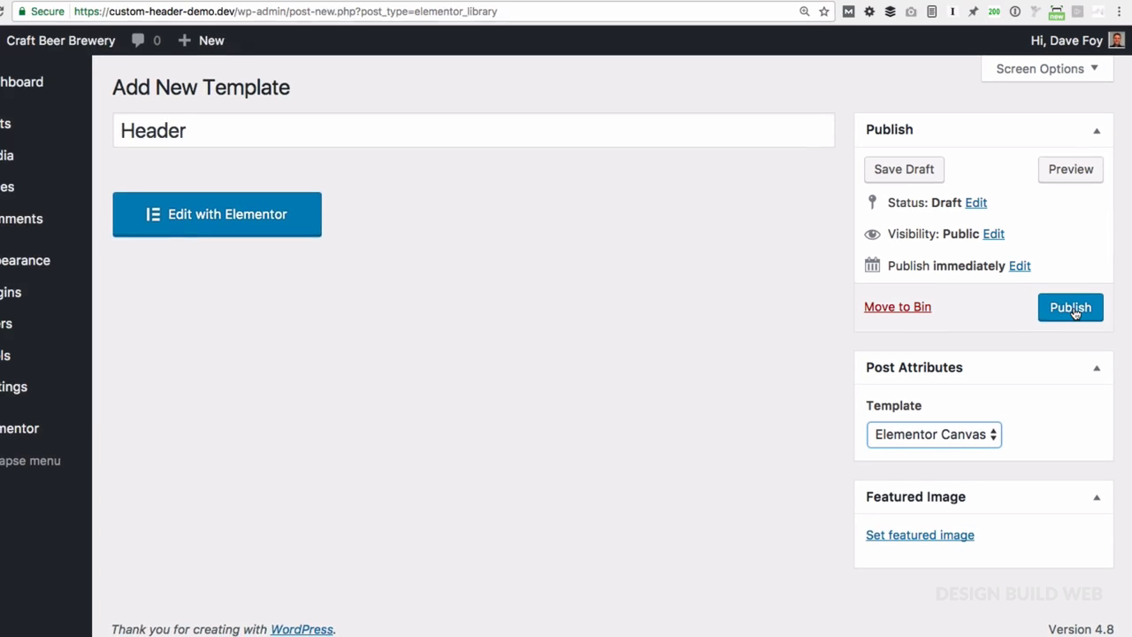
Publish the Header template and open it for editing in Elementor
{"action": "left_click", "coordinate": [1070, 308]}
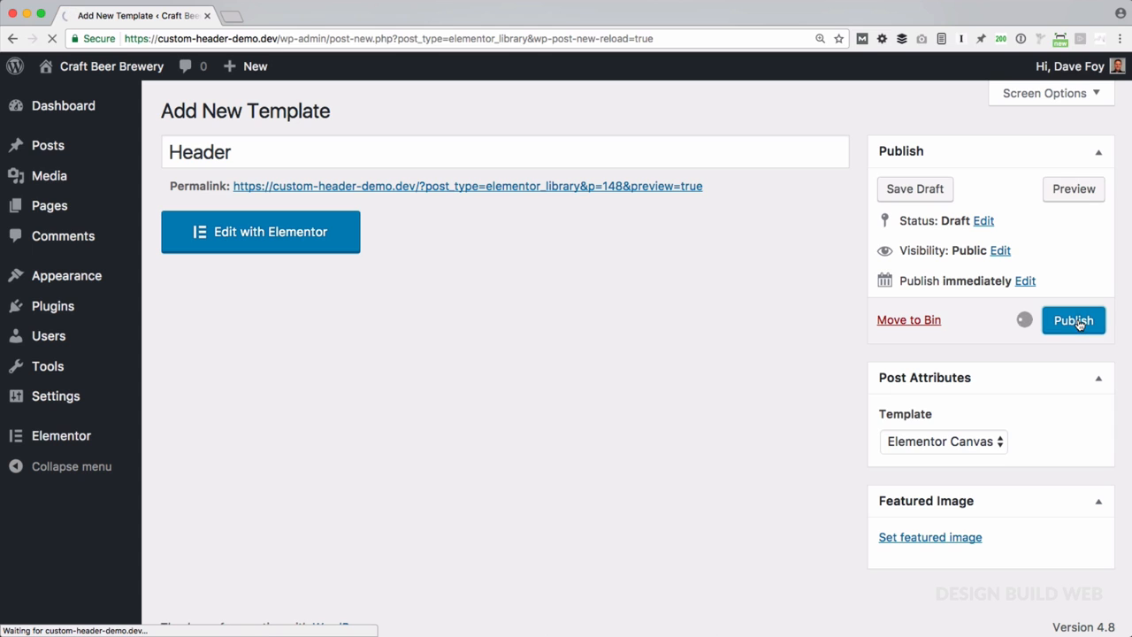
{"action": "left_click", "coordinate": [1072, 320]}
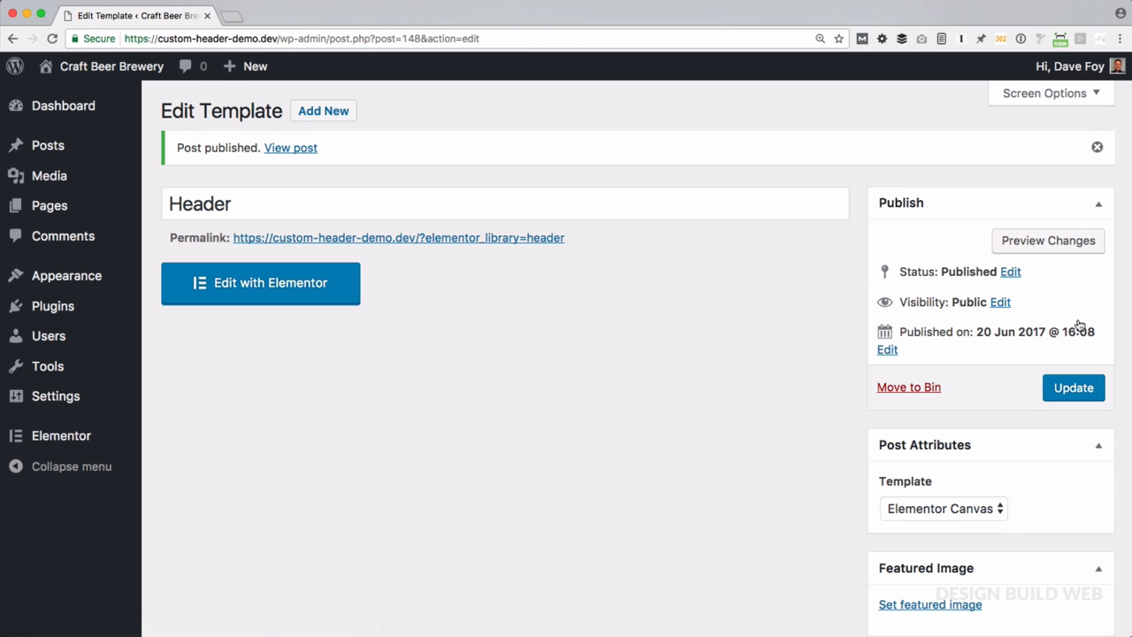
{"action": "mouse_move", "coordinate": [298, 297]}
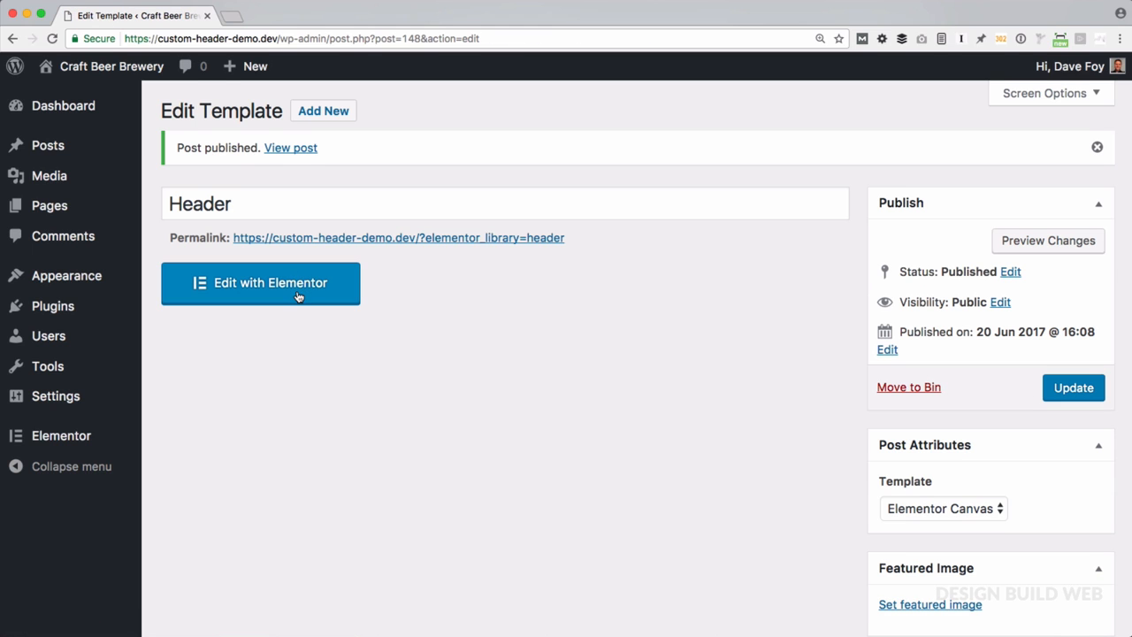
{"action": "left_click", "coordinate": [260, 283]}
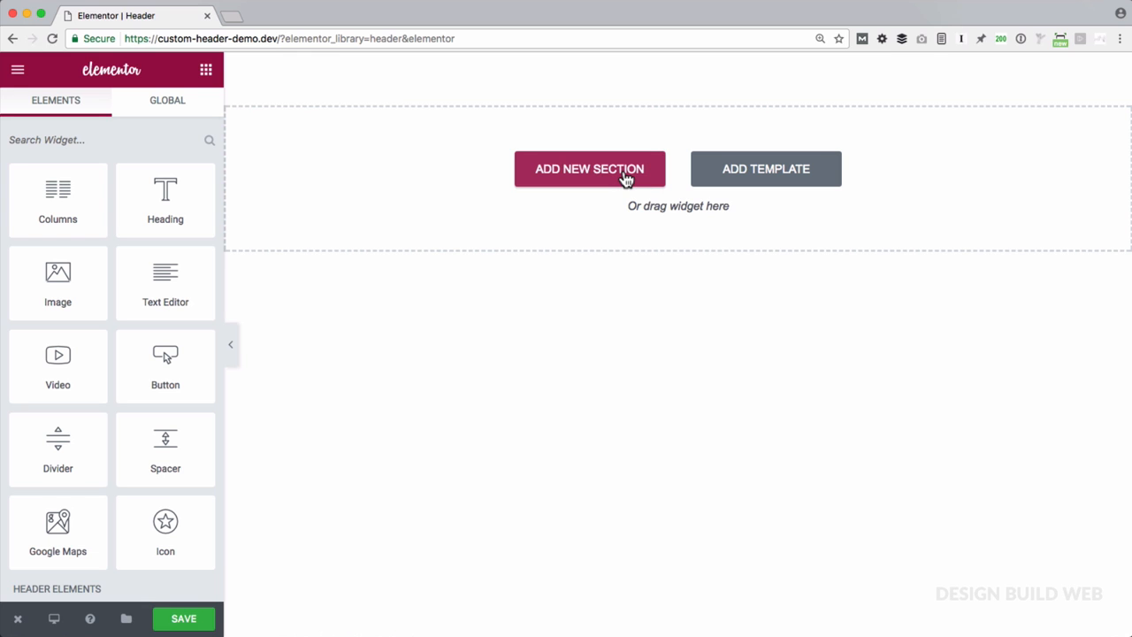
{"action": "mouse_move", "coordinate": [633, 177]}
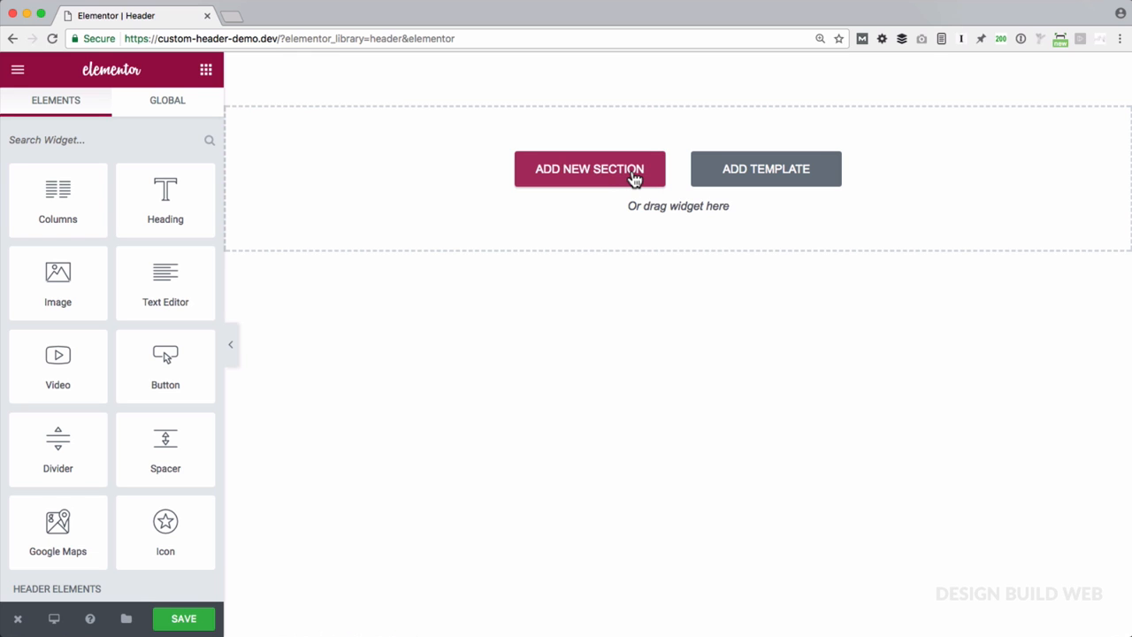
Add an empty two-column section to the blank Header template
{"action": "left_click_drag", "start_coordinate": [57, 191], "coordinate": [444, 156]}
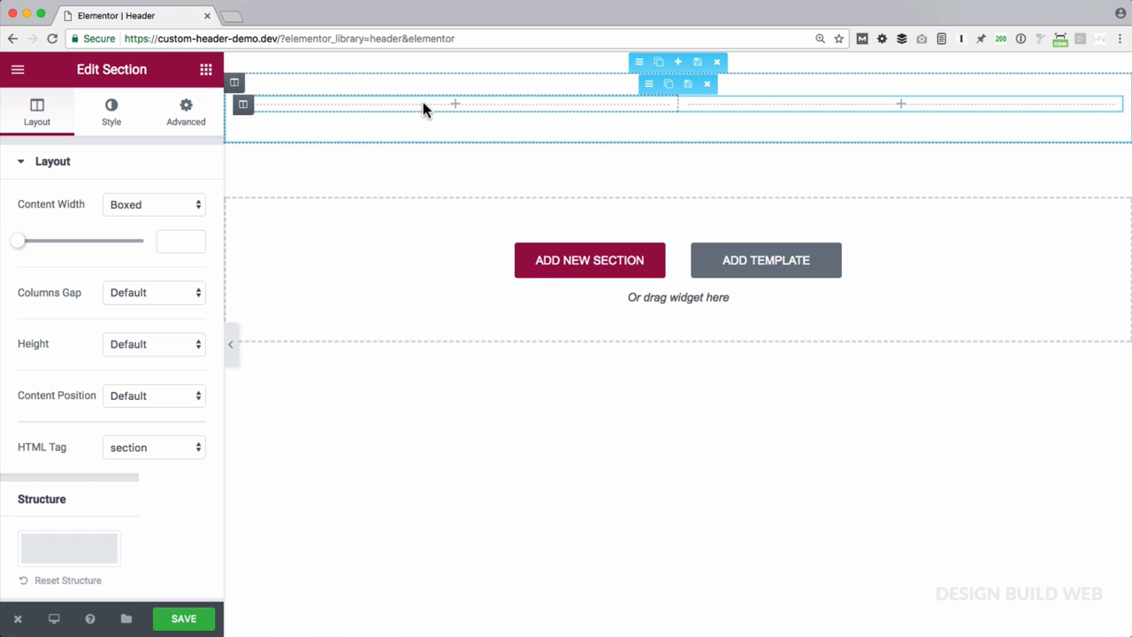
{"action": "mouse_move", "coordinate": [580, 111]}
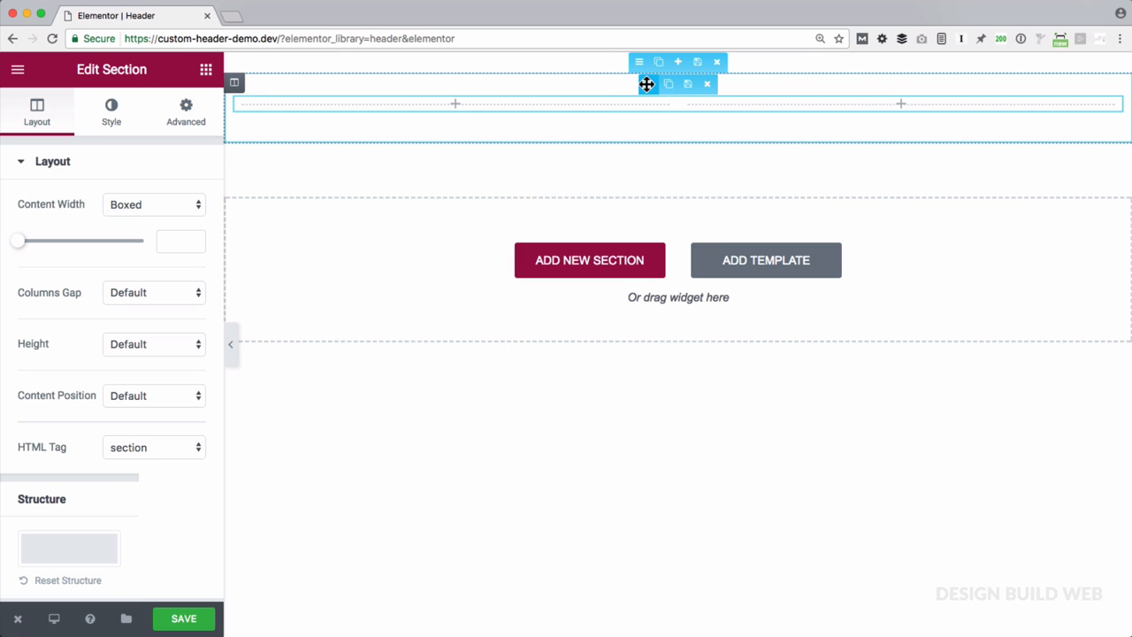
{"action": "mouse_move", "coordinate": [647, 83]}
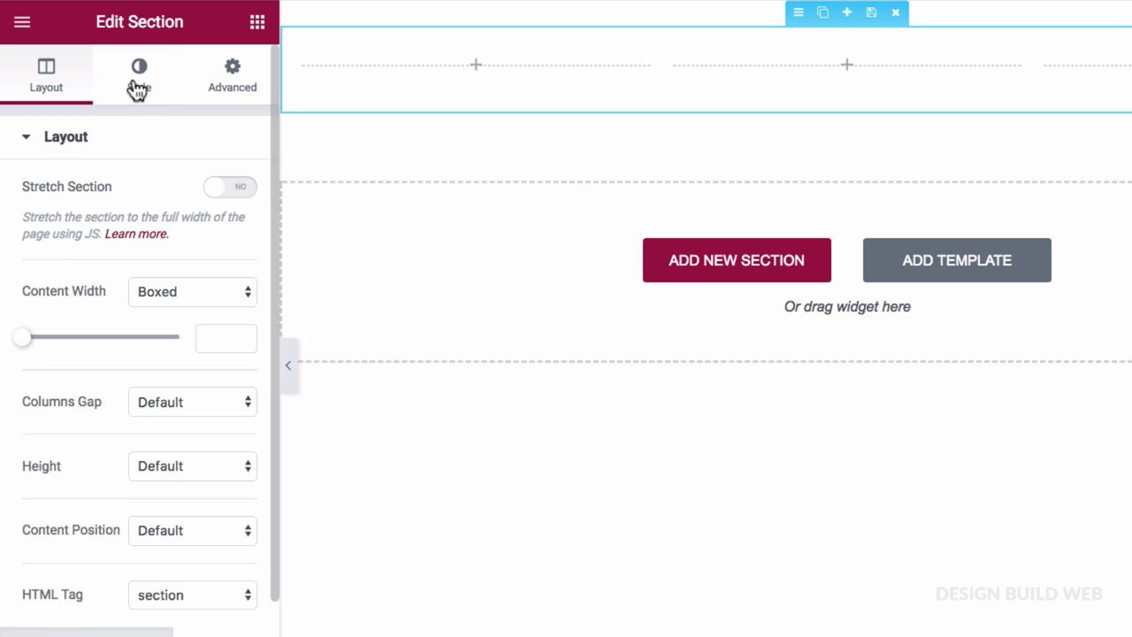
Give the section a plain dark colour background overlay at 0.8 opacity
{"action": "left_click", "coordinate": [138, 74]}
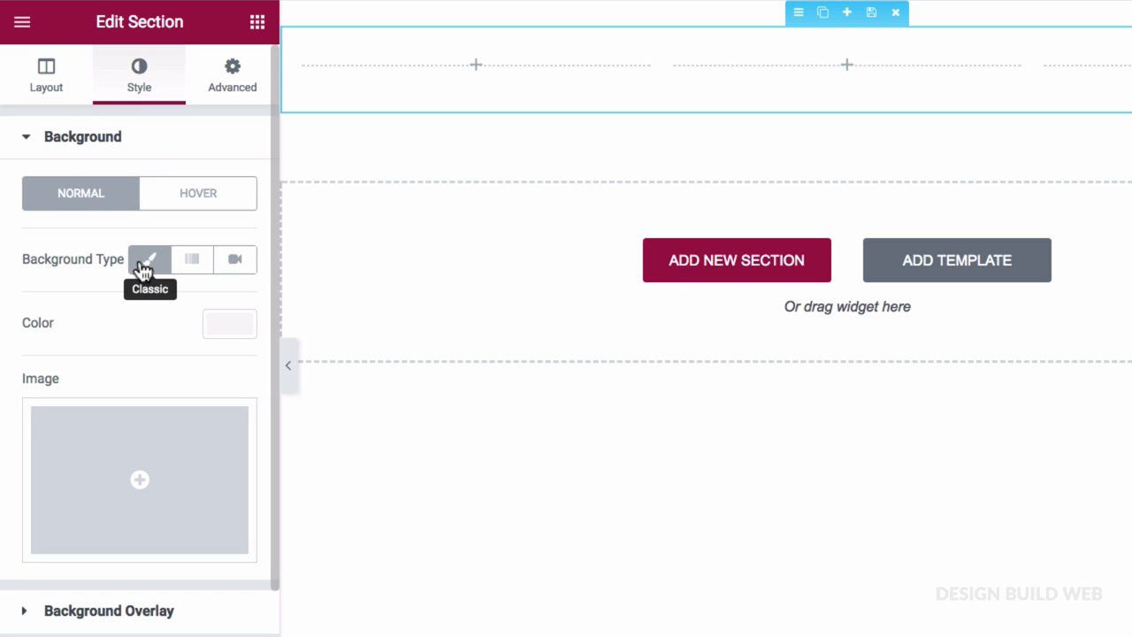
{"action": "scroll", "scroll_direction": "down", "scroll_amount": 3}
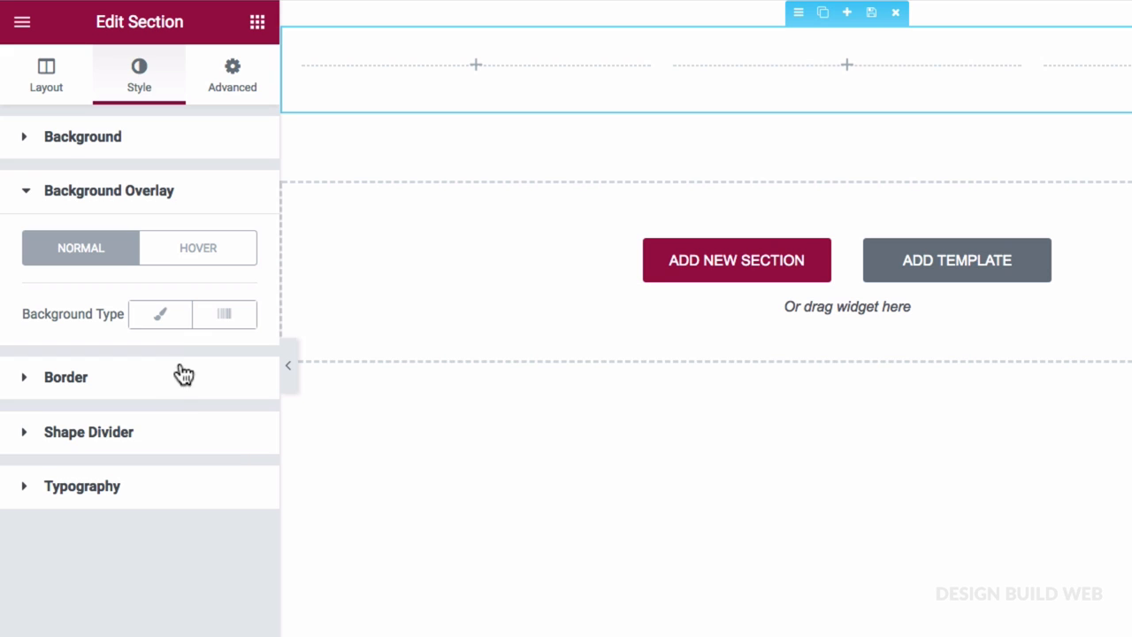
{"action": "mouse_move", "coordinate": [169, 206]}
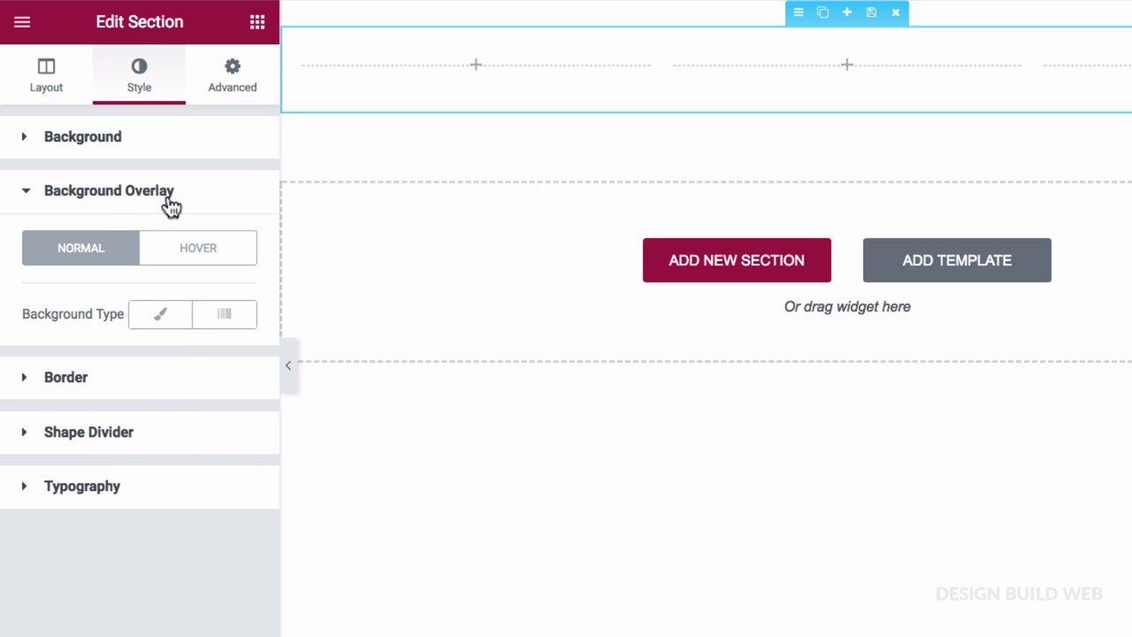
{"action": "left_click", "coordinate": [159, 314]}
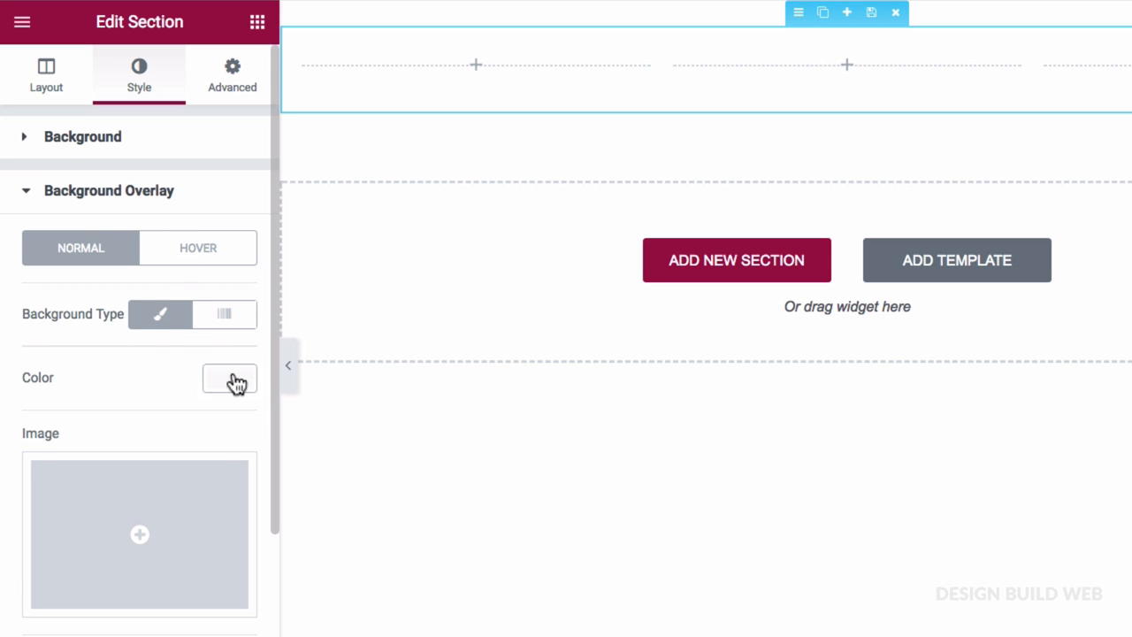
{"action": "left_click", "coordinate": [230, 378]}
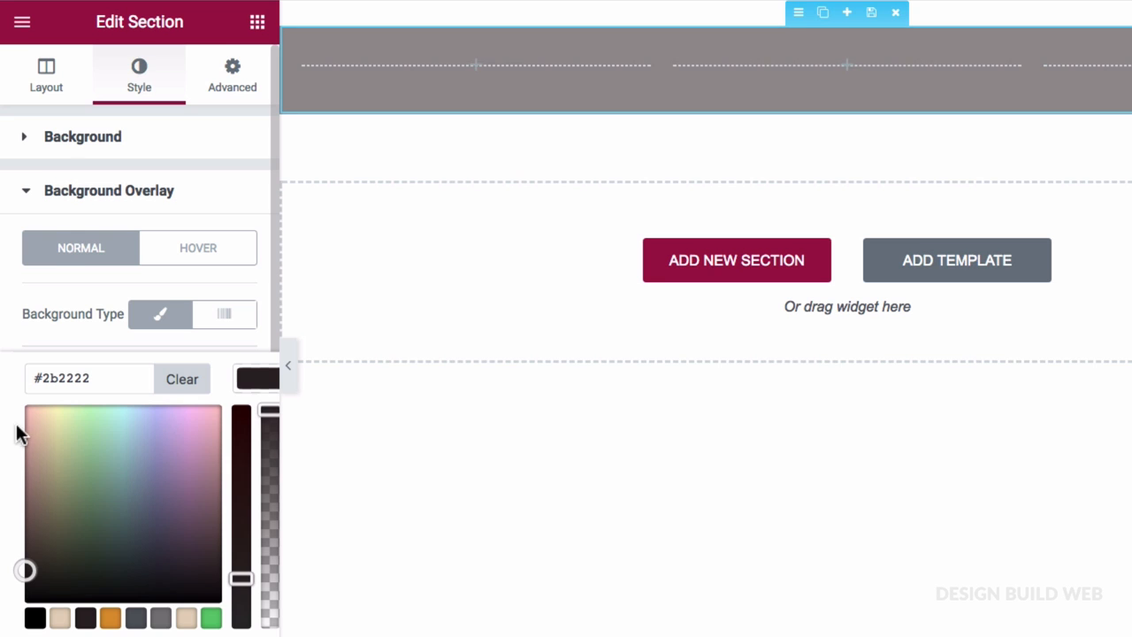
{"action": "scroll", "scroll_direction": "down", "scroll_amount": 3}
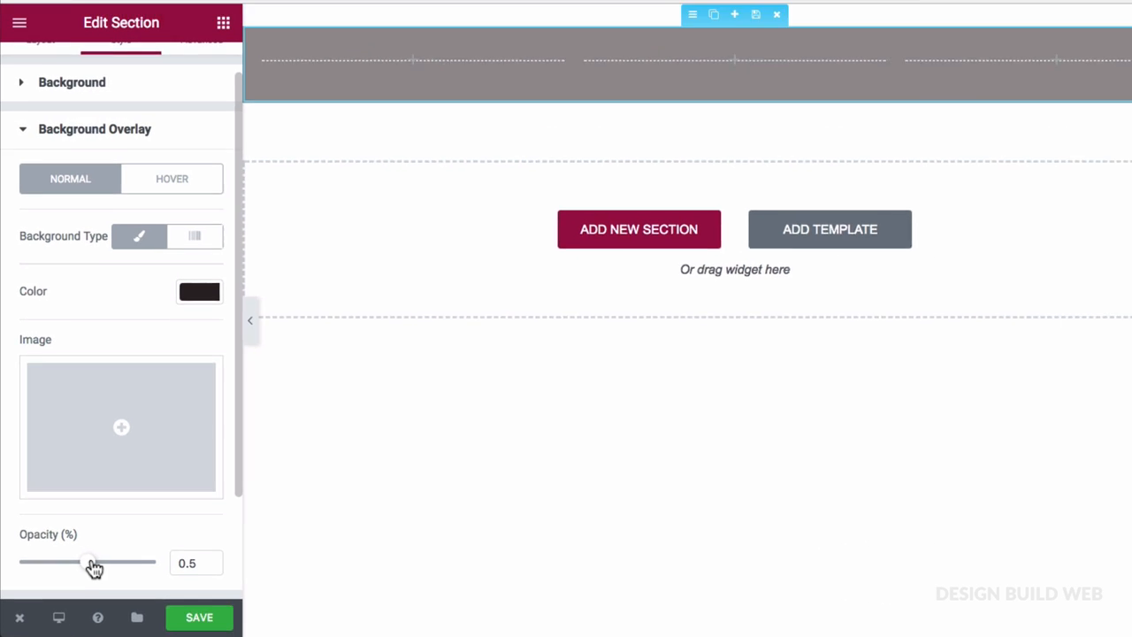
{"action": "left_click_drag", "start_coordinate": [88, 562], "coordinate": [96, 568]}
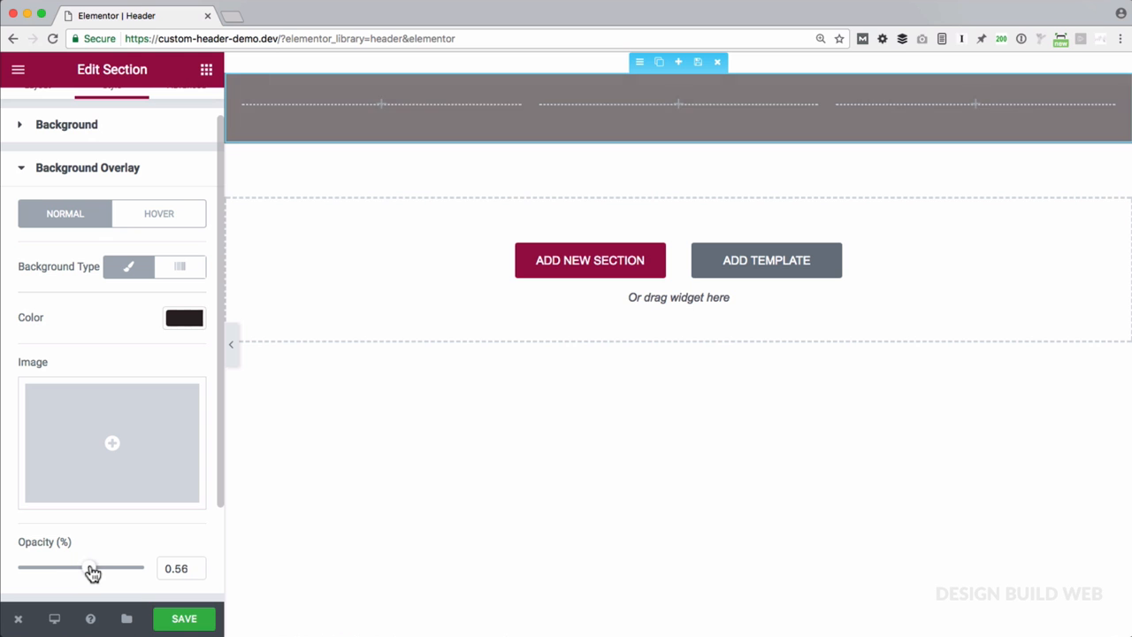
{"action": "left_click_drag", "start_coordinate": [92, 568], "coordinate": [123, 567]}
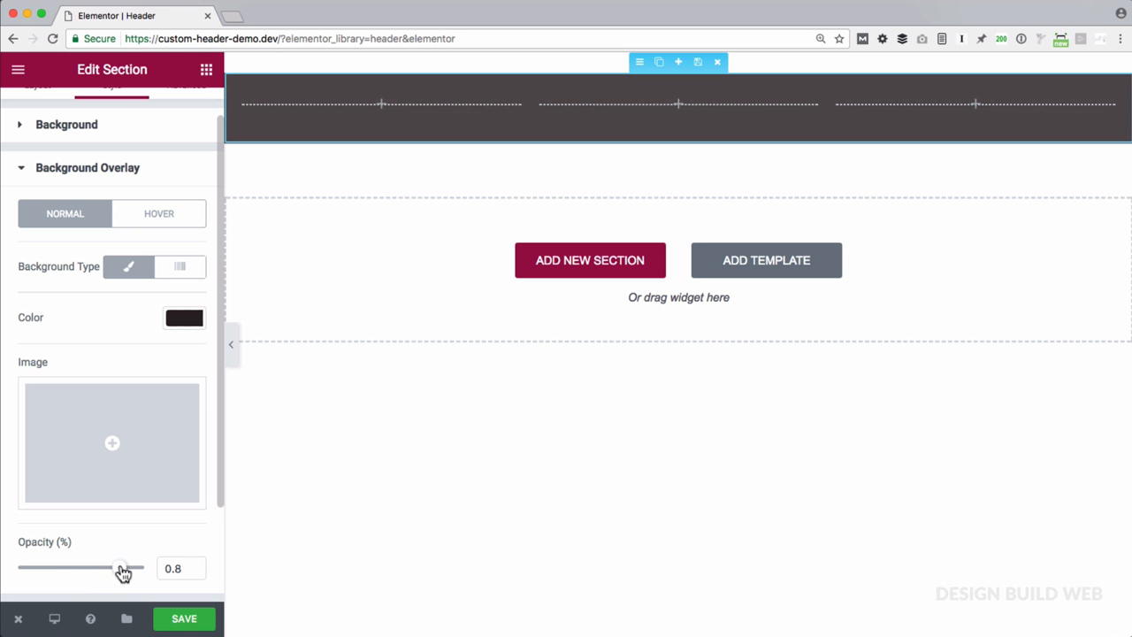
{"action": "left_click_drag", "start_coordinate": [122, 568], "coordinate": [131, 568]}
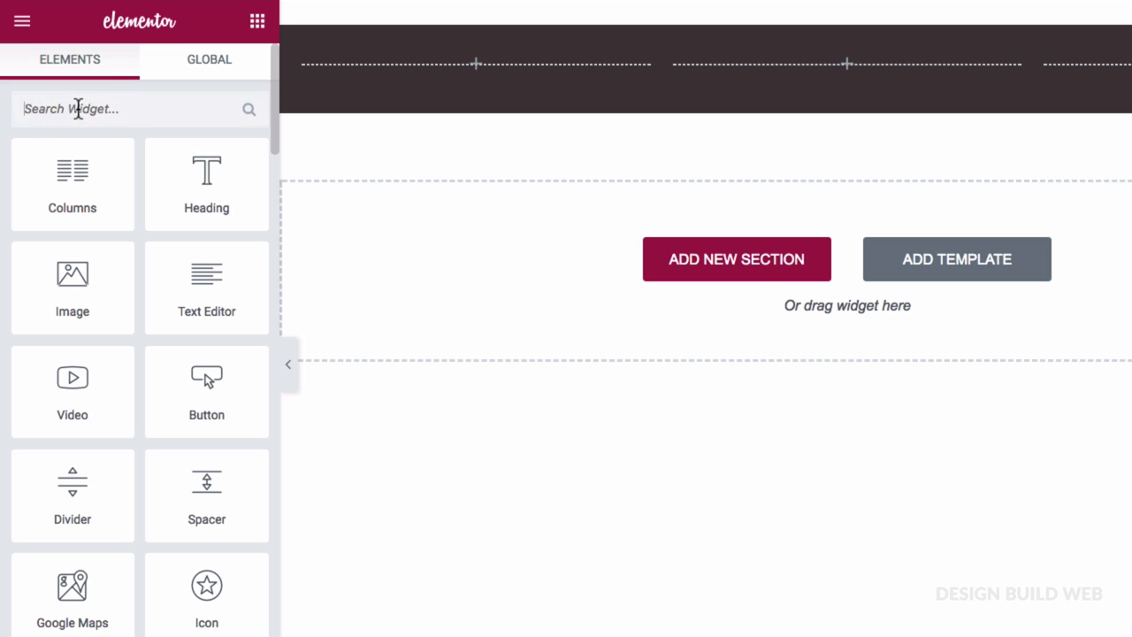
{"action": "type", "text": "icon"}
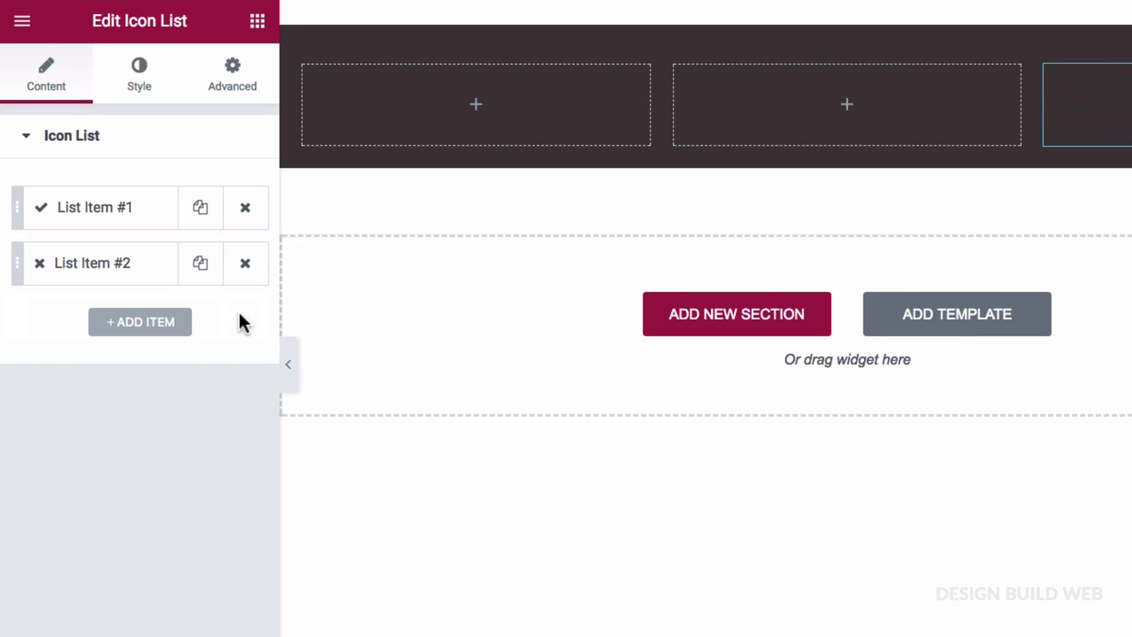
{"action": "left_click", "coordinate": [96, 207]}
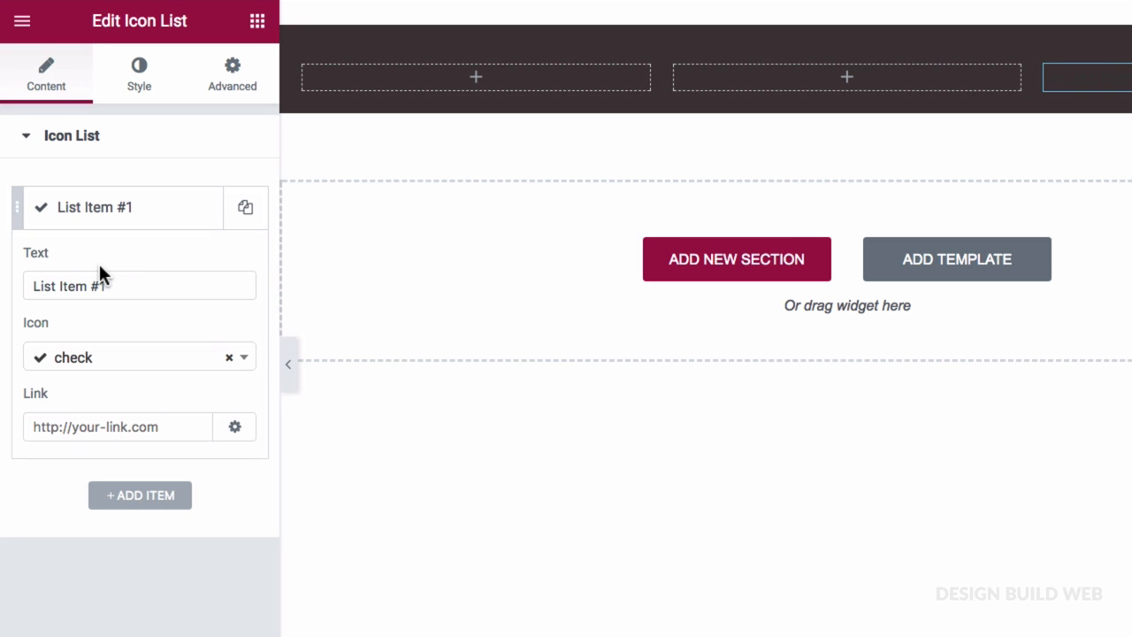
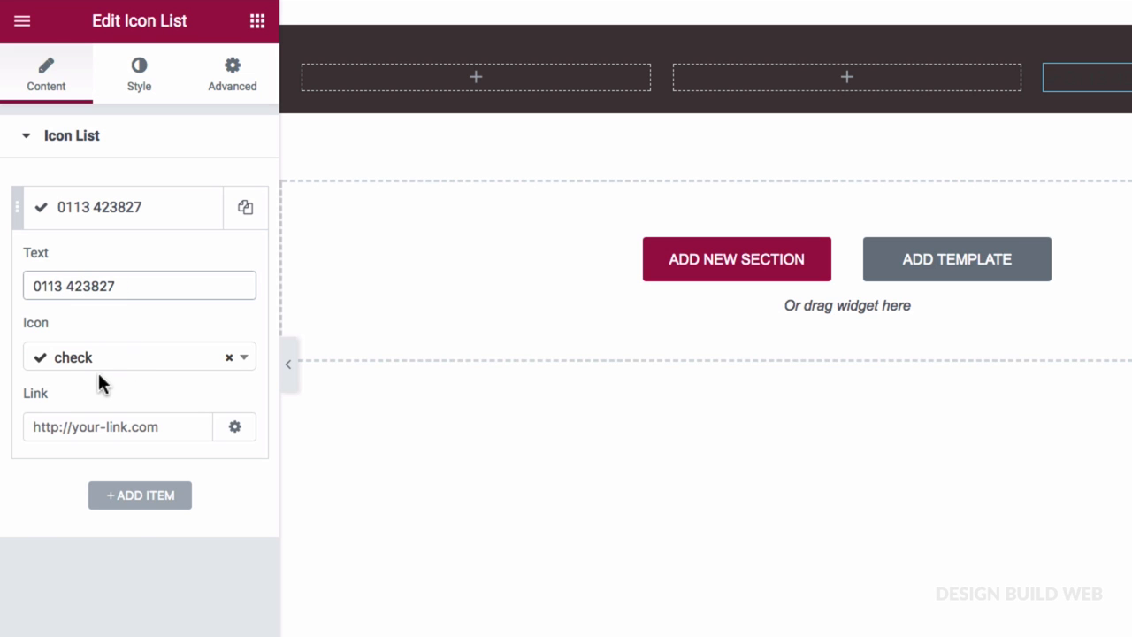
{"action": "type", "text": "phone"}
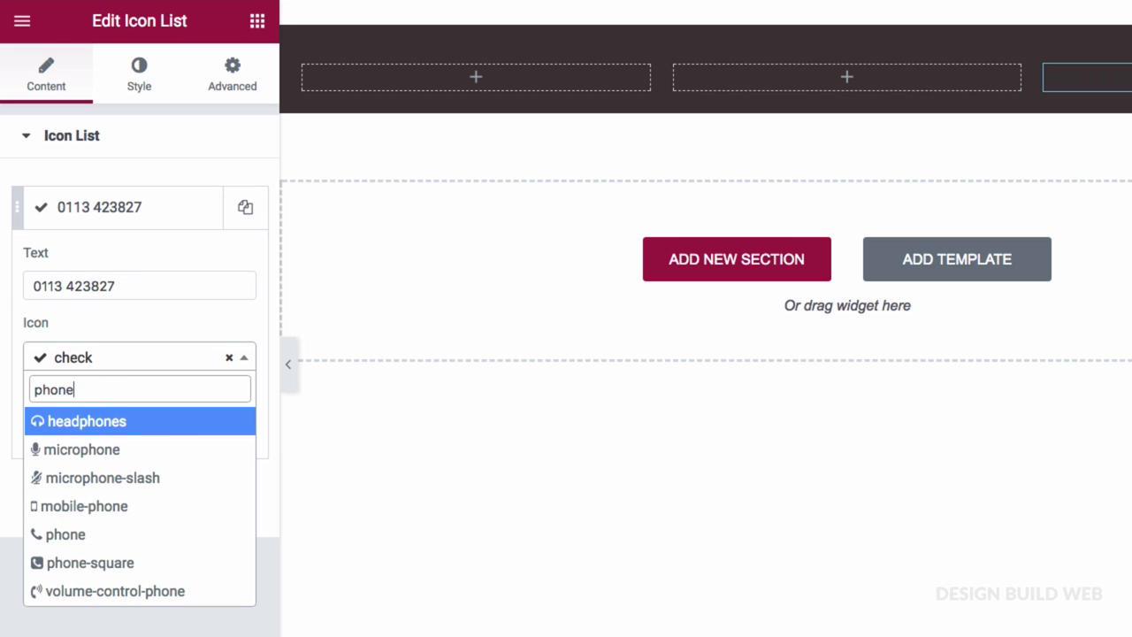
{"action": "left_click", "coordinate": [65, 534]}
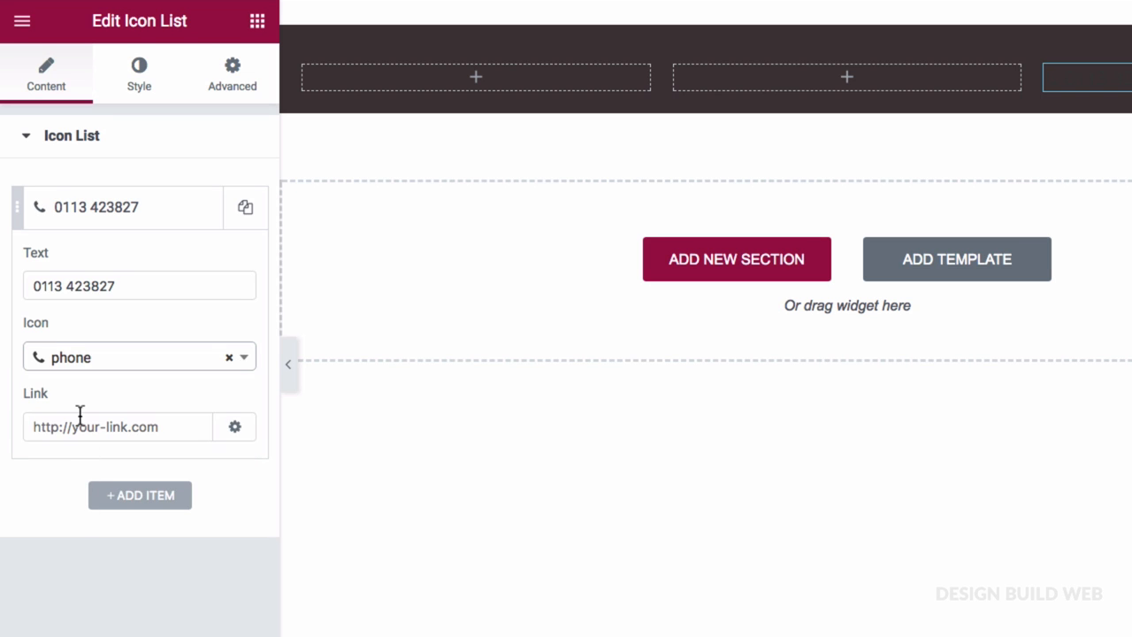
{"action": "type", "text": "tel:"}
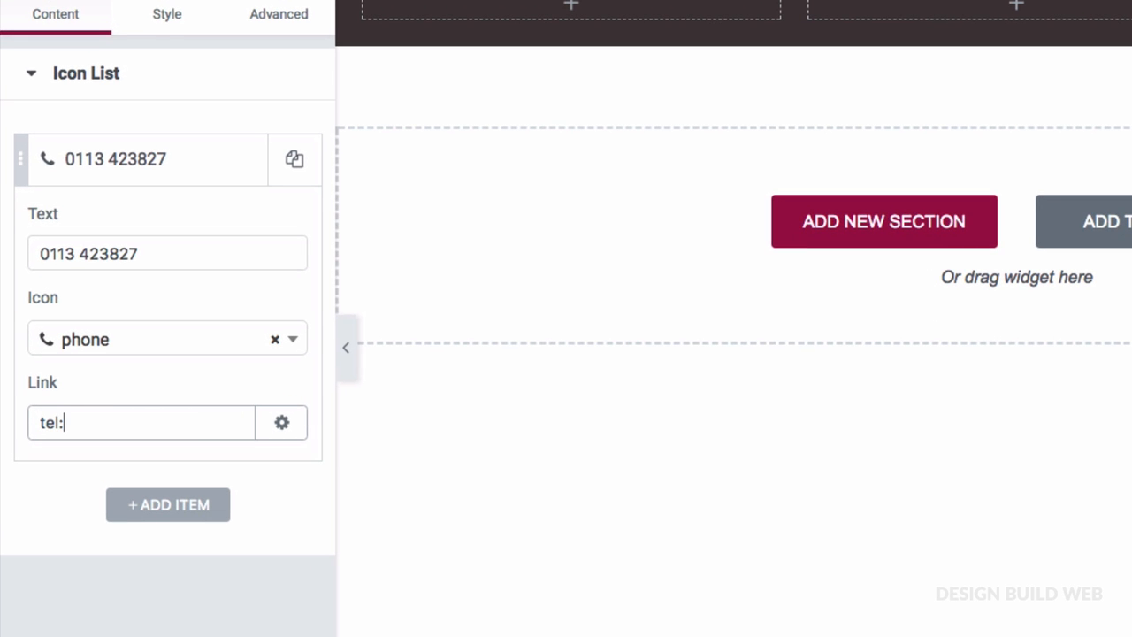
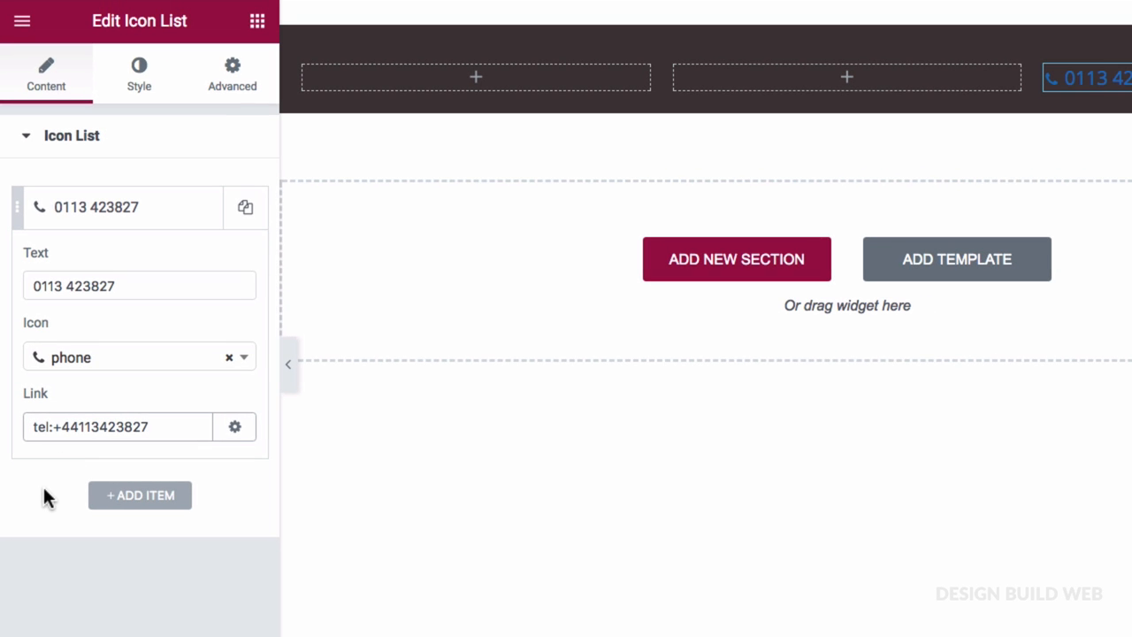
{"action": "left_click", "coordinate": [140, 496]}
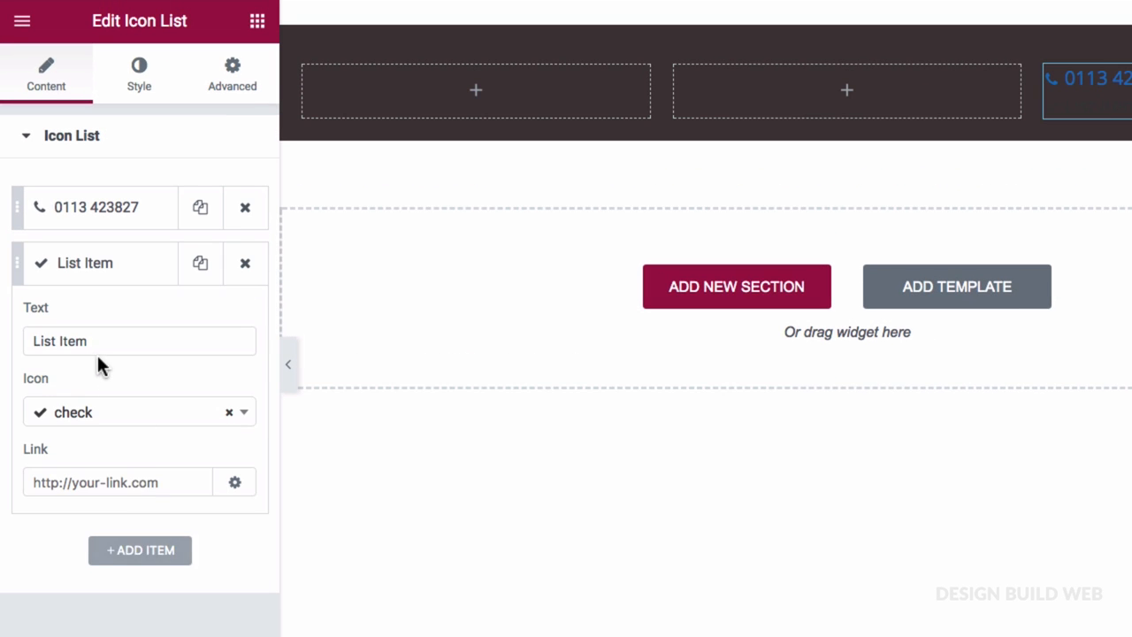
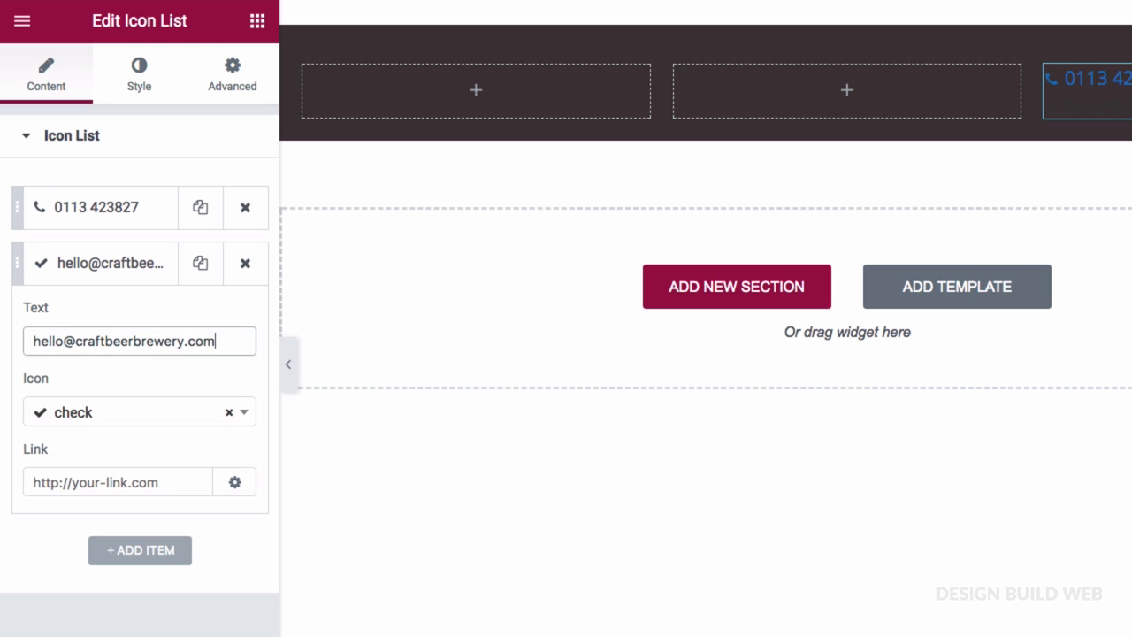
{"action": "left_click", "coordinate": [138, 410]}
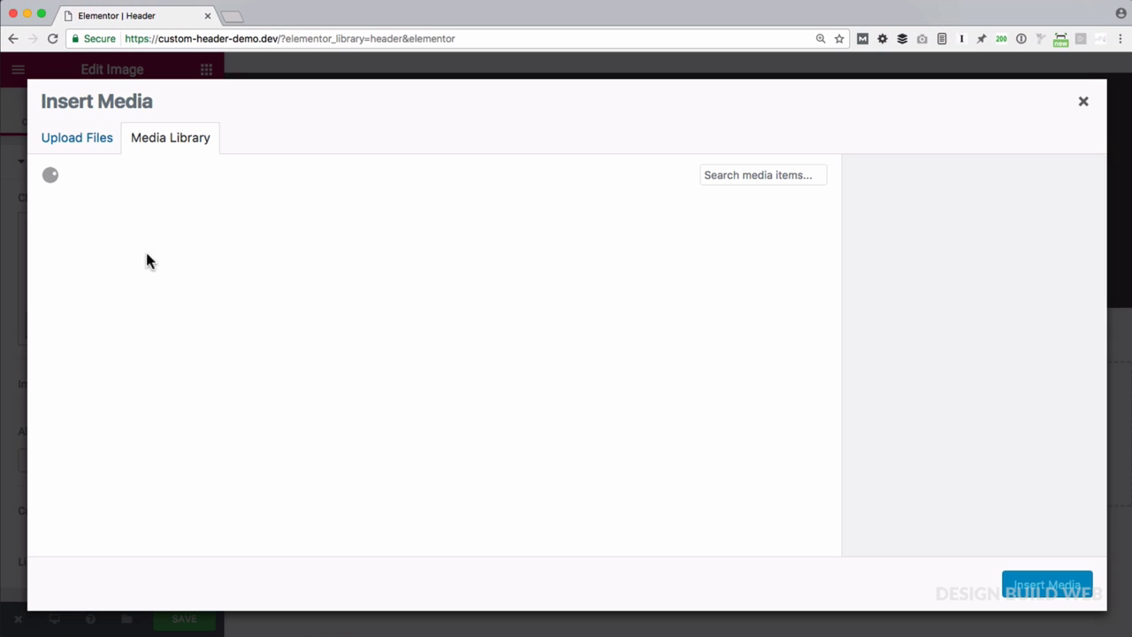
{"action": "mouse_move", "coordinate": [220, 247]}
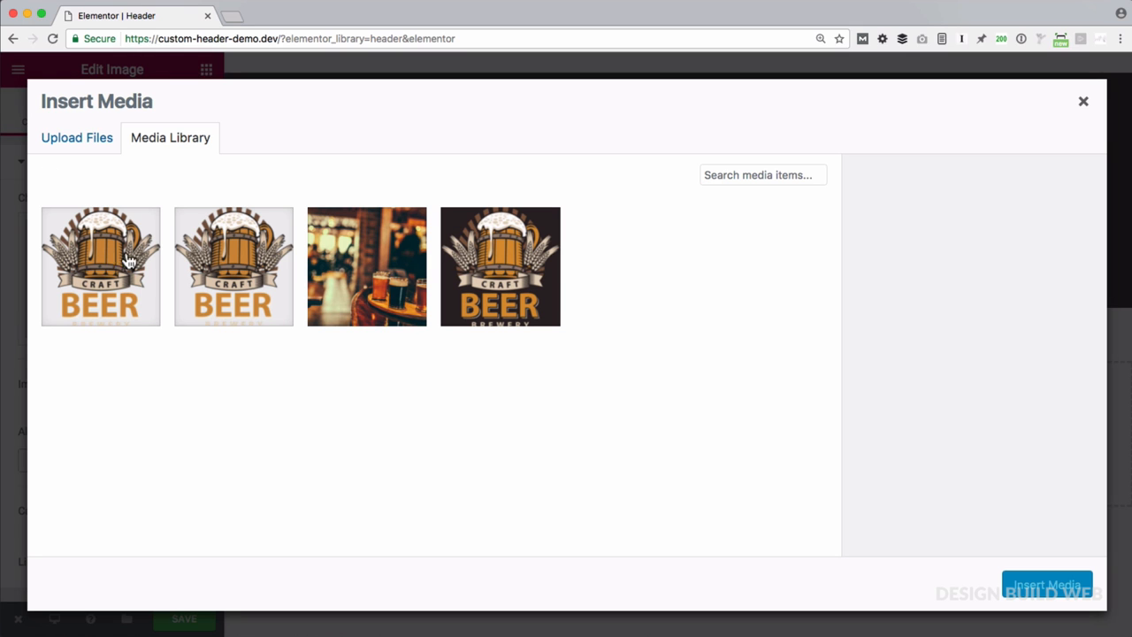
Insert the beer-logo-3 image, add a Social Icons widget and right-align the contact list
{"action": "left_click", "coordinate": [99, 265]}
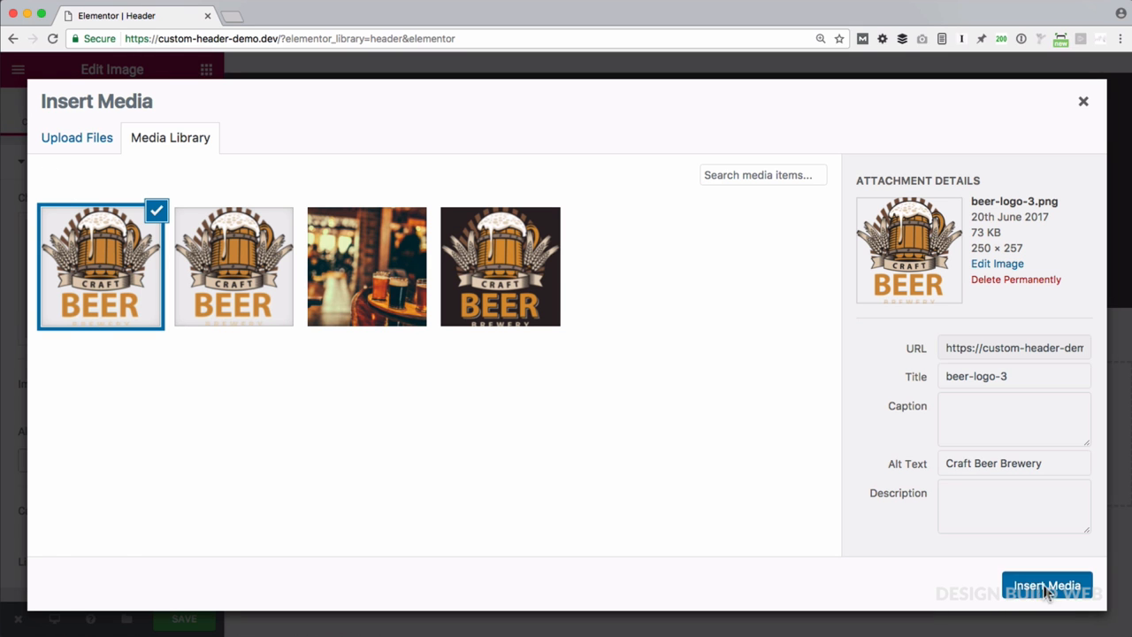
{"action": "left_click", "coordinate": [1047, 585]}
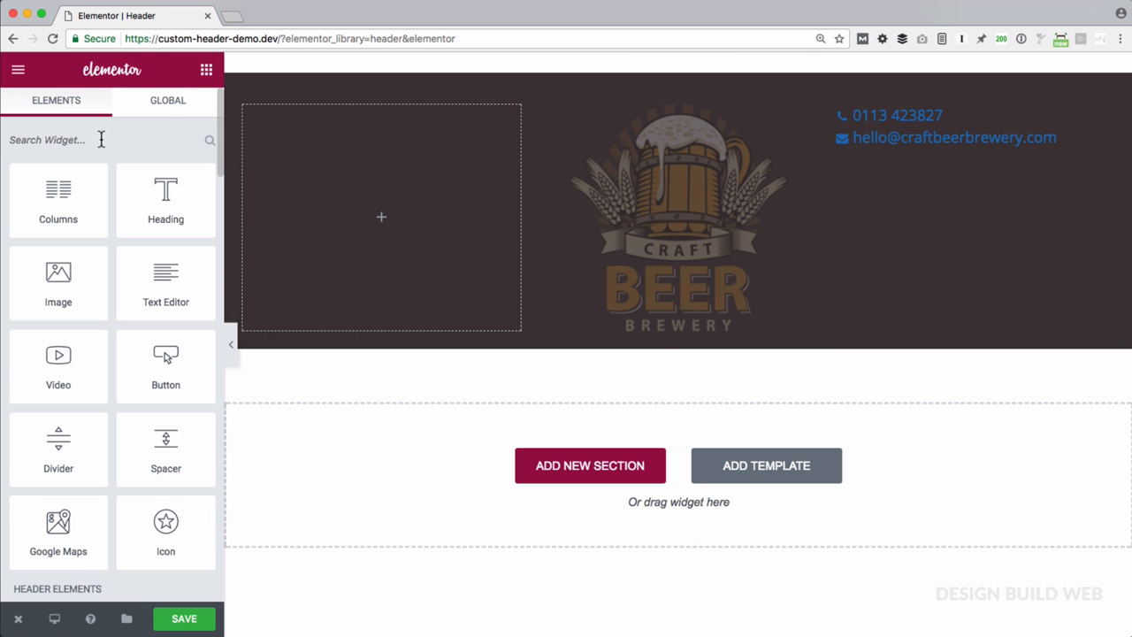
{"action": "type", "text": "social"}
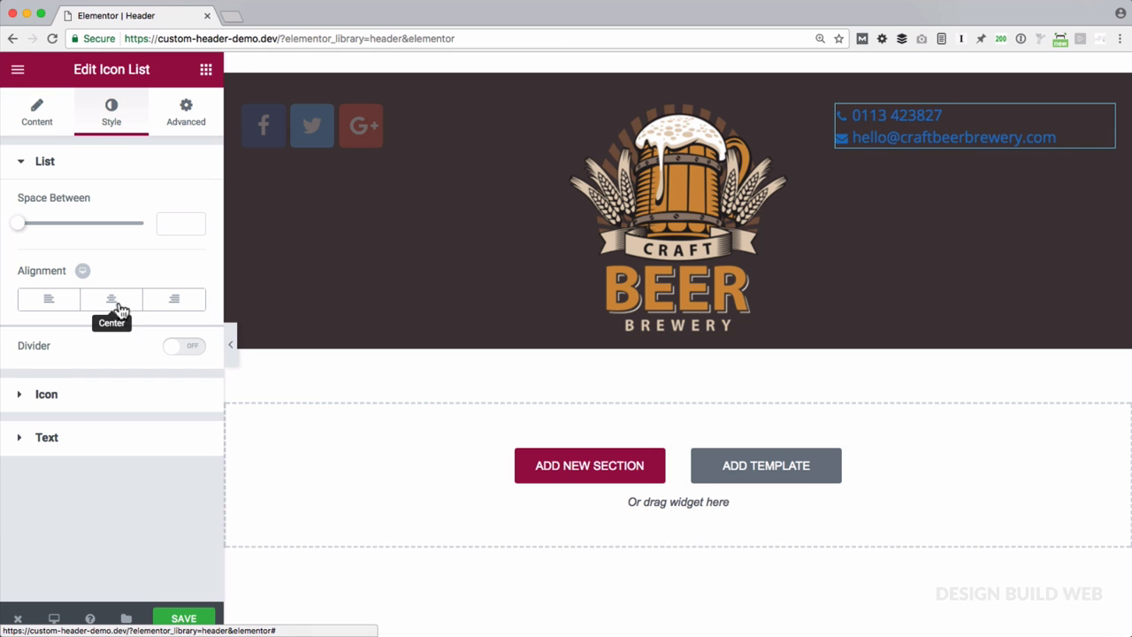
{"action": "left_click", "coordinate": [174, 299]}
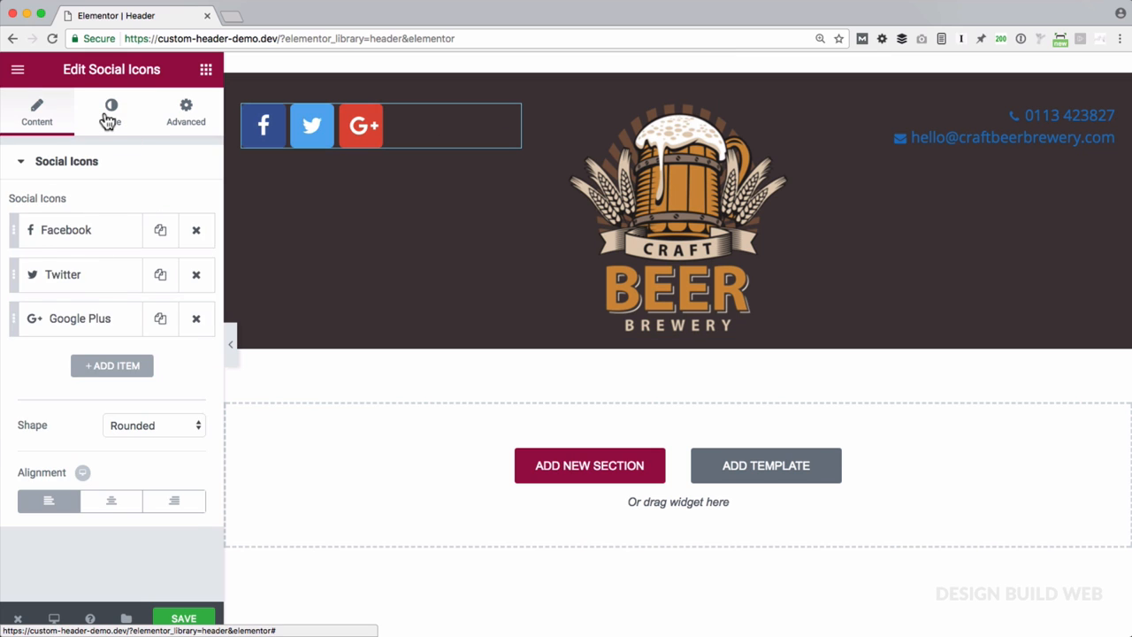
Style the social icons with no coloured backgrounds and light custom glyph colour
{"action": "left_click", "coordinate": [110, 113]}
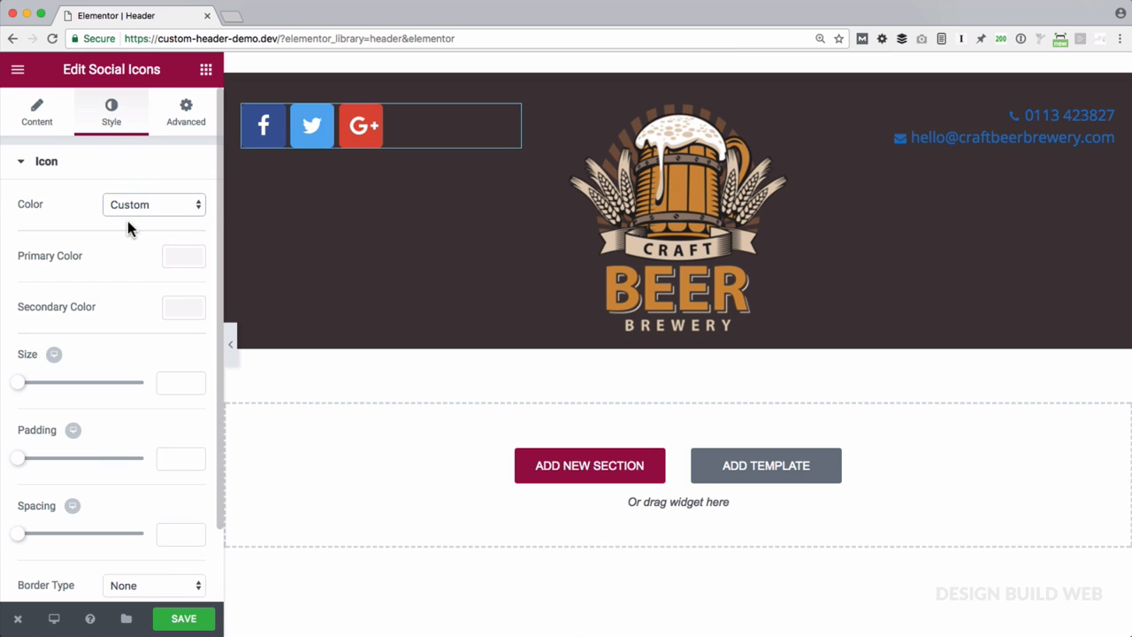
{"action": "left_click", "coordinate": [184, 254]}
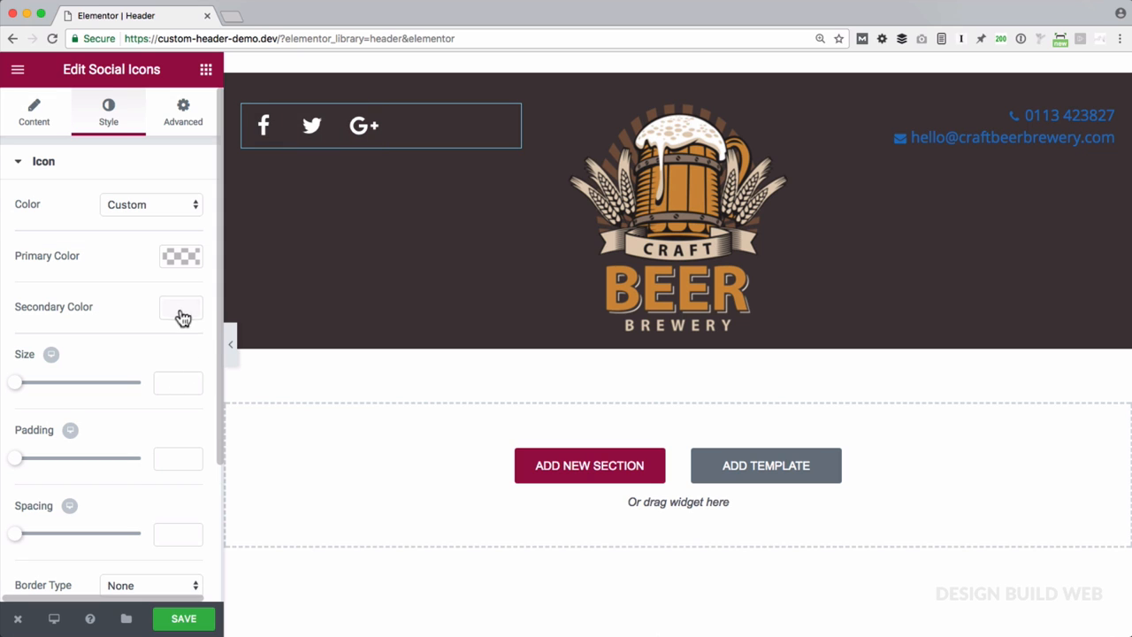
{"action": "left_click", "coordinate": [180, 311]}
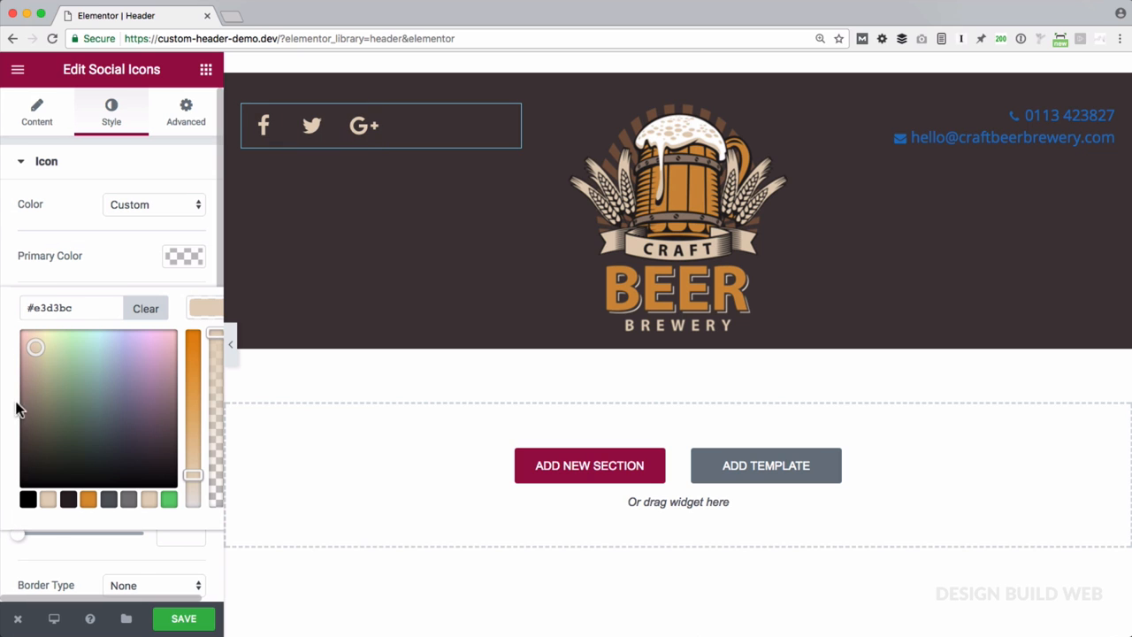
{"action": "mouse_move", "coordinate": [15, 284]}
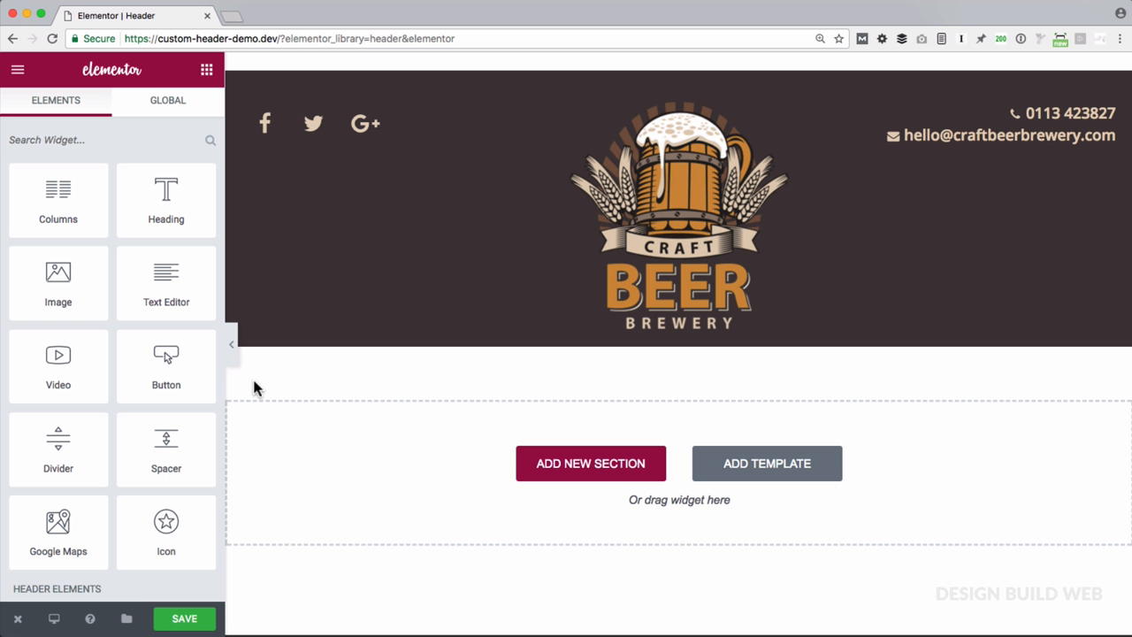
Replace the image with a Branding widget showing the site logo, centred in the middle column
{"action": "scroll", "scroll_direction": "down", "scroll_amount": 3}
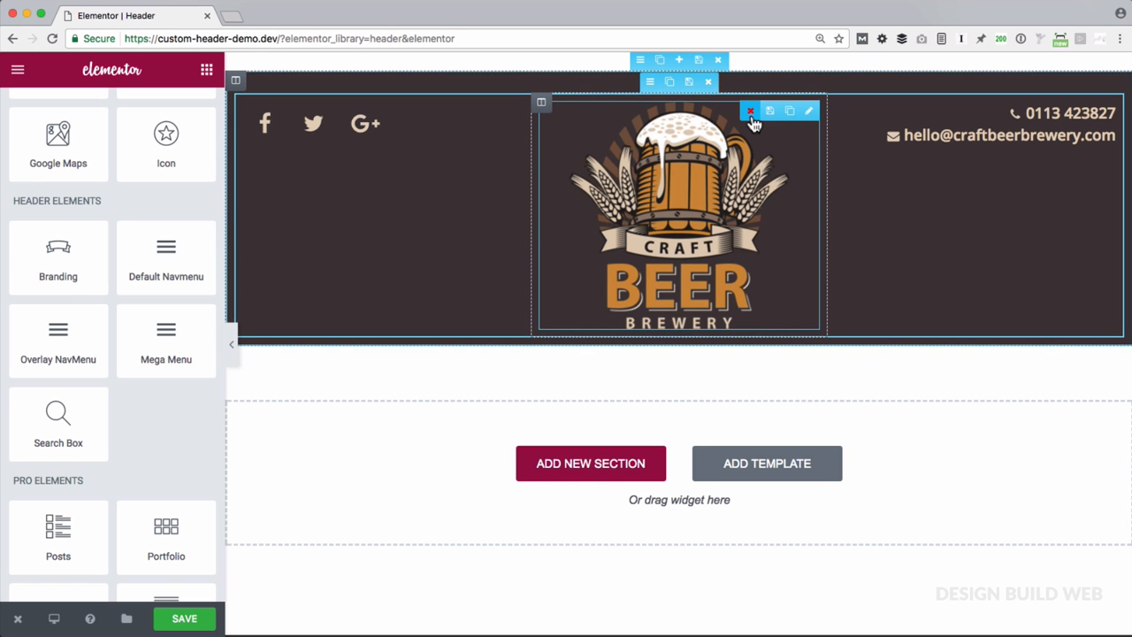
{"action": "left_click", "coordinate": [750, 109]}
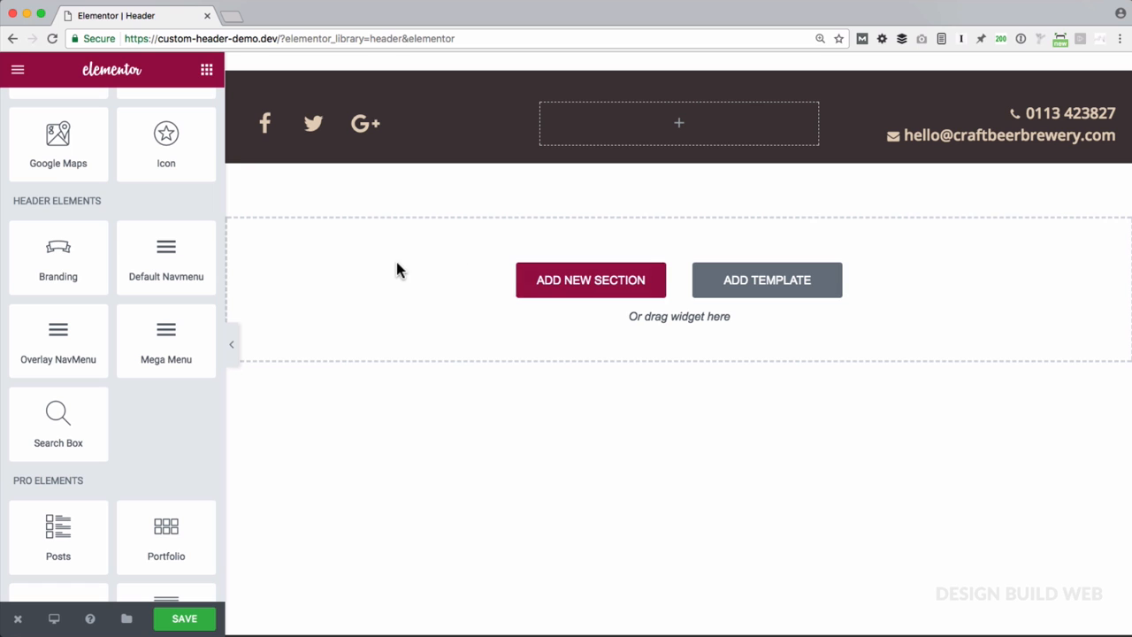
{"action": "left_click_drag", "start_coordinate": [56, 256], "coordinate": [591, 122]}
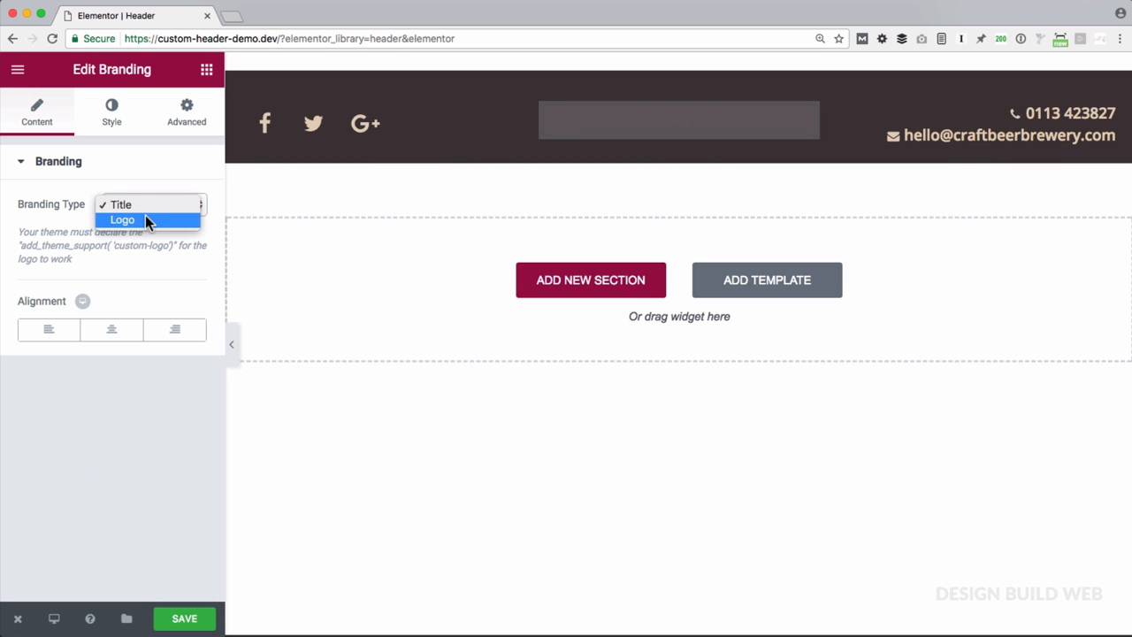
{"action": "left_click", "coordinate": [122, 219]}
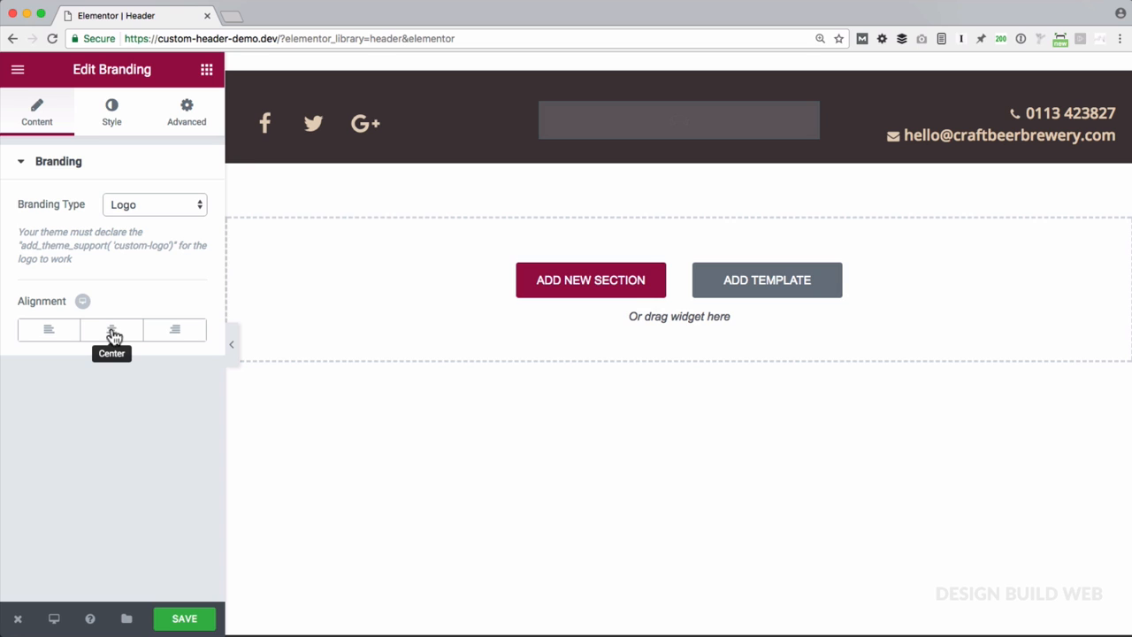
{"action": "left_click", "coordinate": [112, 329]}
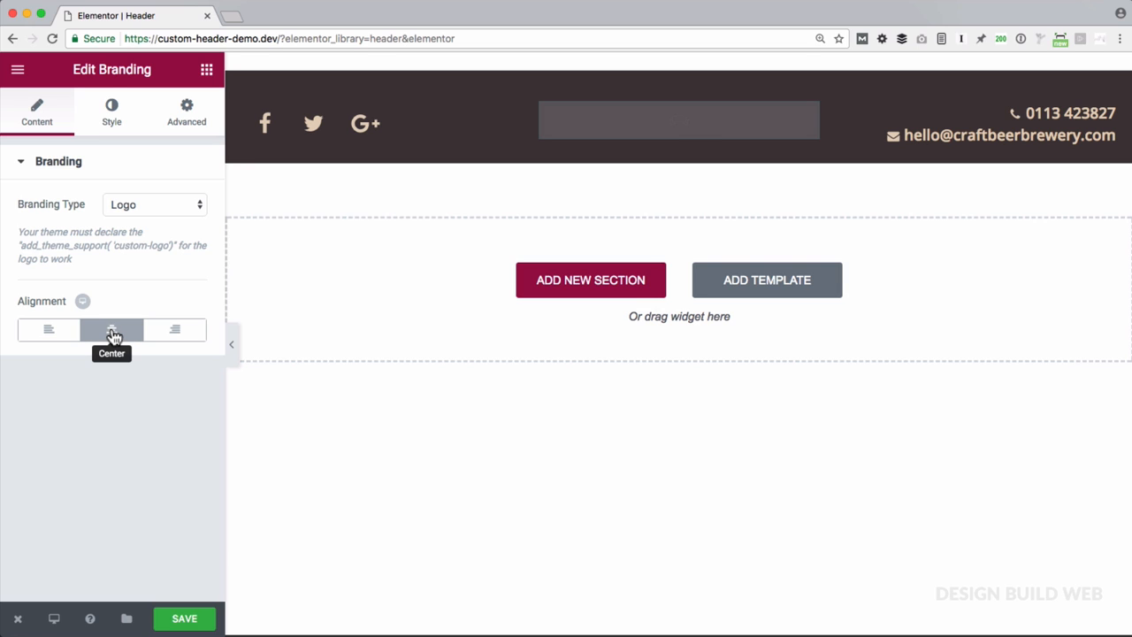
{"action": "left_click", "coordinate": [112, 329]}
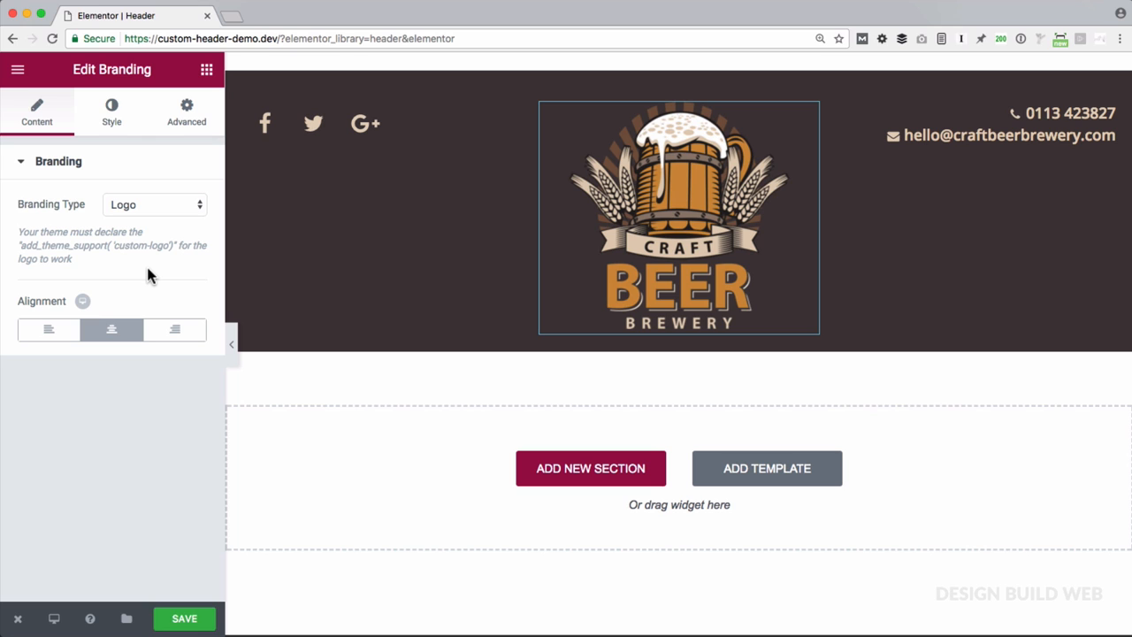
{"action": "mouse_move", "coordinate": [205, 71]}
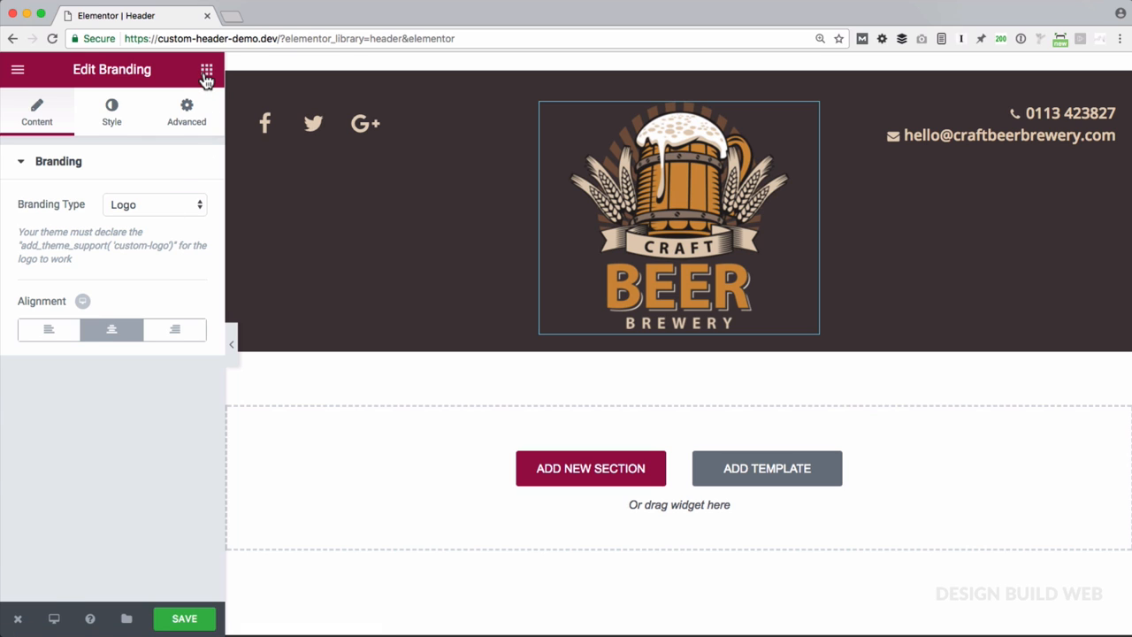
{"action": "left_click", "coordinate": [205, 69]}
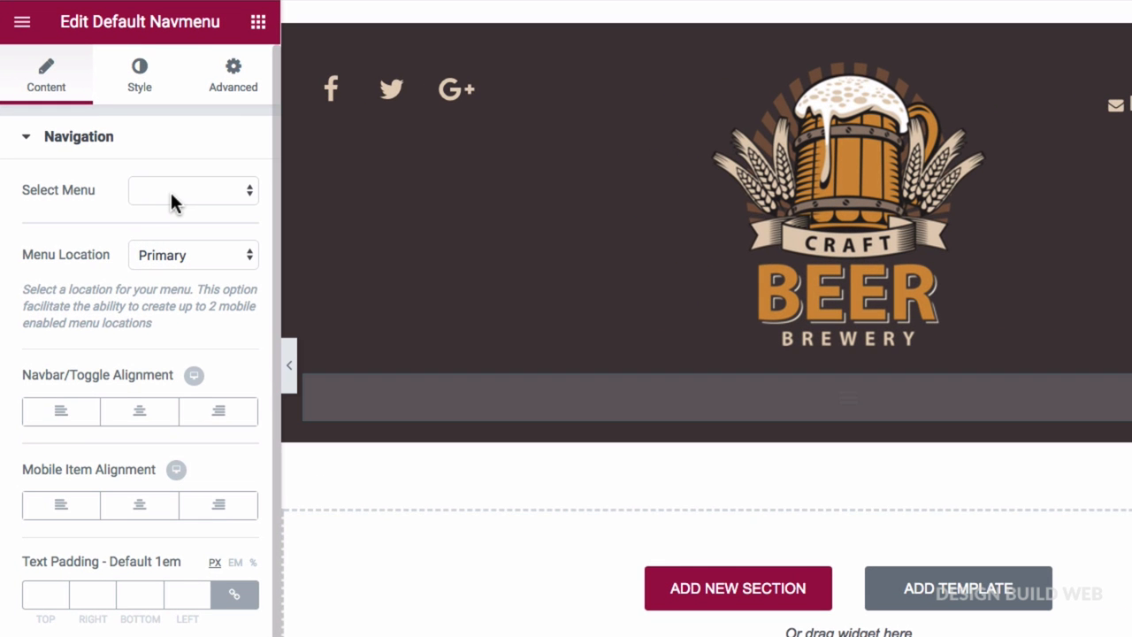
Set the navigation widget to display the Primary Menu
{"action": "left_click", "coordinate": [192, 191]}
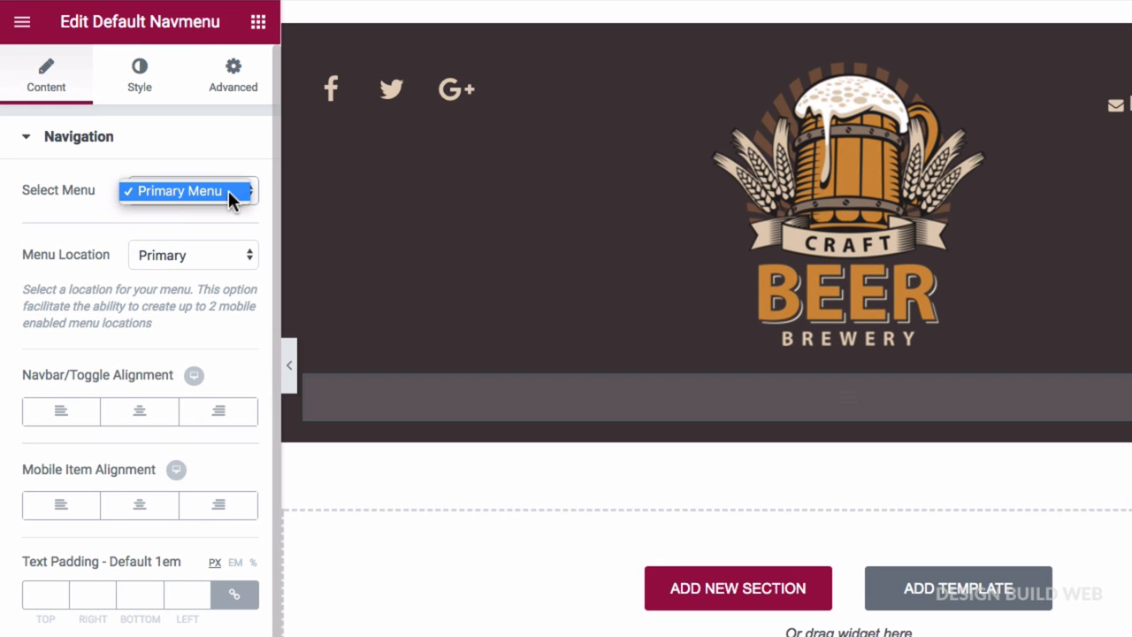
{"action": "left_click", "coordinate": [192, 191]}
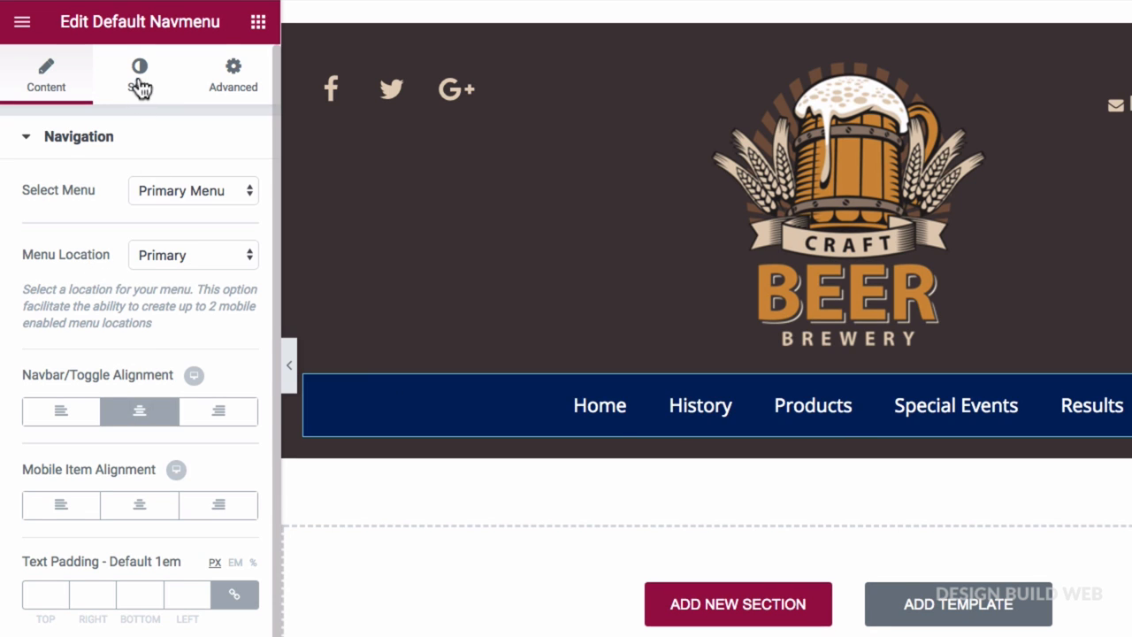
{"action": "left_click", "coordinate": [138, 74]}
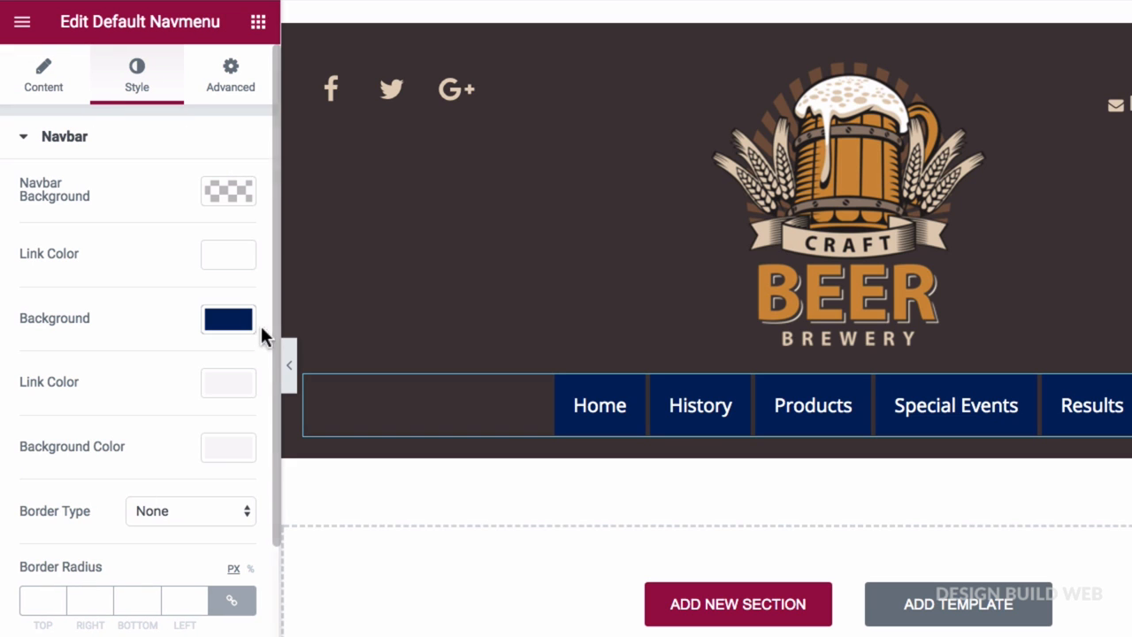
Clear the navbar background and make links orange with a light beige hover colour
{"action": "left_click", "coordinate": [228, 318]}
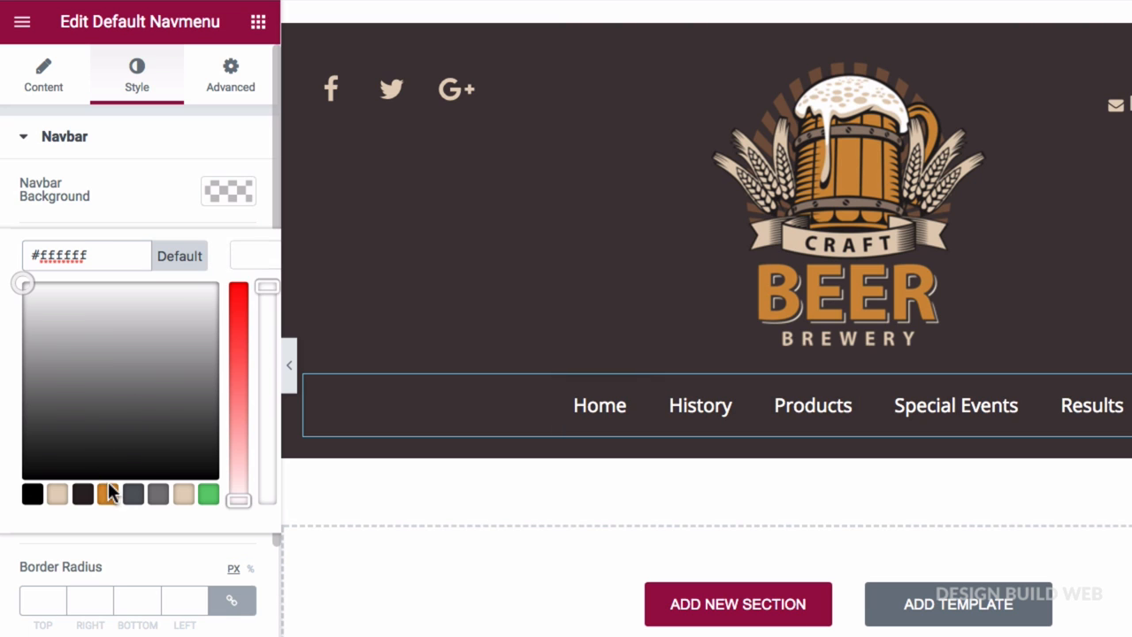
{"action": "left_click", "coordinate": [108, 493]}
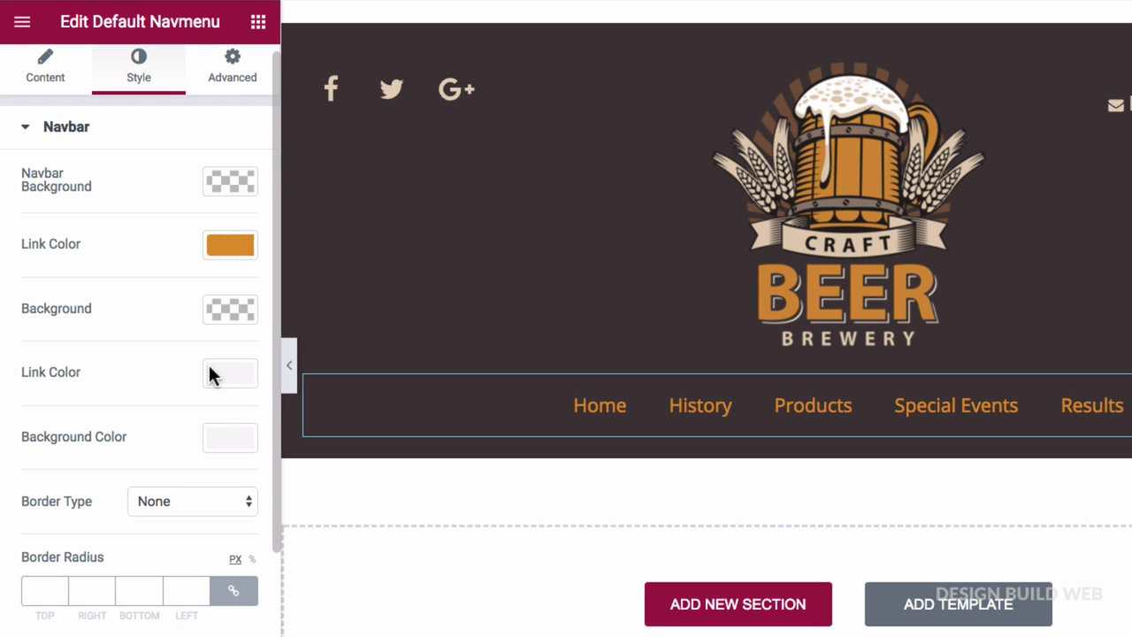
{"action": "left_click", "coordinate": [230, 371]}
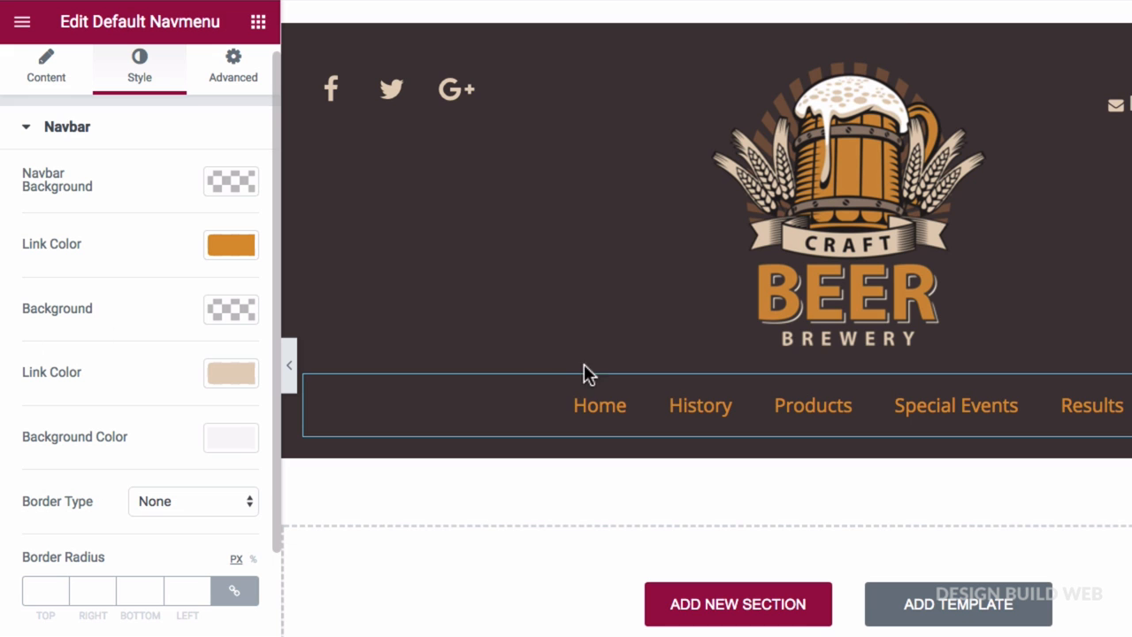
{"action": "scroll", "scroll_direction": "down", "scroll_amount": 3}
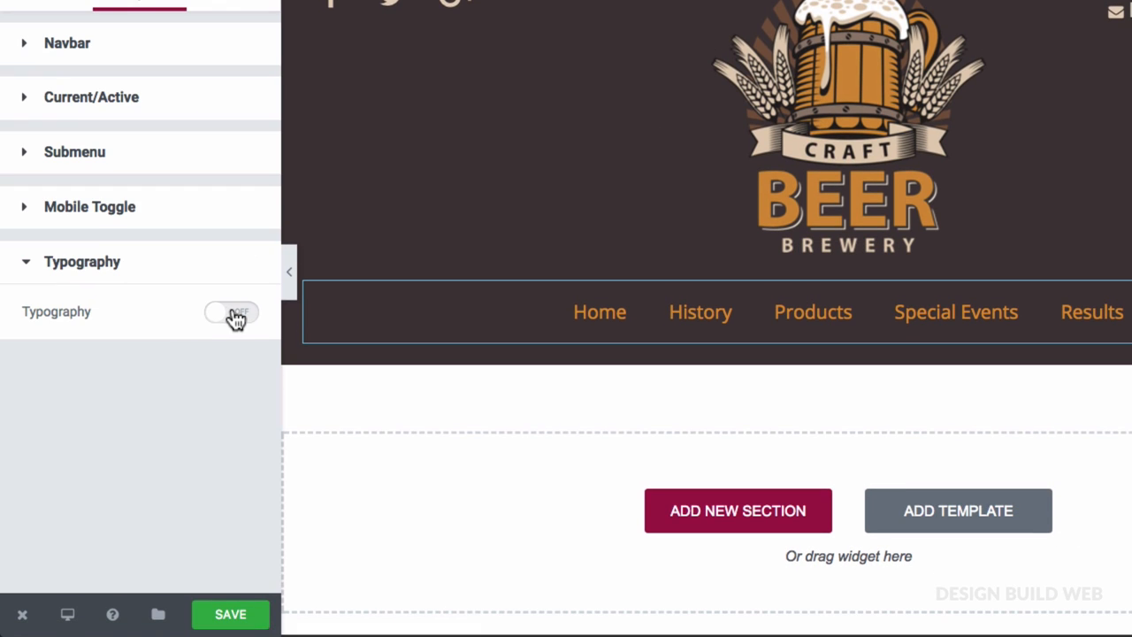
Give the menu links custom typography: size 17, weight 600, uppercase
{"action": "left_click", "coordinate": [231, 311]}
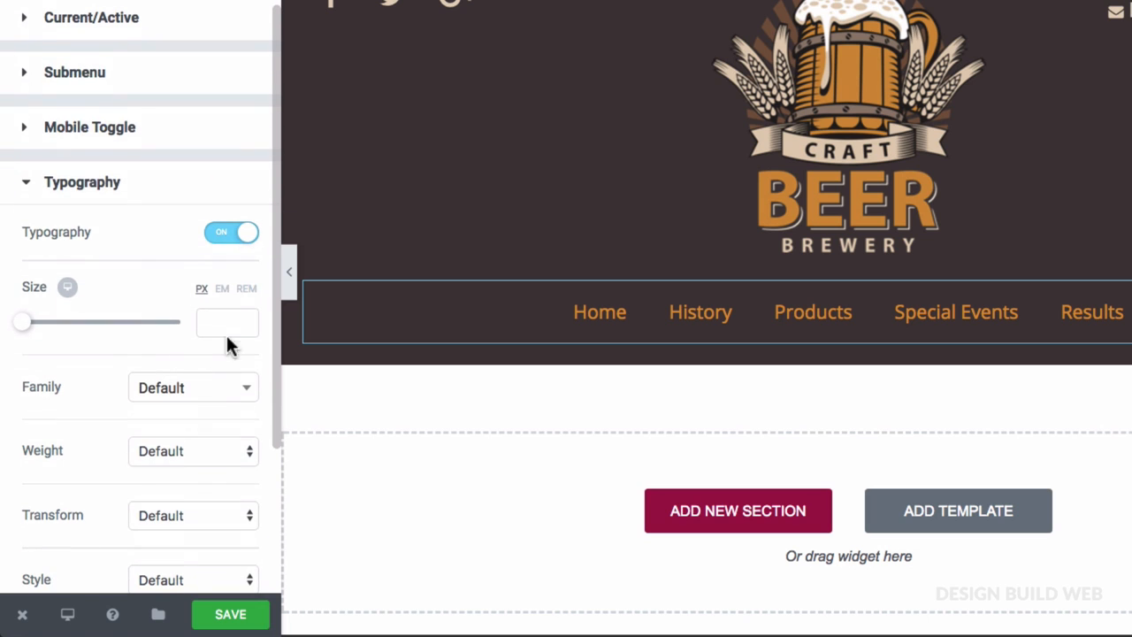
{"action": "left_click_drag", "start_coordinate": [23, 322], "coordinate": [36, 322]}
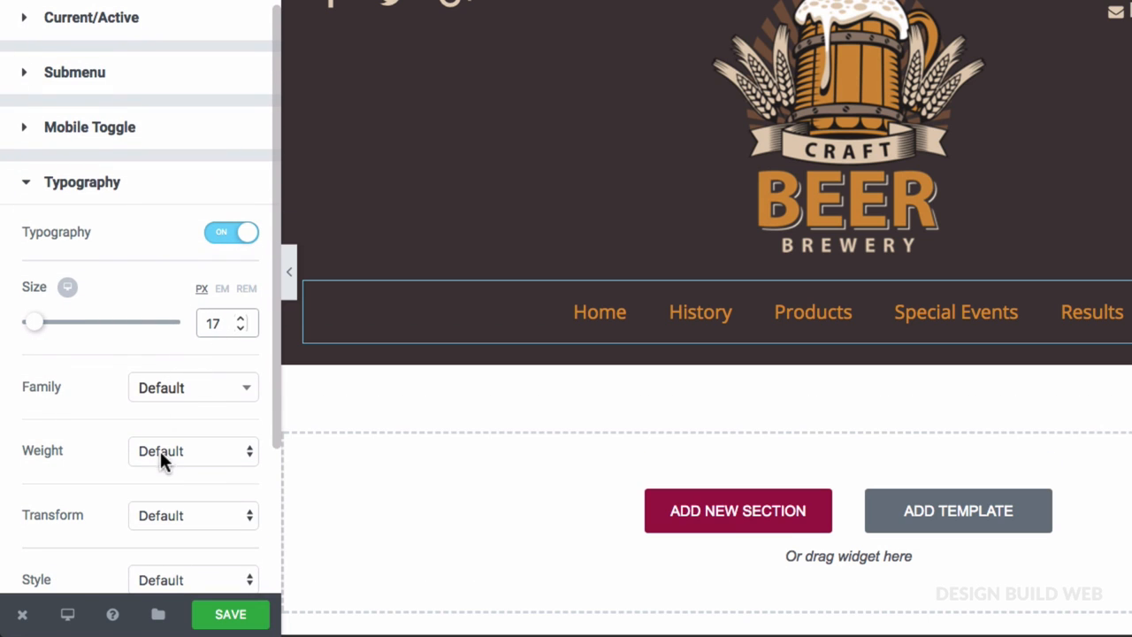
{"action": "left_click", "coordinate": [193, 450]}
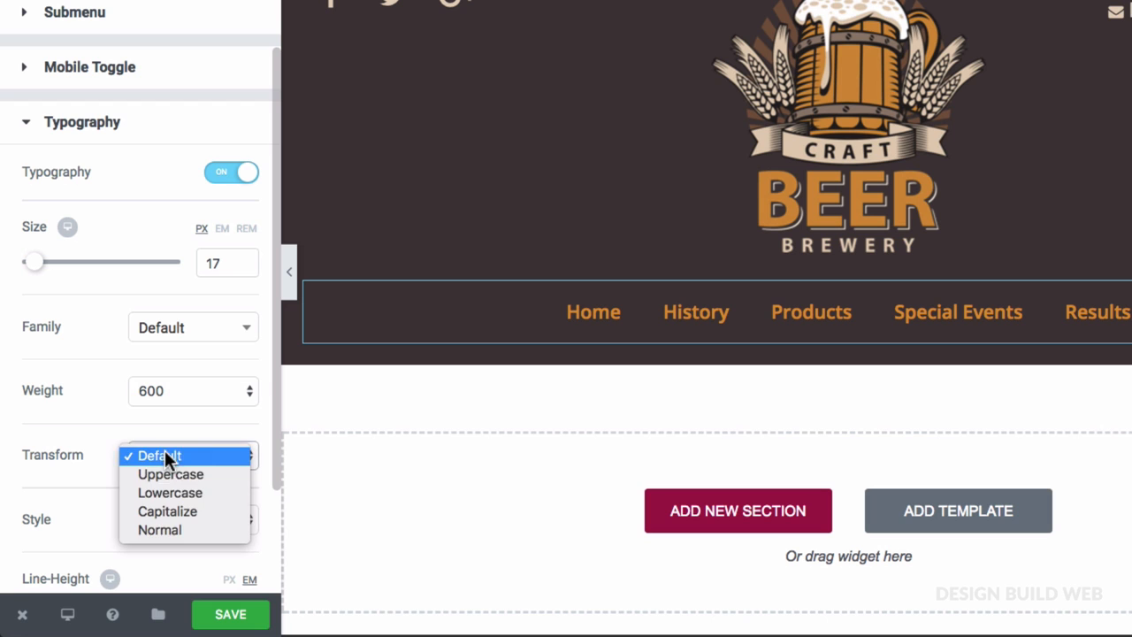
{"action": "left_click", "coordinate": [170, 474]}
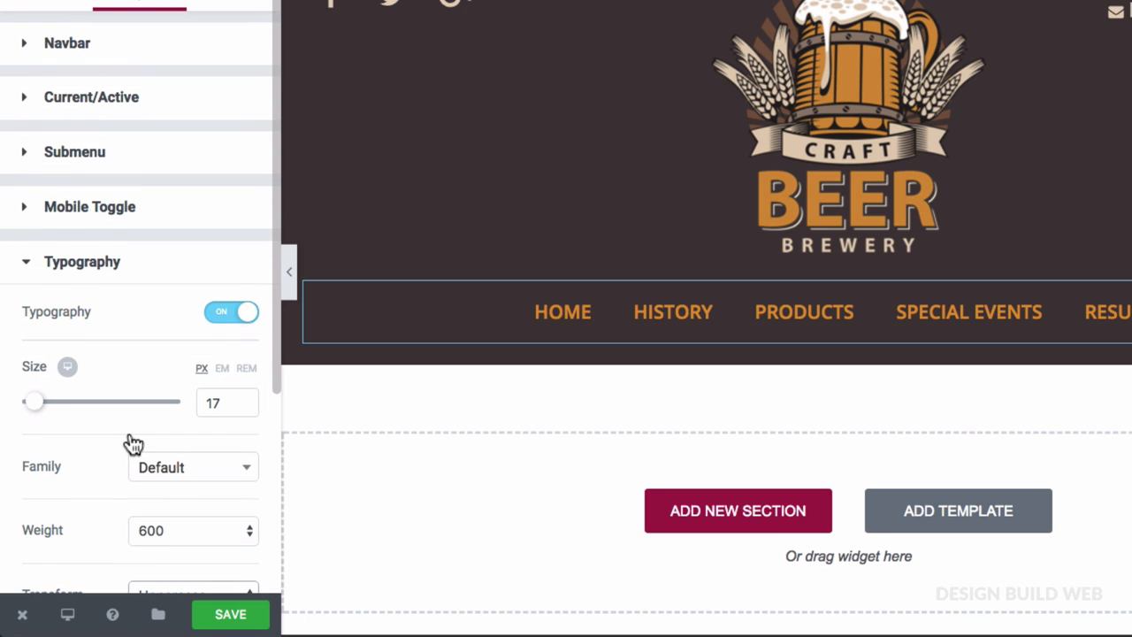
{"action": "mouse_move", "coordinate": [28, 221]}
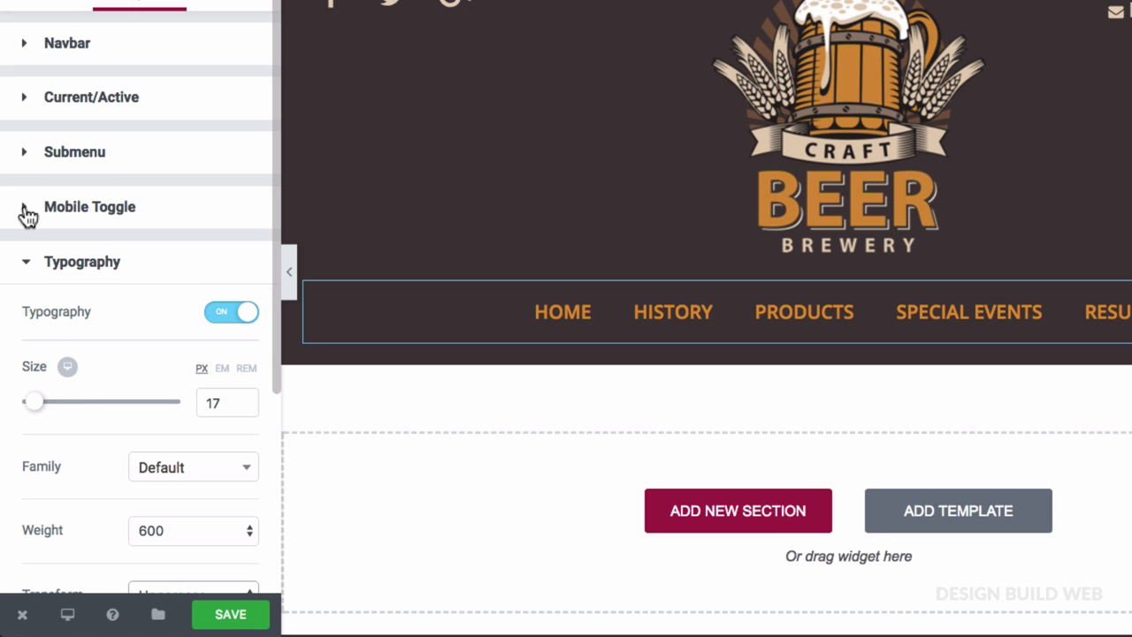
{"action": "left_click", "coordinate": [88, 206]}
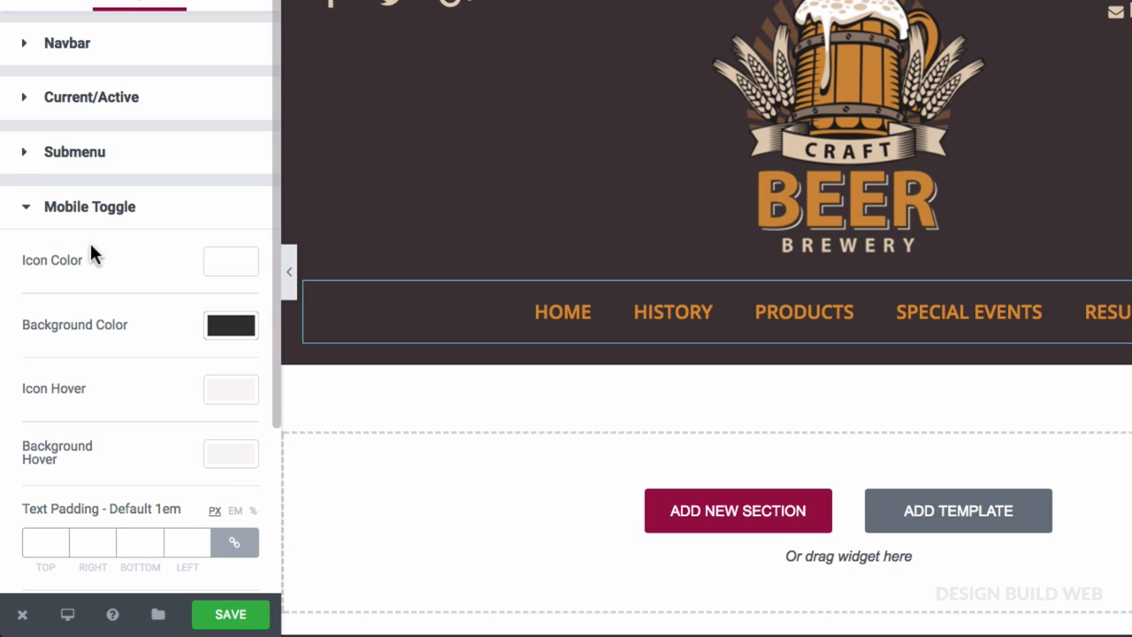
{"action": "mouse_move", "coordinate": [138, 308]}
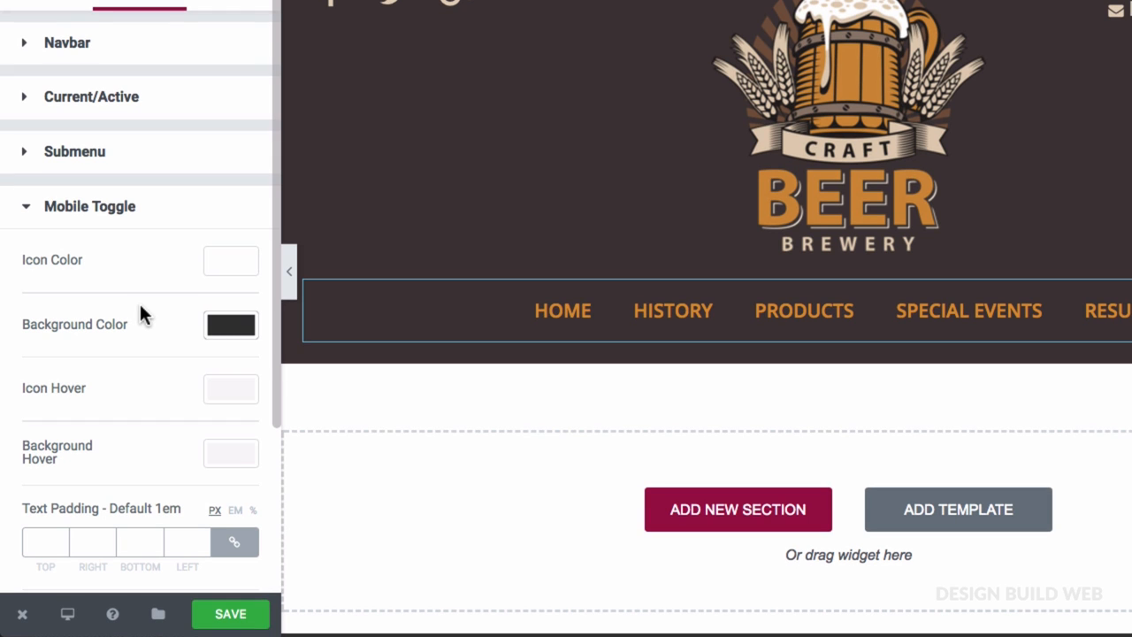
On tablet, centre the menu items and give the mobile toggle a dark icon on orange
{"action": "left_click", "coordinate": [67, 612]}
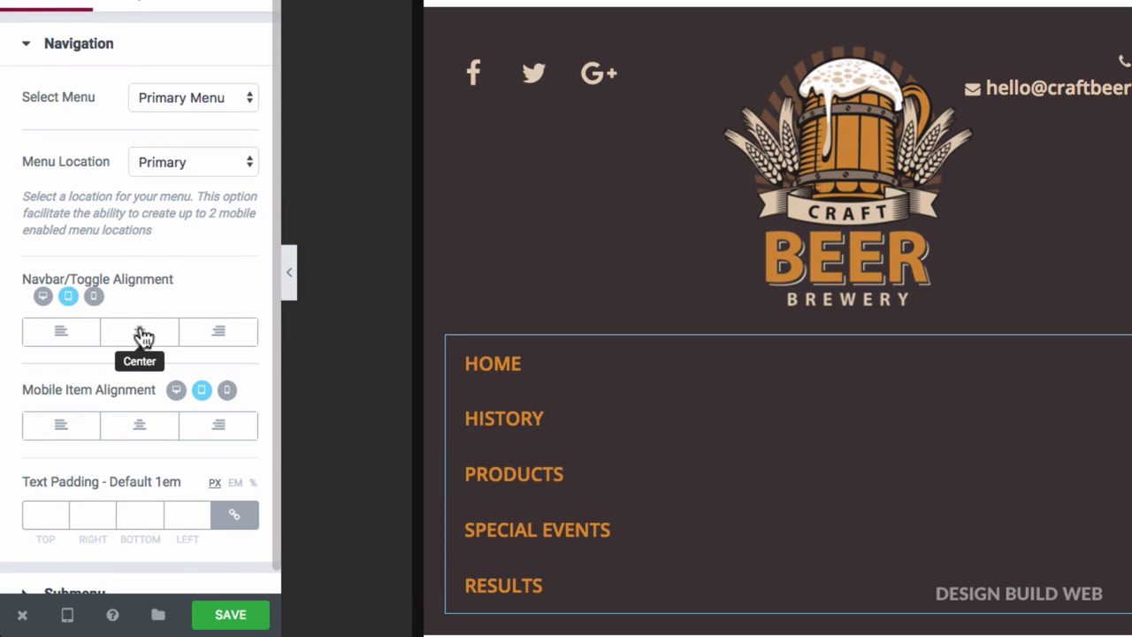
{"action": "left_click", "coordinate": [138, 332]}
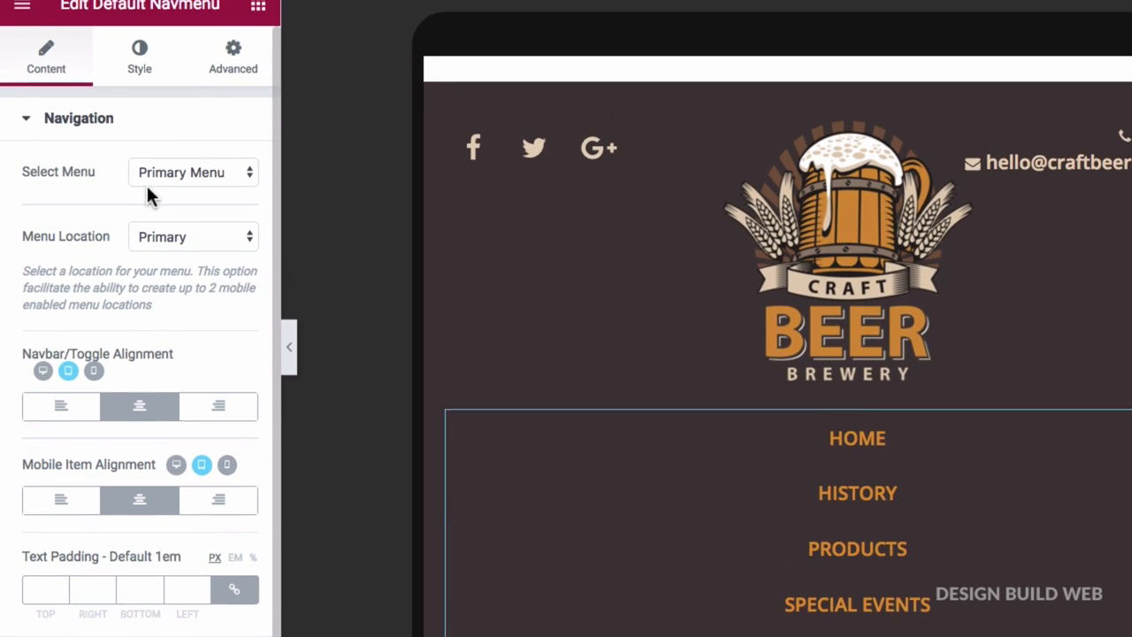
{"action": "left_click", "coordinate": [138, 57]}
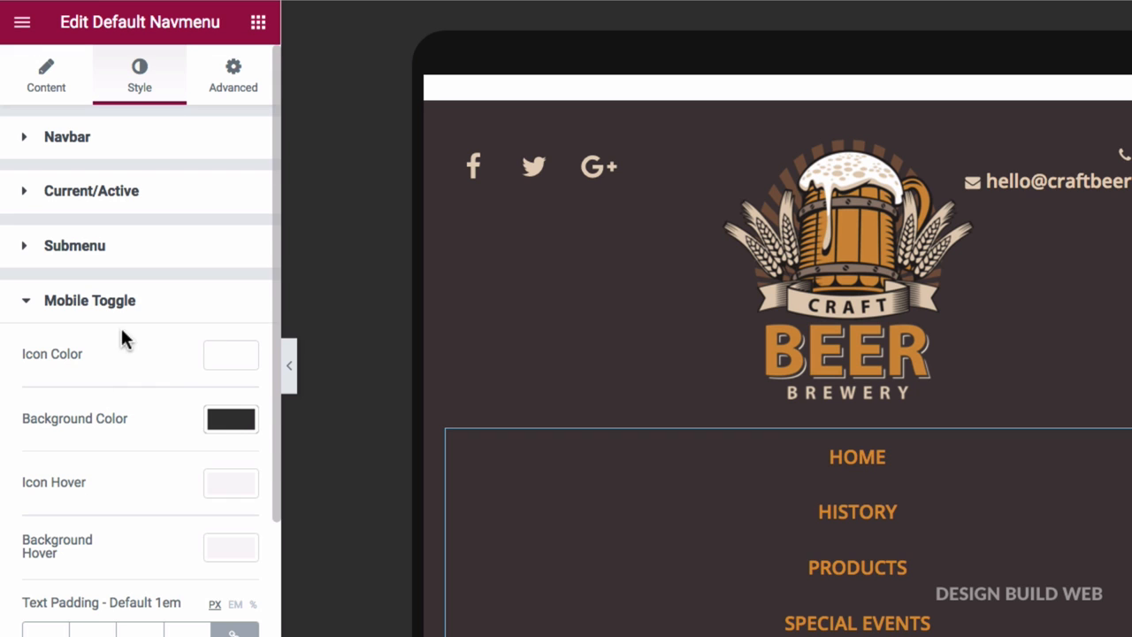
{"action": "left_click", "coordinate": [229, 354]}
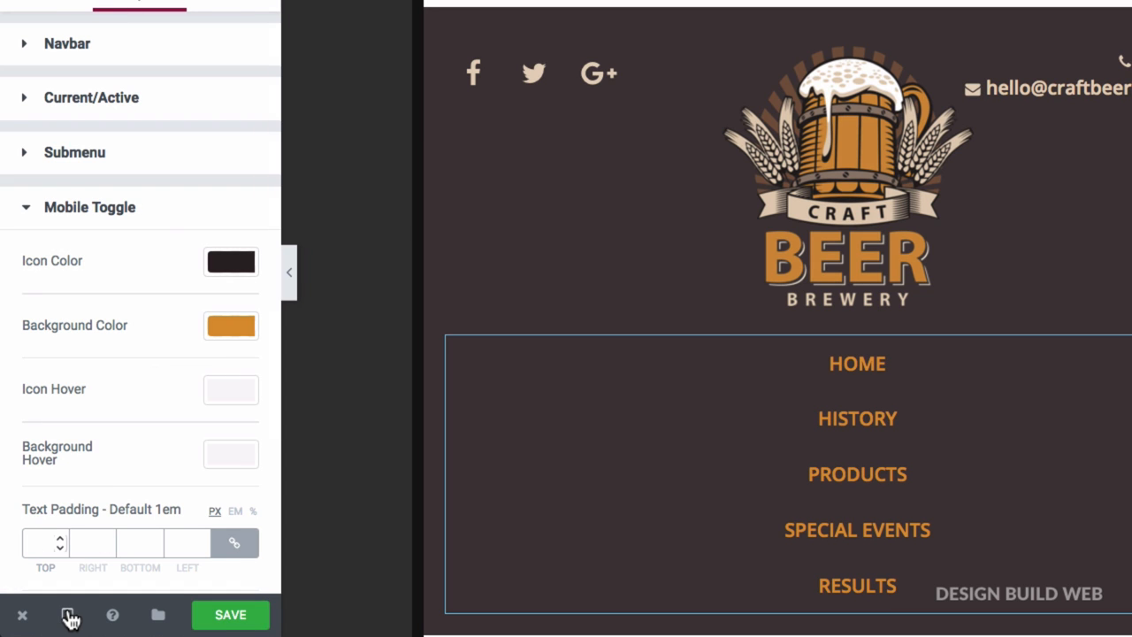
On phone, centre the social icons and contact list
{"action": "left_click", "coordinate": [71, 616]}
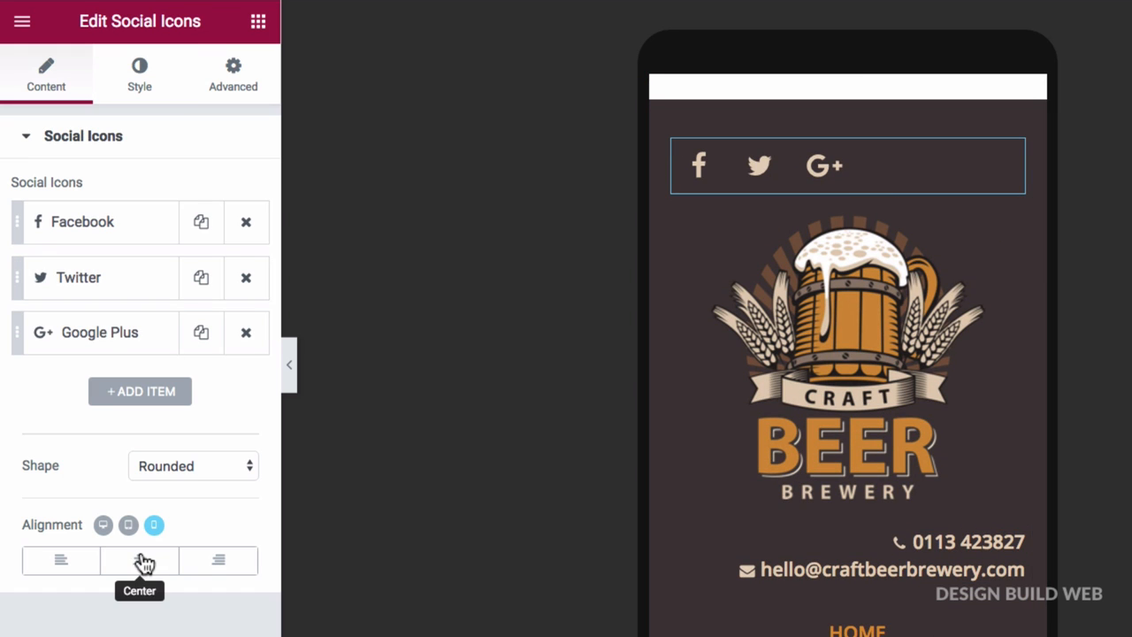
{"action": "left_click", "coordinate": [884, 463]}
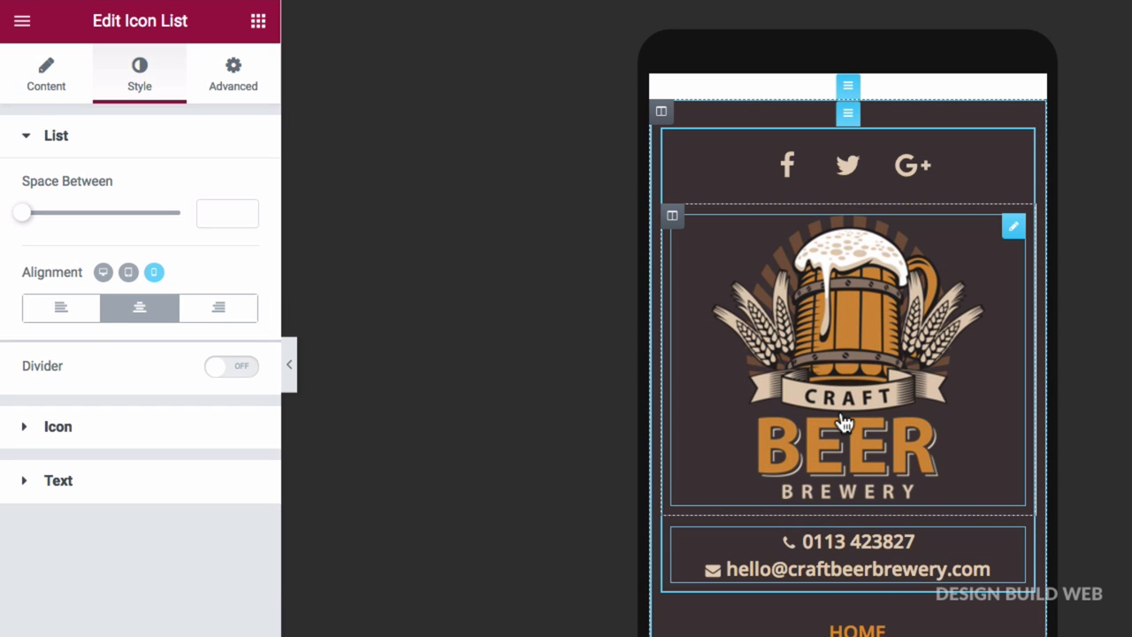
{"action": "scroll", "scroll_direction": "down", "scroll_amount": 3}
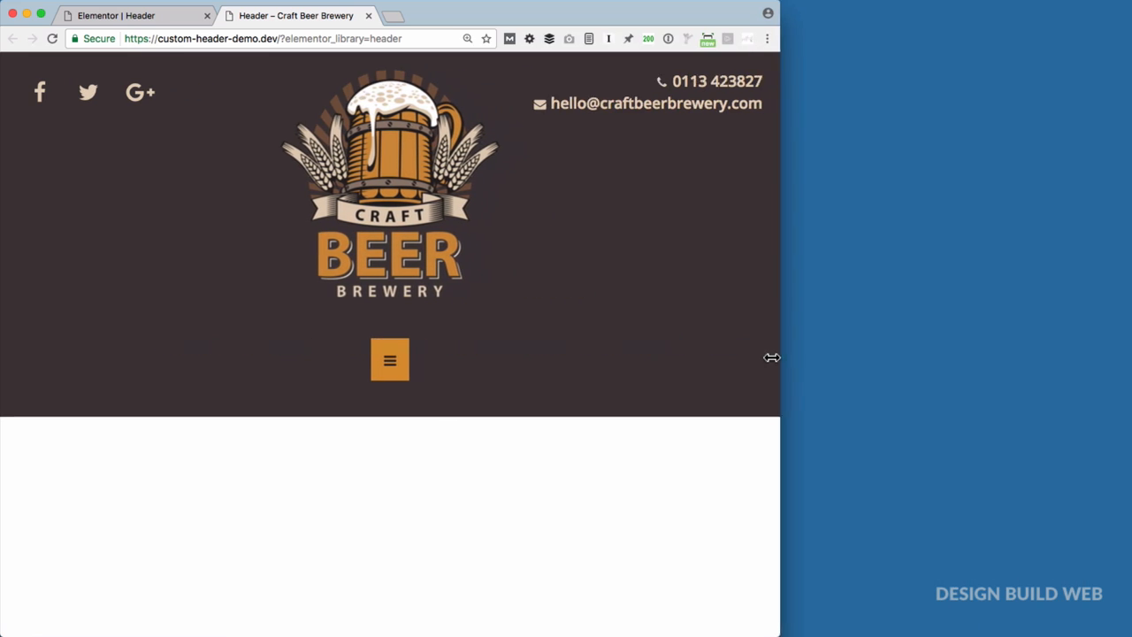
Resize the Chrome preview to check the collapsed toggle and full-menu breakpoints
{"action": "left_click_drag", "start_coordinate": [771, 357], "coordinate": [605, 357]}
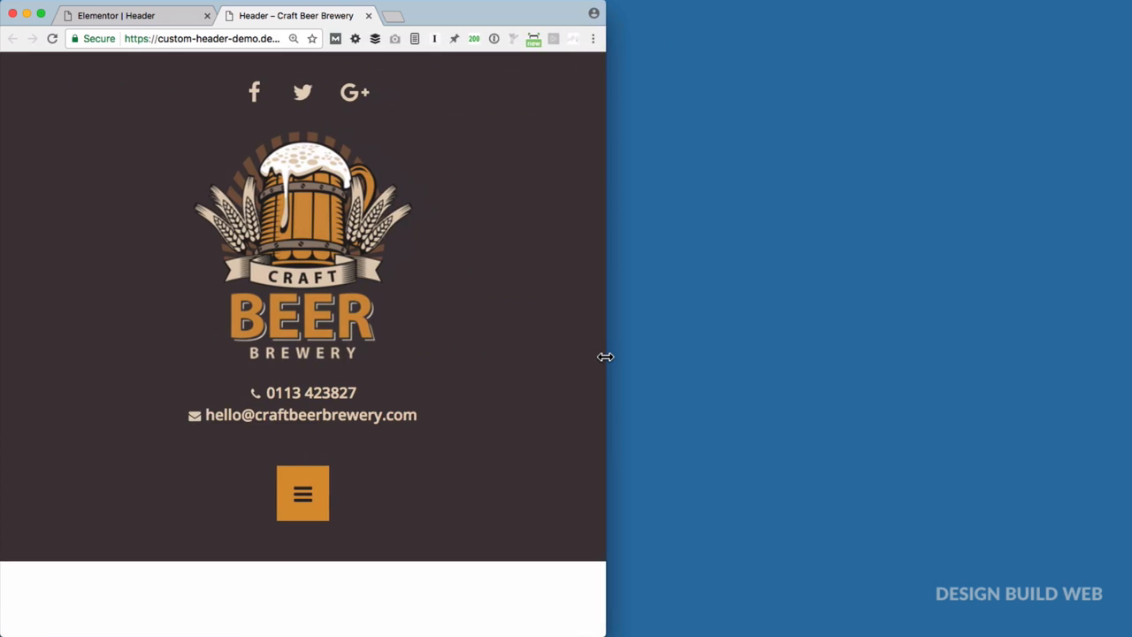
{"action": "left_click_drag", "start_coordinate": [605, 357], "coordinate": [527, 378]}
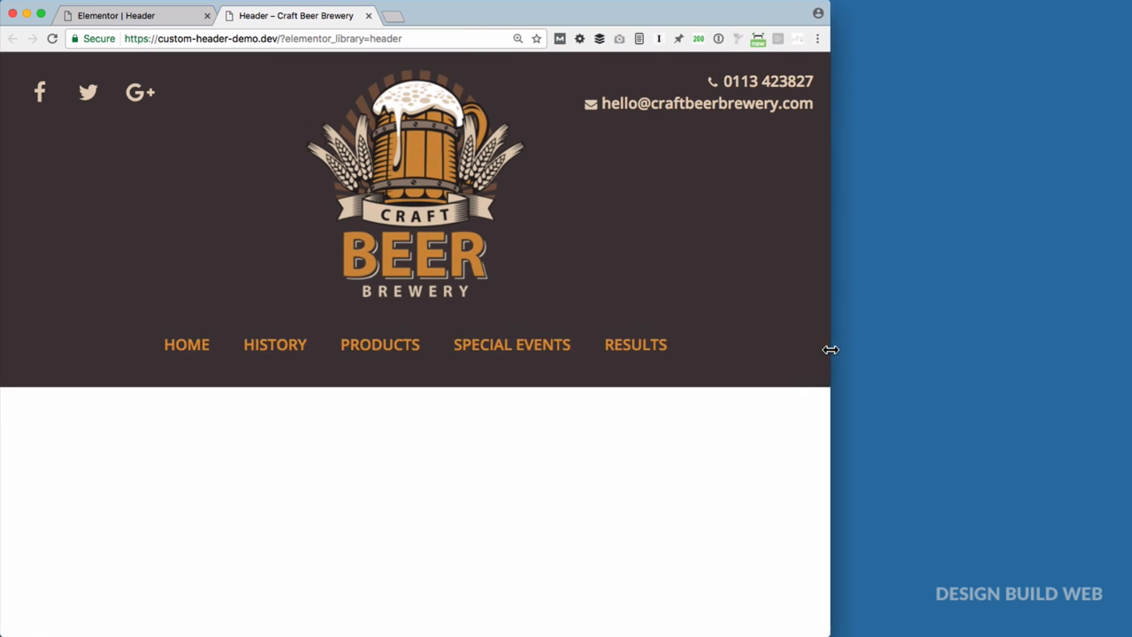
{"action": "left_click_drag", "start_coordinate": [829, 351], "coordinate": [1006, 364]}
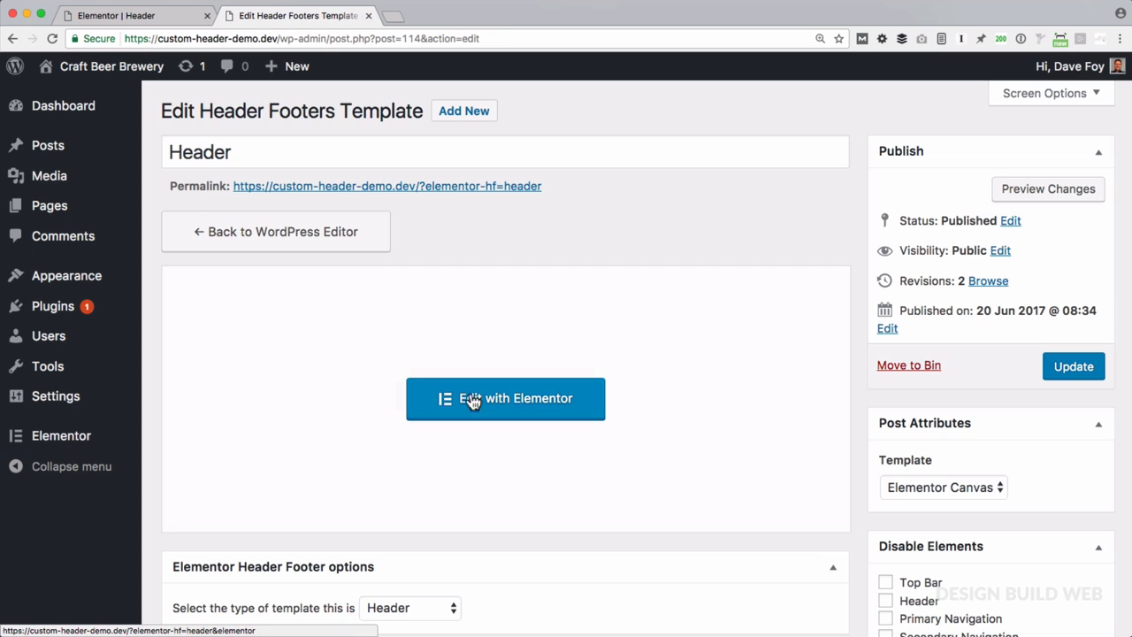
Review the Header template's edit screen with its type set to Header
{"action": "left_click", "coordinate": [410, 609]}
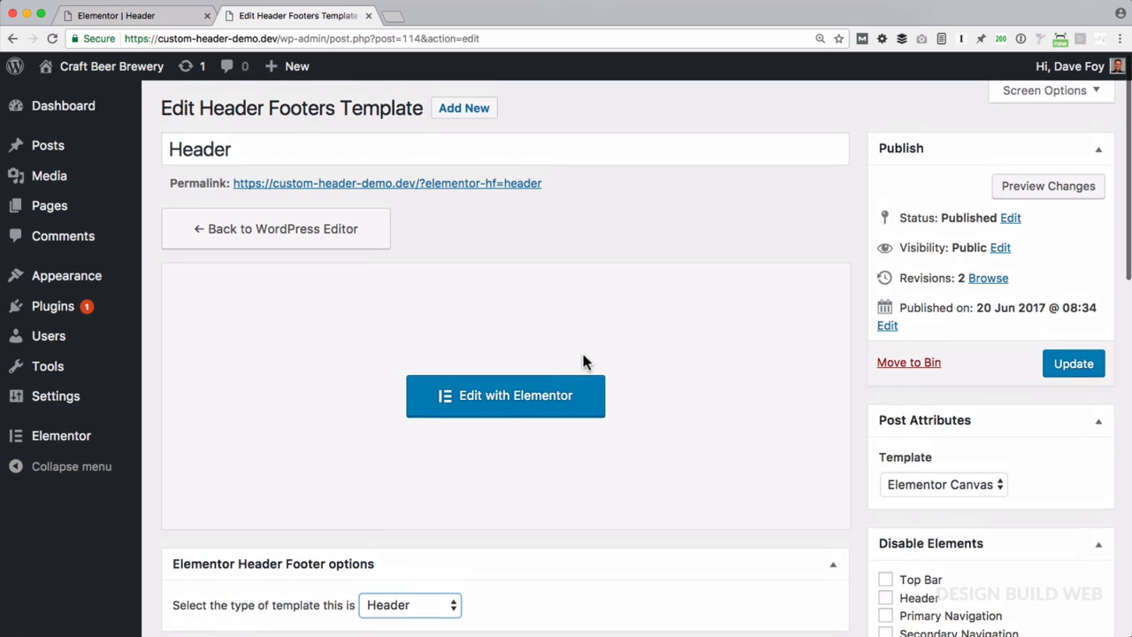
{"action": "left_click", "coordinate": [506, 396]}
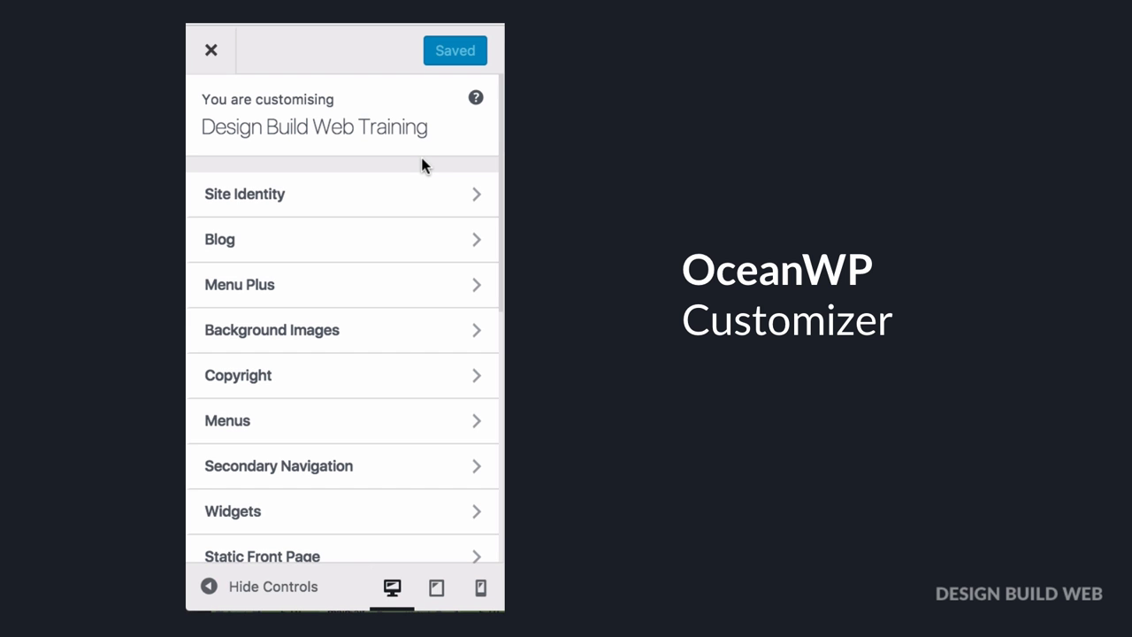
In Header > General, set Style to Custom Header with the Header page as Page ID
{"action": "scroll", "scroll_direction": "down", "scroll_amount": 3}
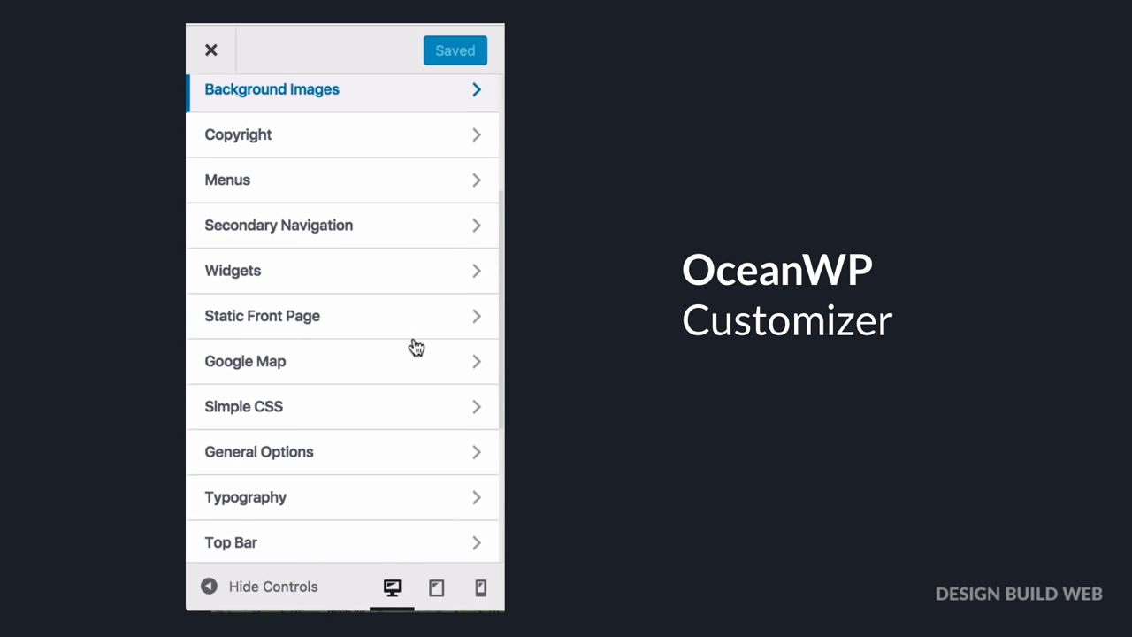
{"action": "scroll", "scroll_direction": "down", "scroll_amount": 3}
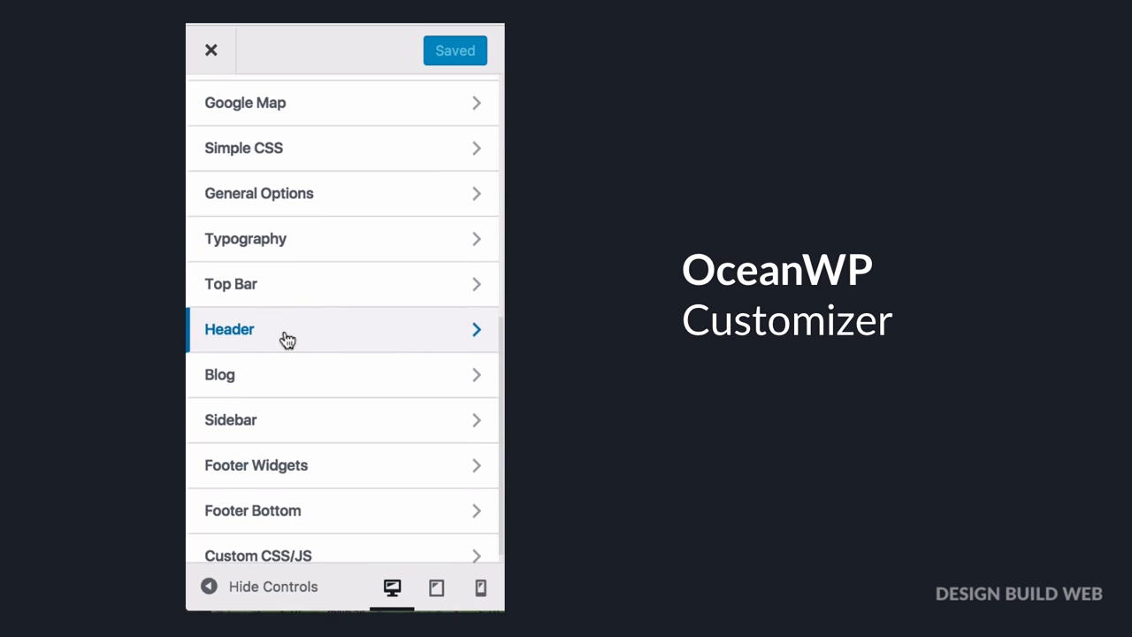
{"action": "left_click", "coordinate": [230, 329]}
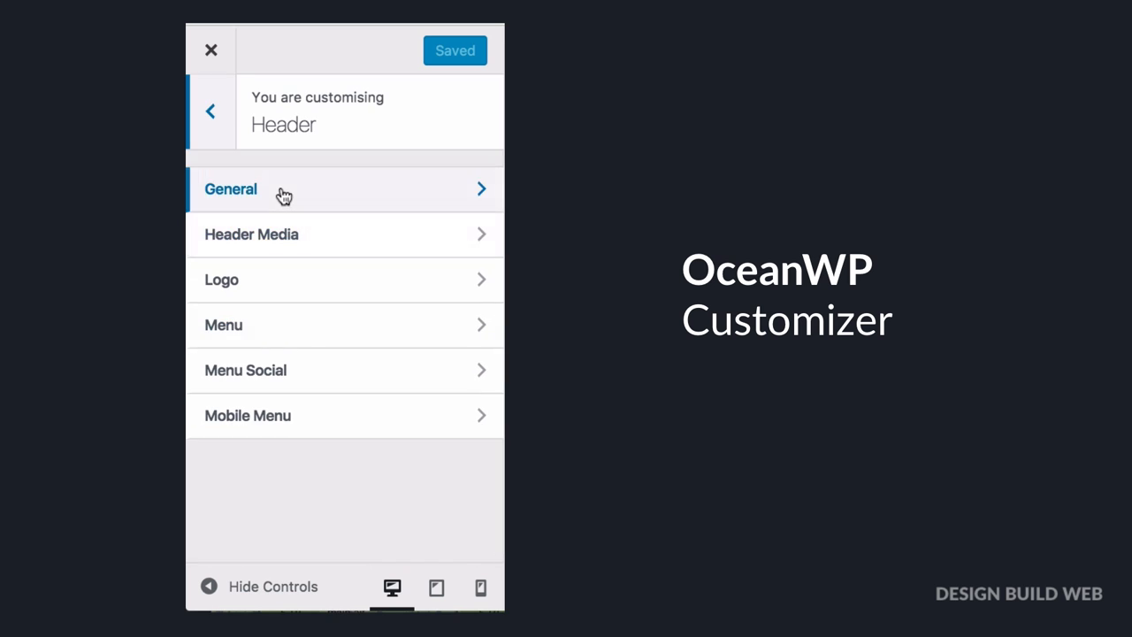
{"action": "left_click", "coordinate": [230, 188]}
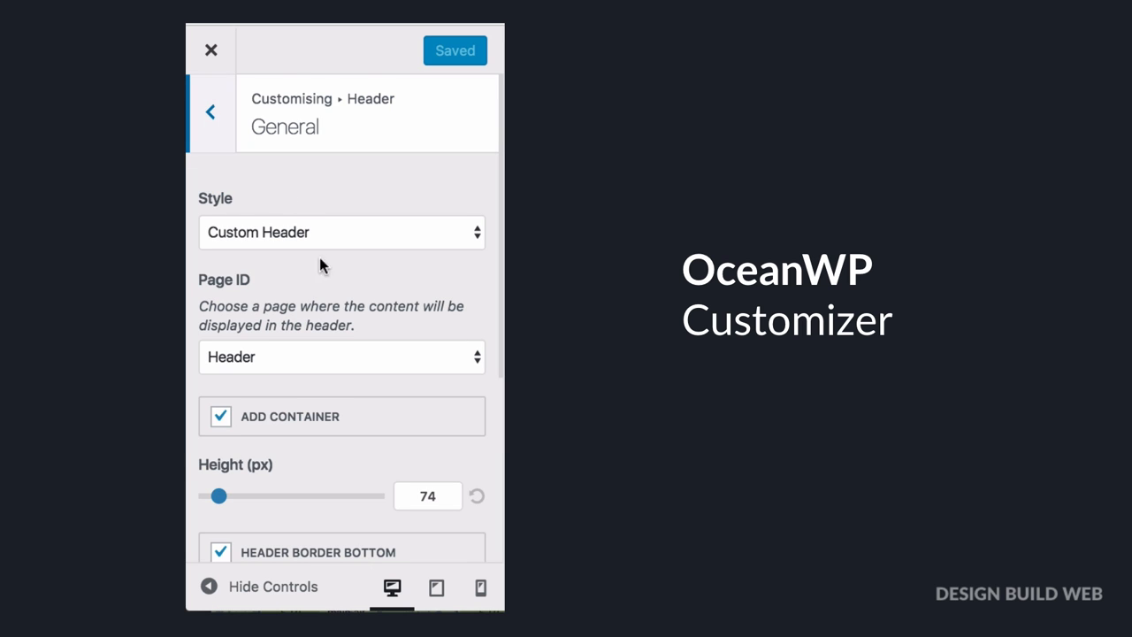
{"action": "left_click", "coordinate": [342, 232]}
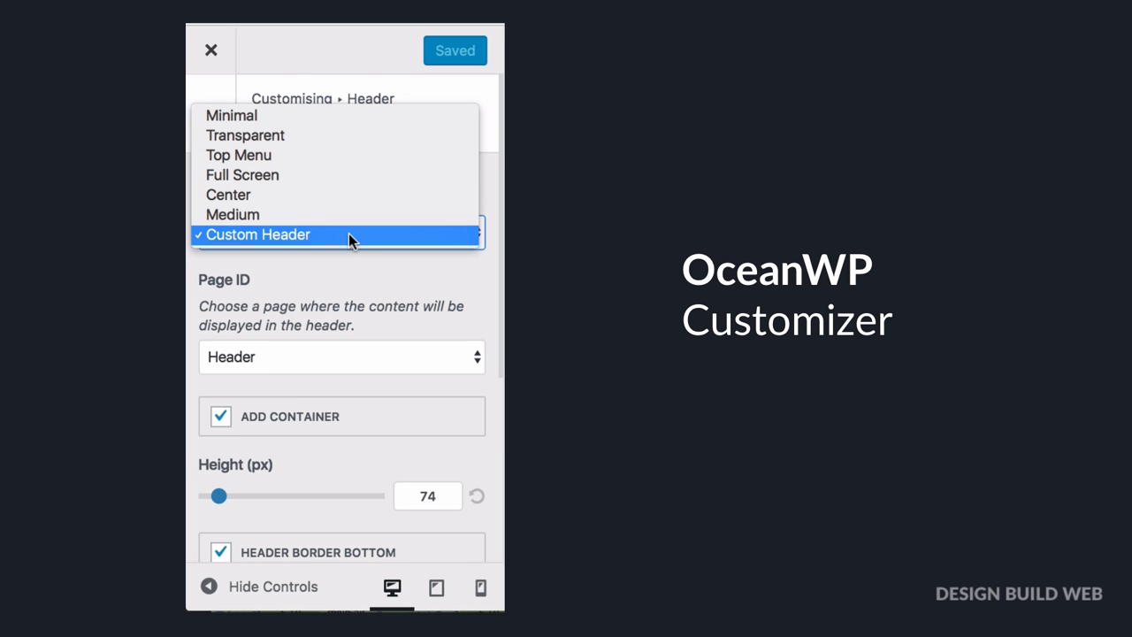
{"action": "left_click", "coordinate": [258, 233]}
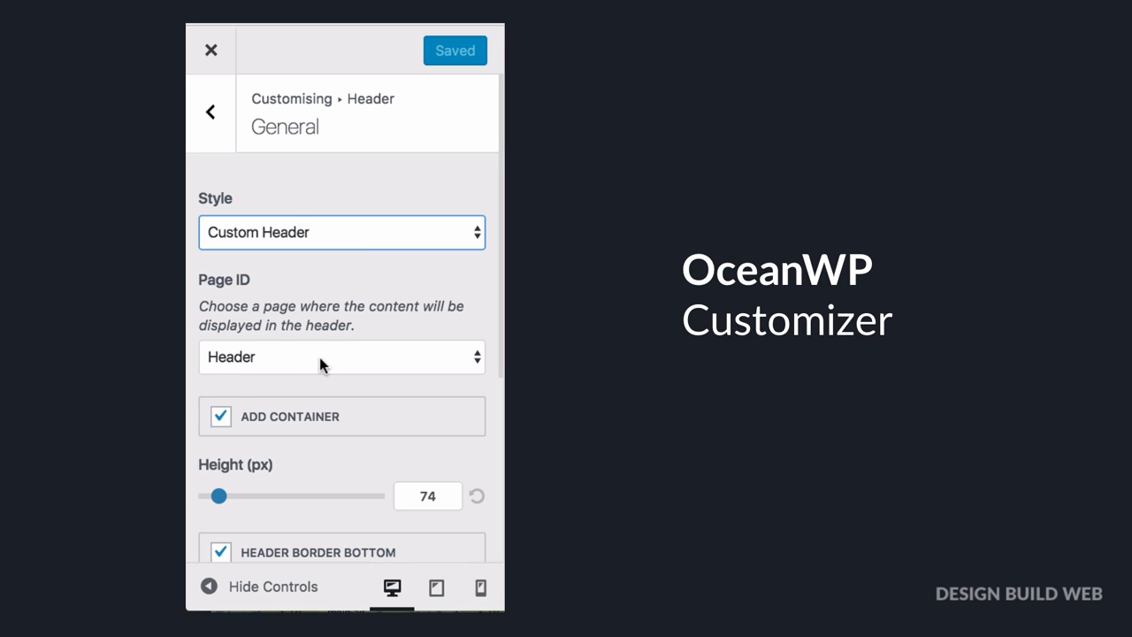
{"action": "left_click", "coordinate": [343, 357]}
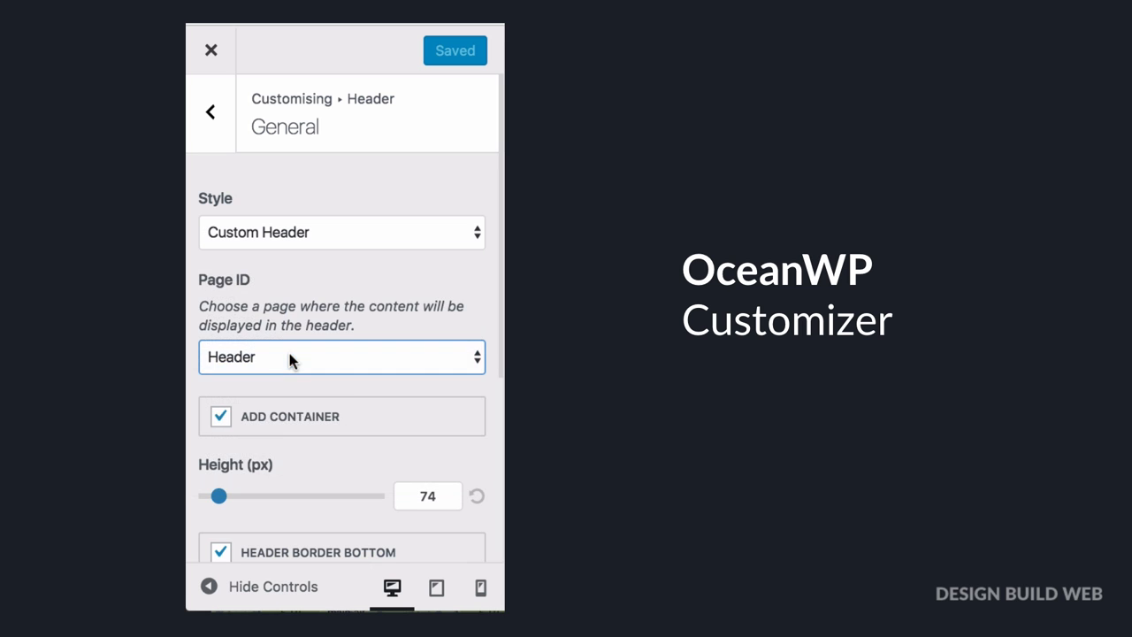
{"action": "mouse_move", "coordinate": [382, 392]}
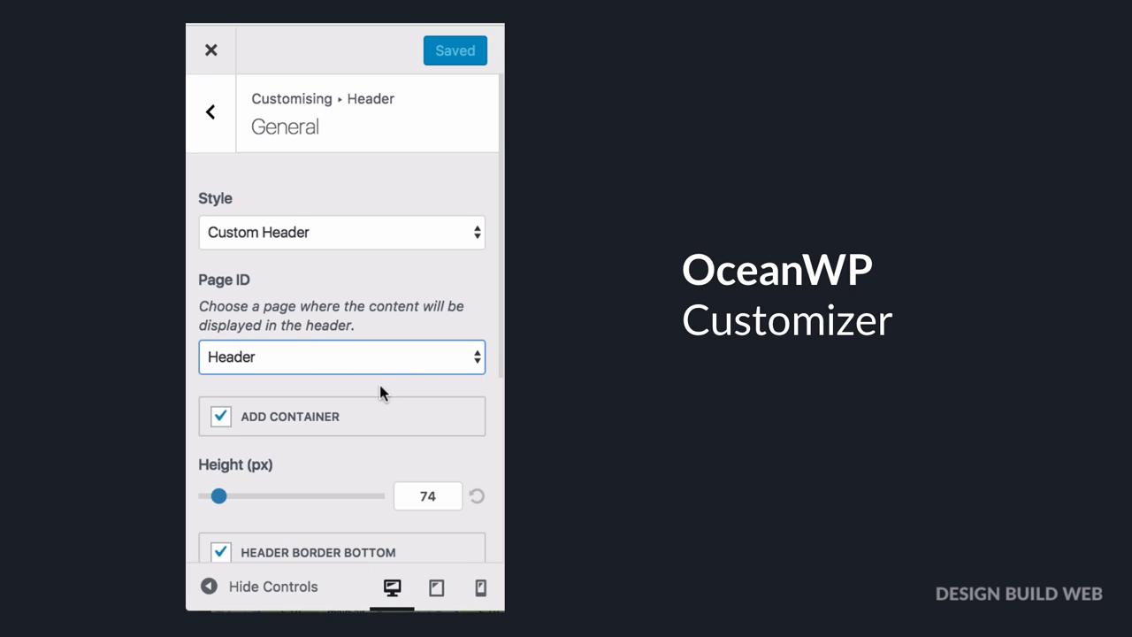
{"action": "mouse_move", "coordinate": [409, 364]}
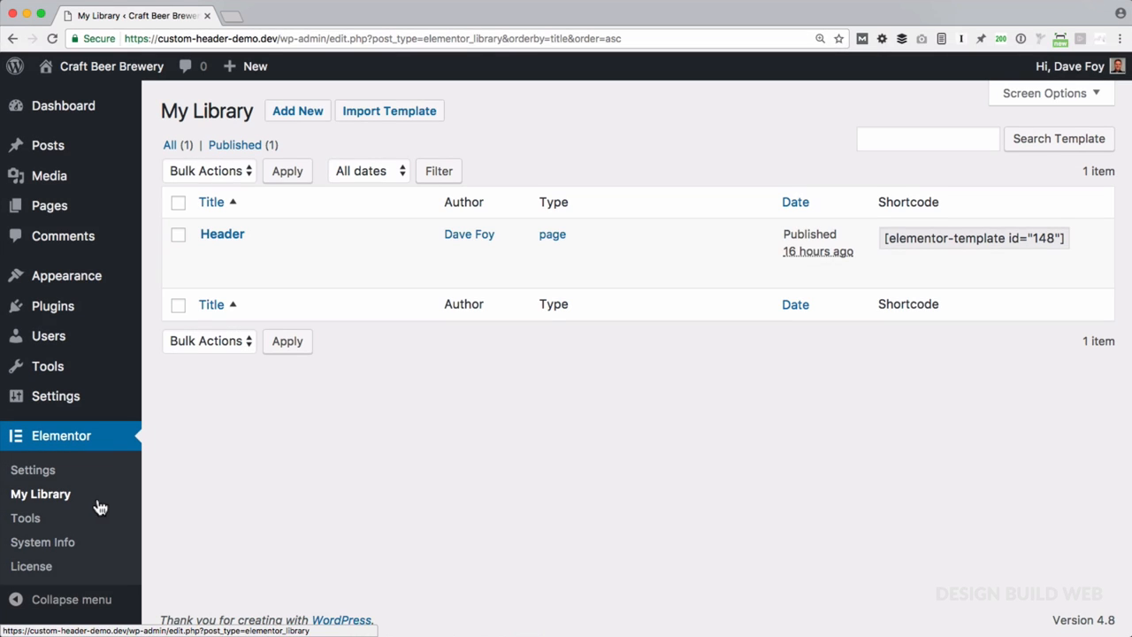
{"action": "mouse_move", "coordinate": [106, 499]}
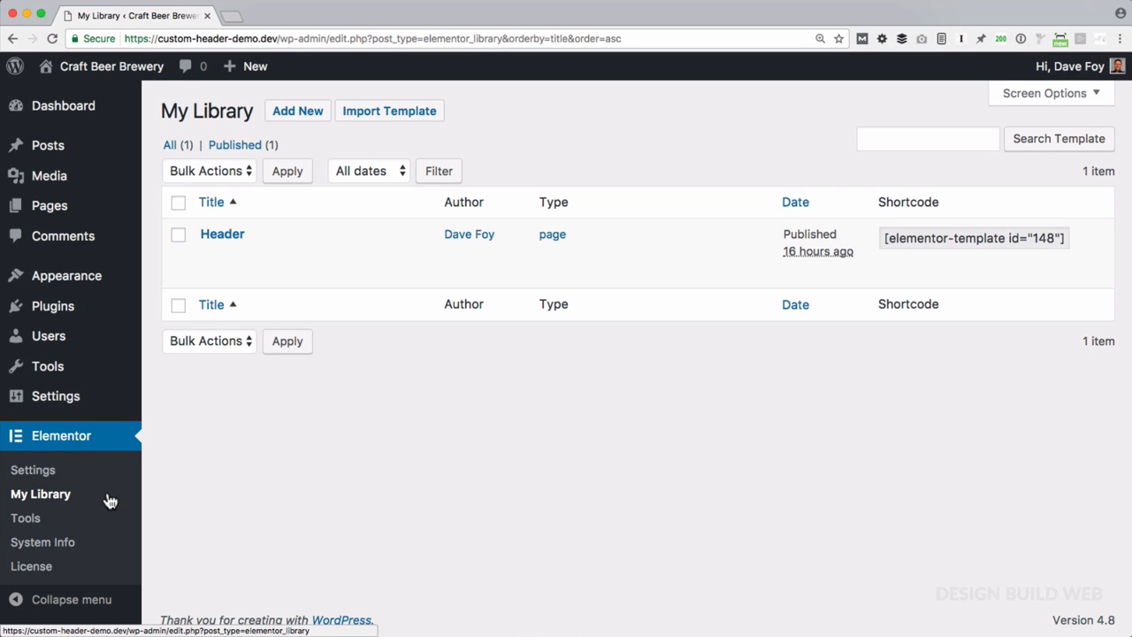
{"action": "mouse_move", "coordinate": [251, 513]}
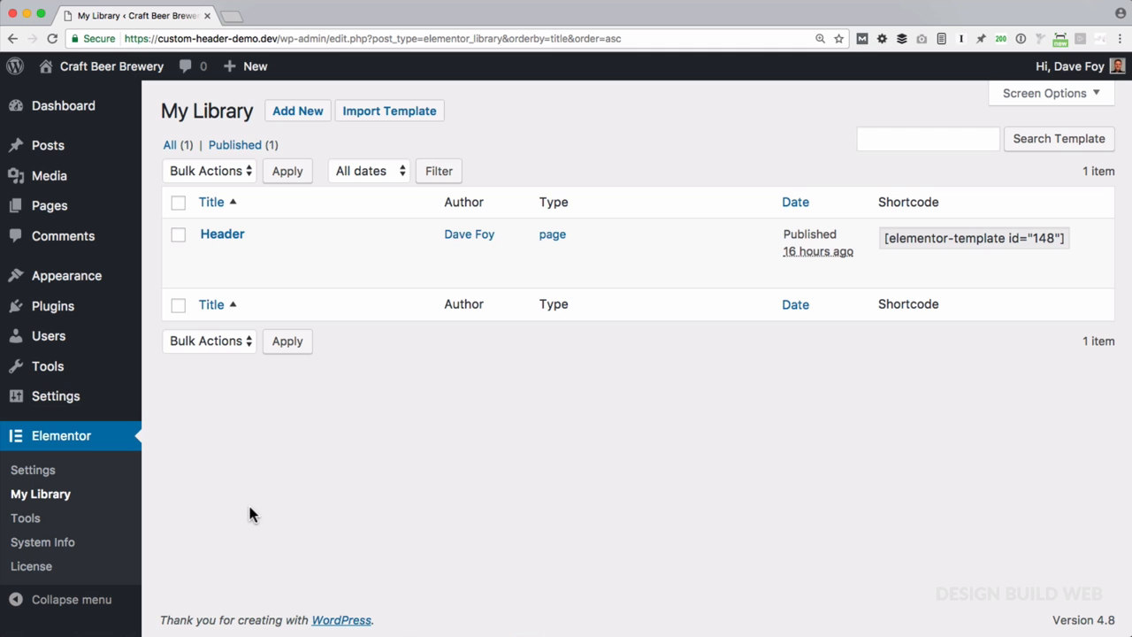
{"action": "mouse_move", "coordinate": [71, 499]}
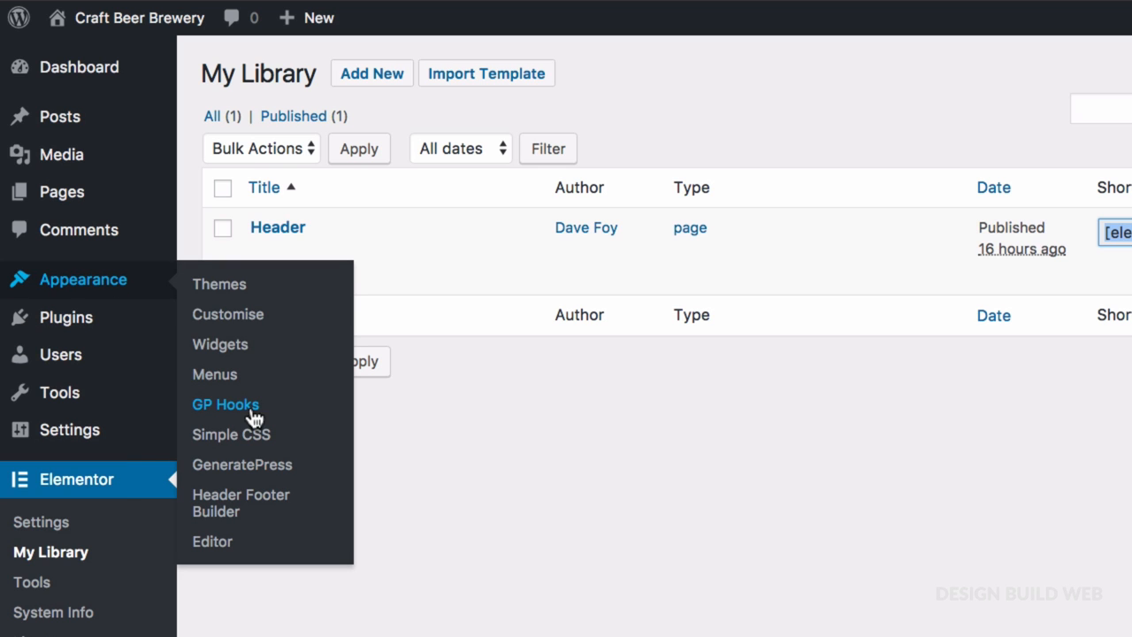
{"action": "mouse_move", "coordinate": [253, 417]}
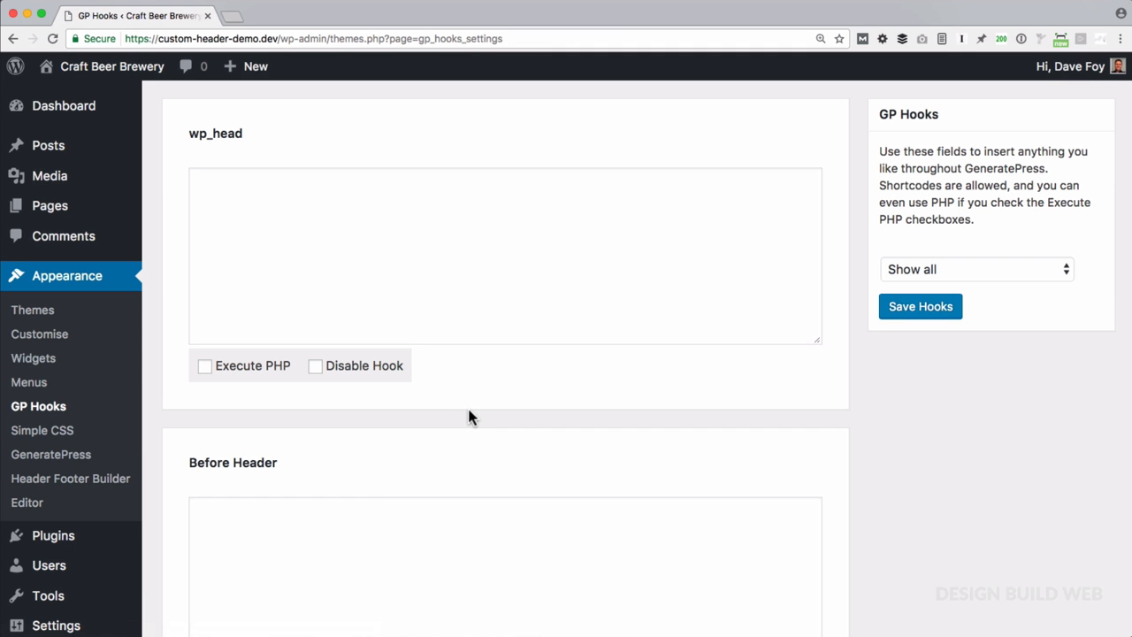
Put [elementor-template id="148"] into the Before Header Content hook
{"action": "scroll", "scroll_direction": "down", "scroll_amount": 3}
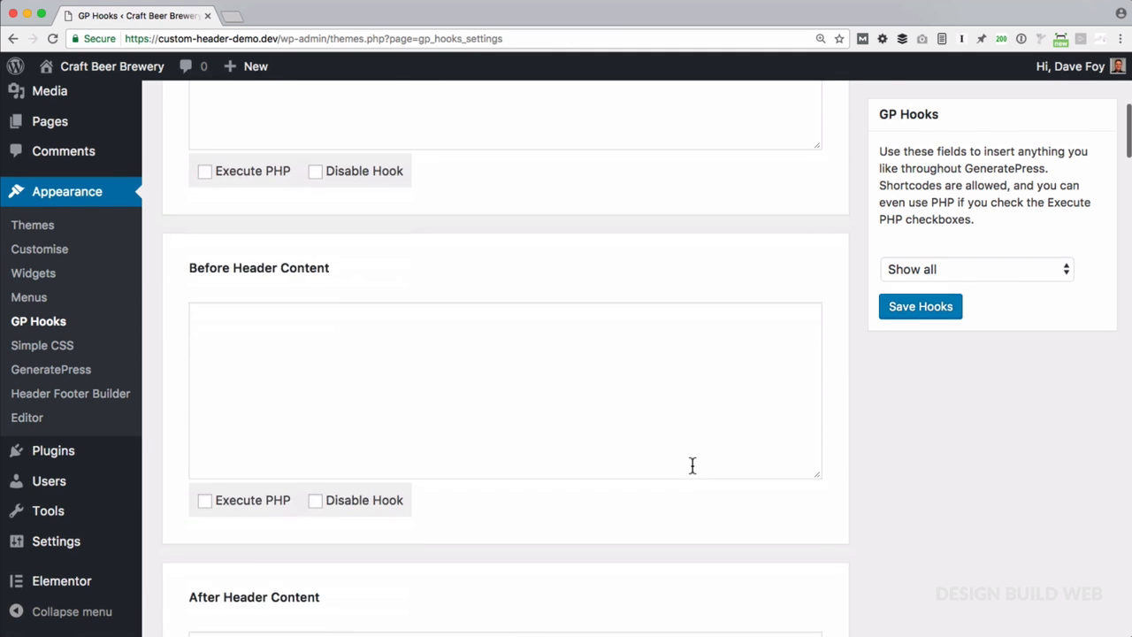
{"action": "scroll", "scroll_direction": "down", "scroll_amount": 3}
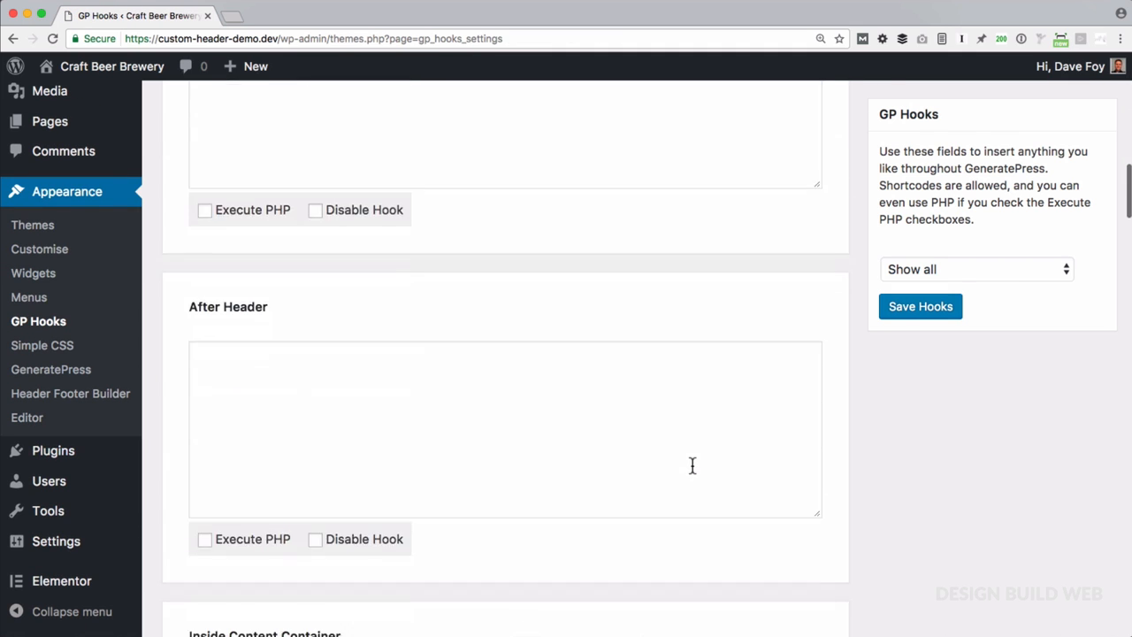
{"action": "scroll", "scroll_direction": "down", "scroll_amount": 3}
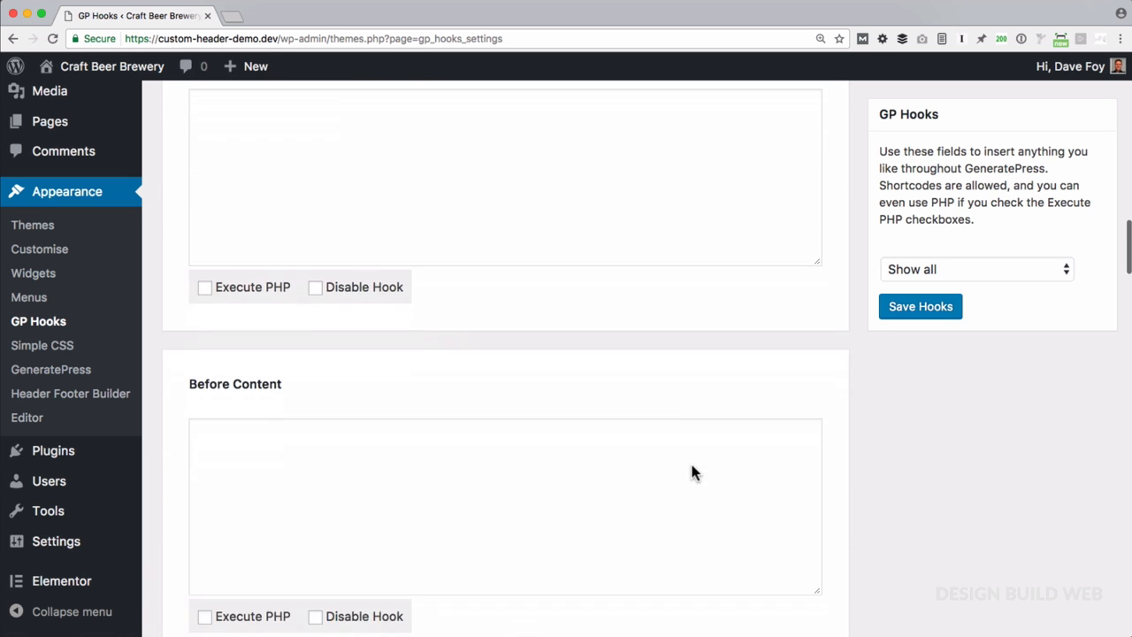
{"action": "scroll", "scroll_direction": "down", "scroll_amount": 3}
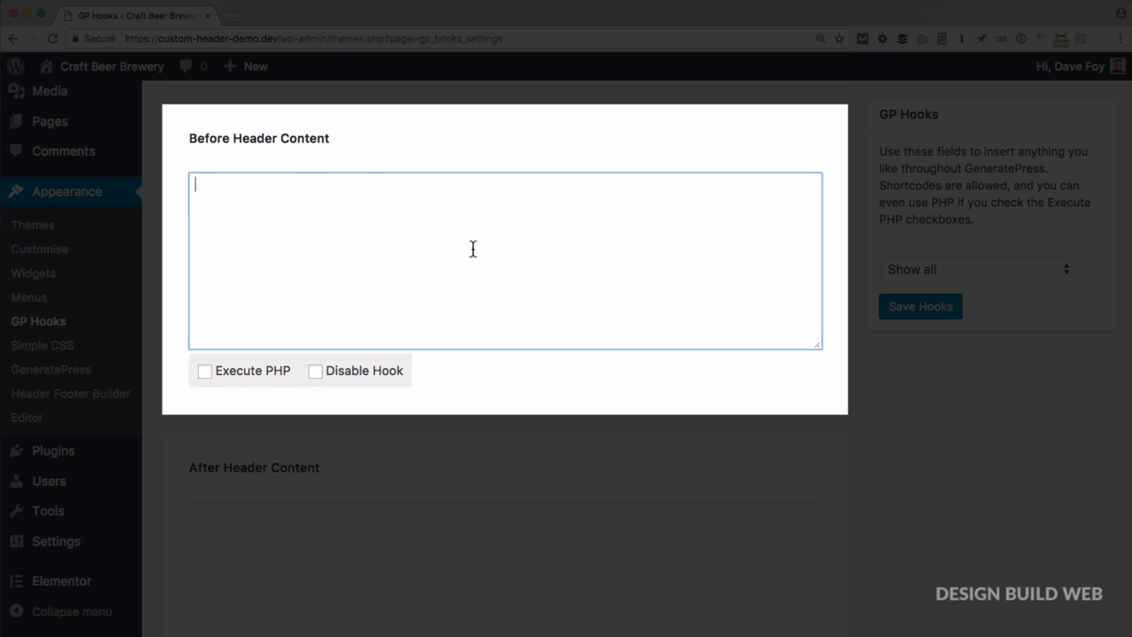
{"action": "type", "text": "[elementor-template id=\"148\"]"}
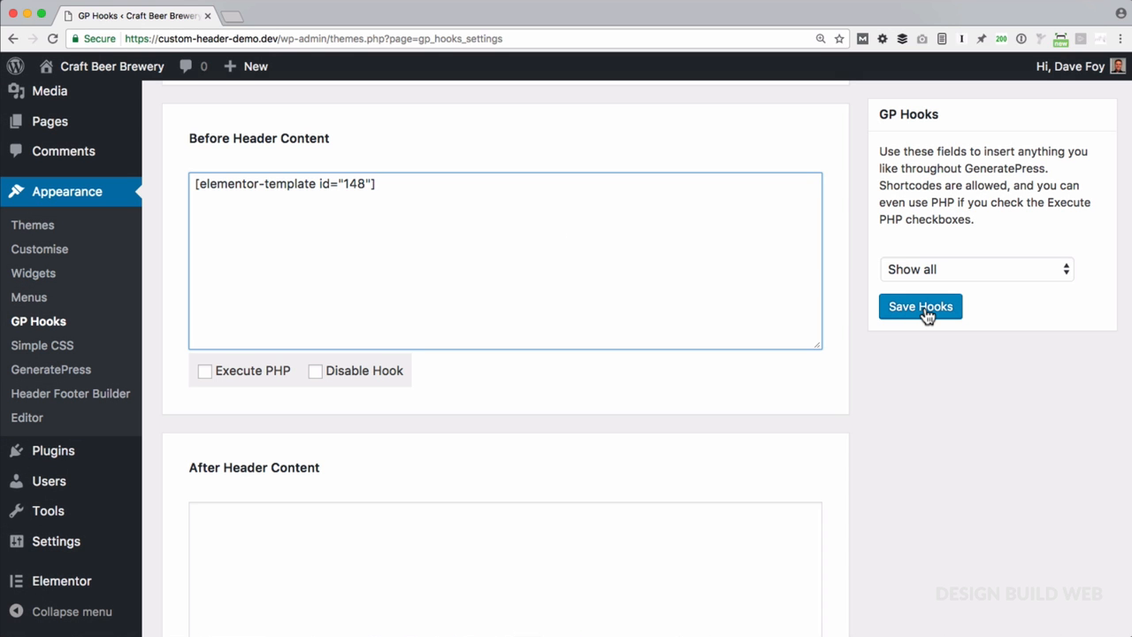
Save the hooks and head to Appearance > Customise
{"action": "left_click", "coordinate": [920, 306]}
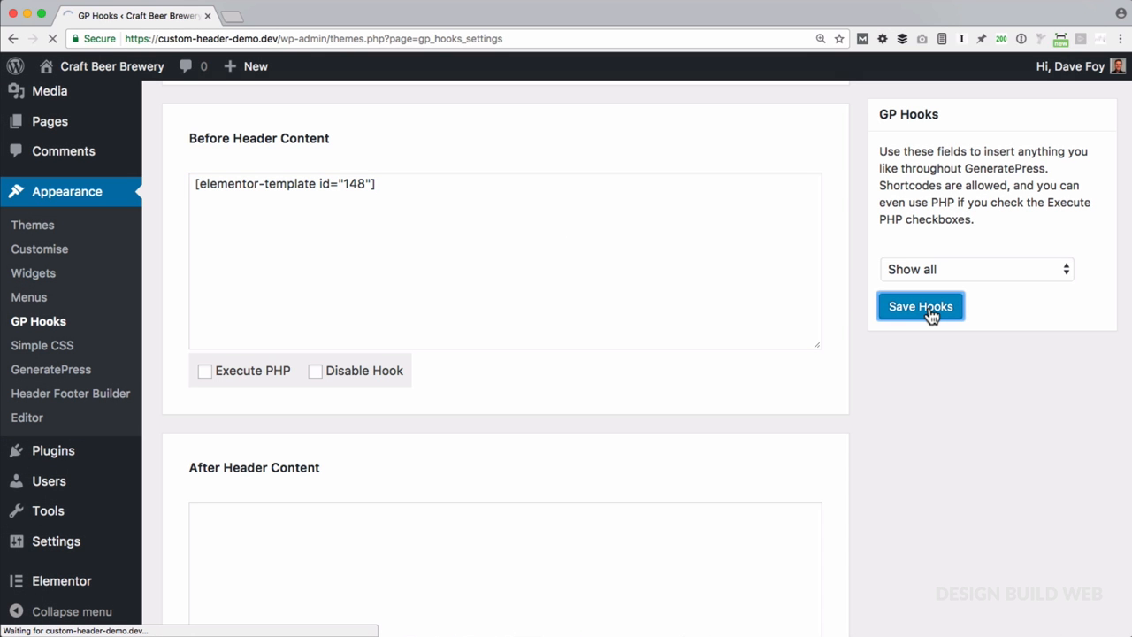
{"action": "left_click", "coordinate": [920, 306]}
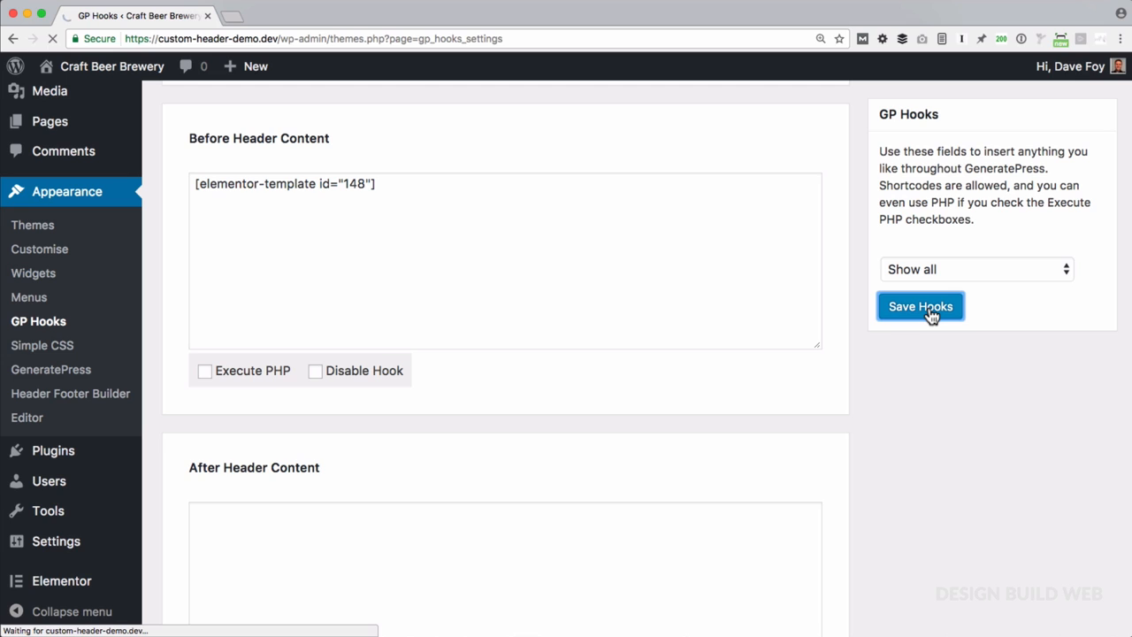
{"action": "left_click", "coordinate": [920, 306]}
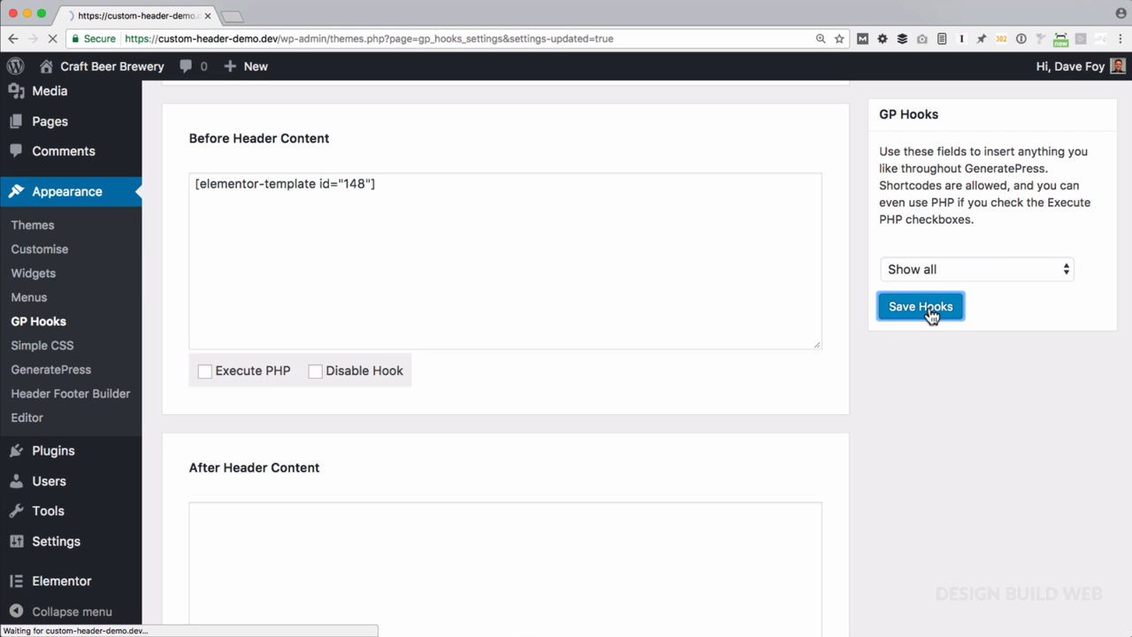
{"action": "left_click", "coordinate": [920, 306]}
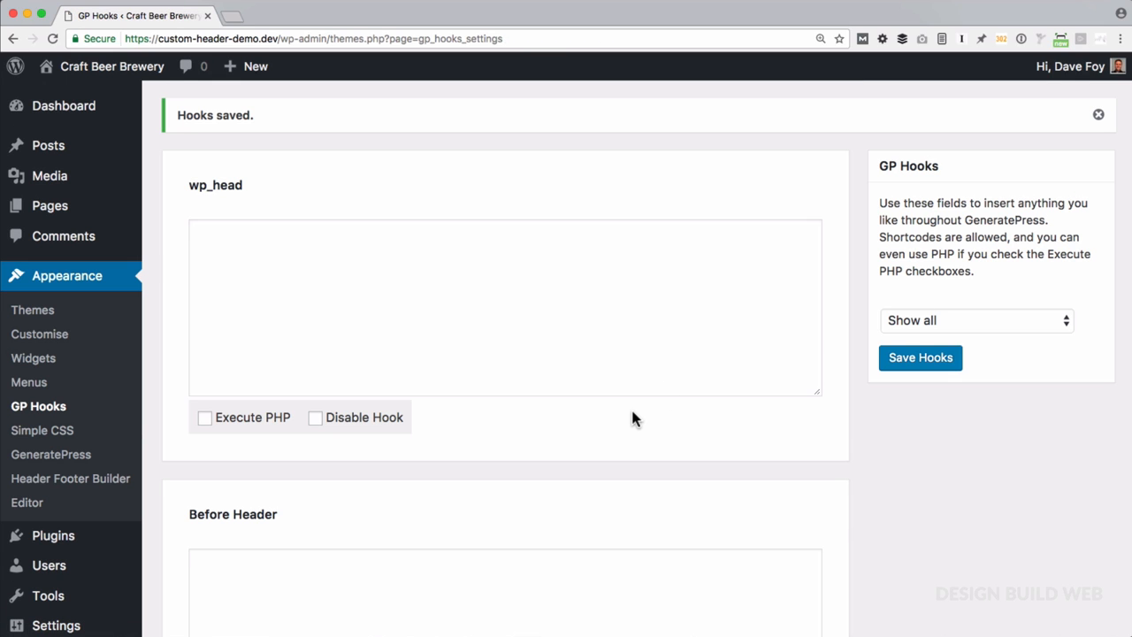
{"action": "mouse_move", "coordinate": [159, 327]}
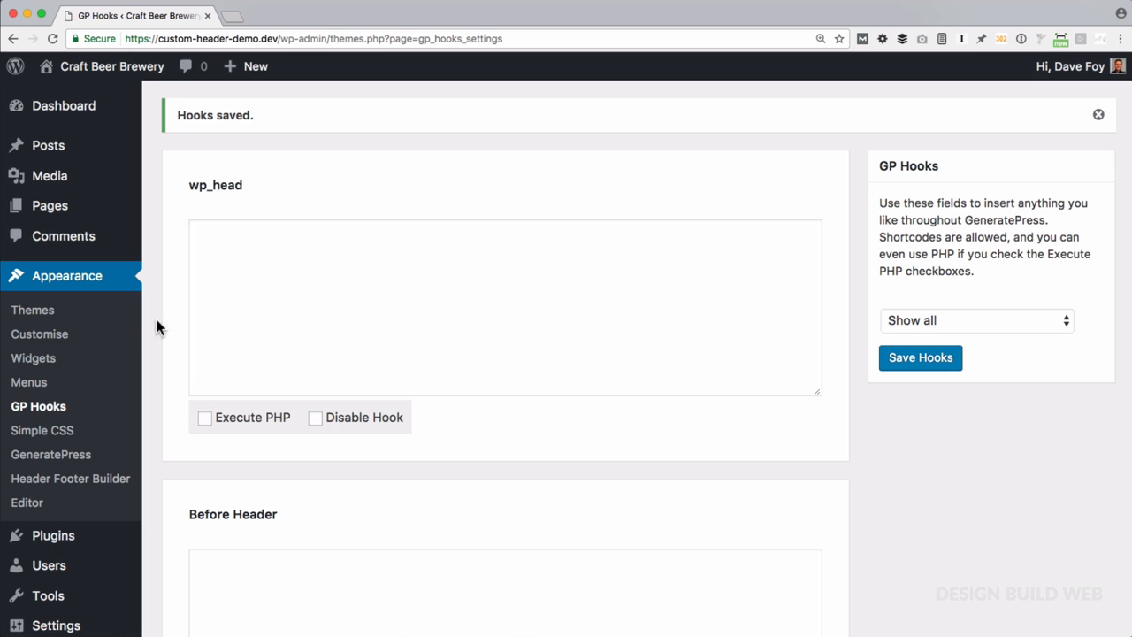
{"action": "left_click", "coordinate": [39, 333]}
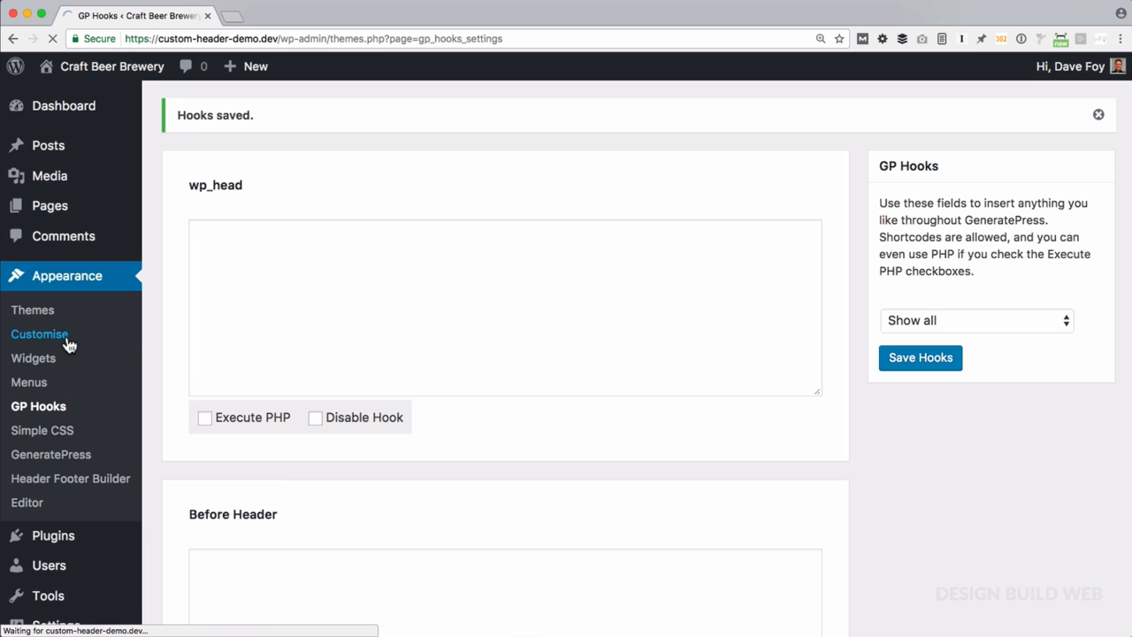
Check Site Identity and keep Primary Navigation location at No Navigation
{"action": "left_click", "coordinate": [39, 332]}
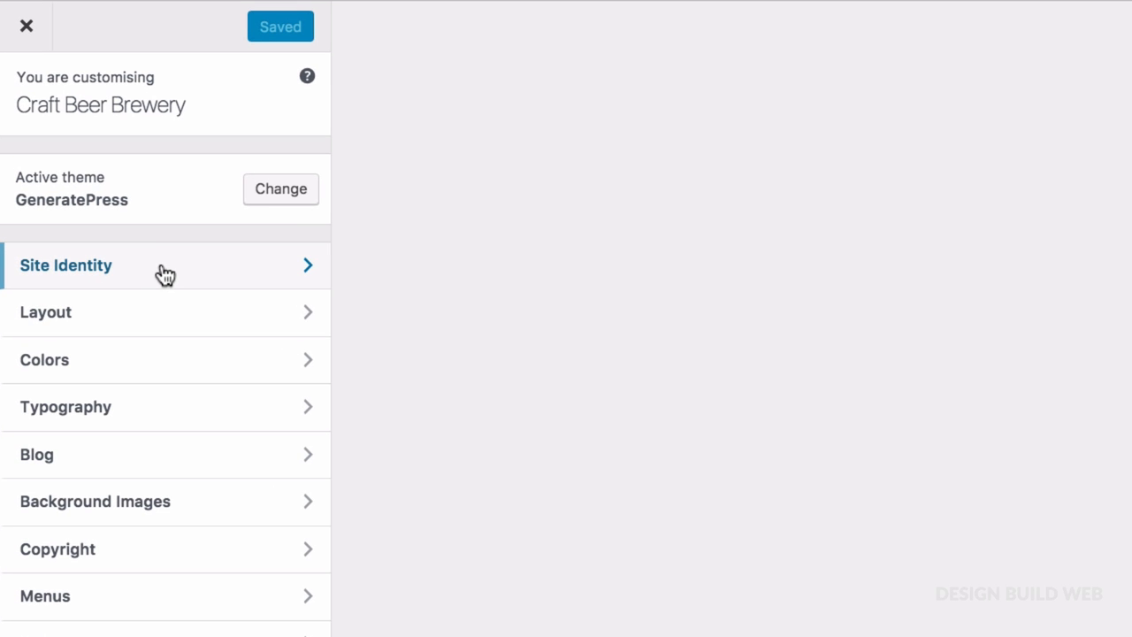
{"action": "left_click", "coordinate": [65, 265]}
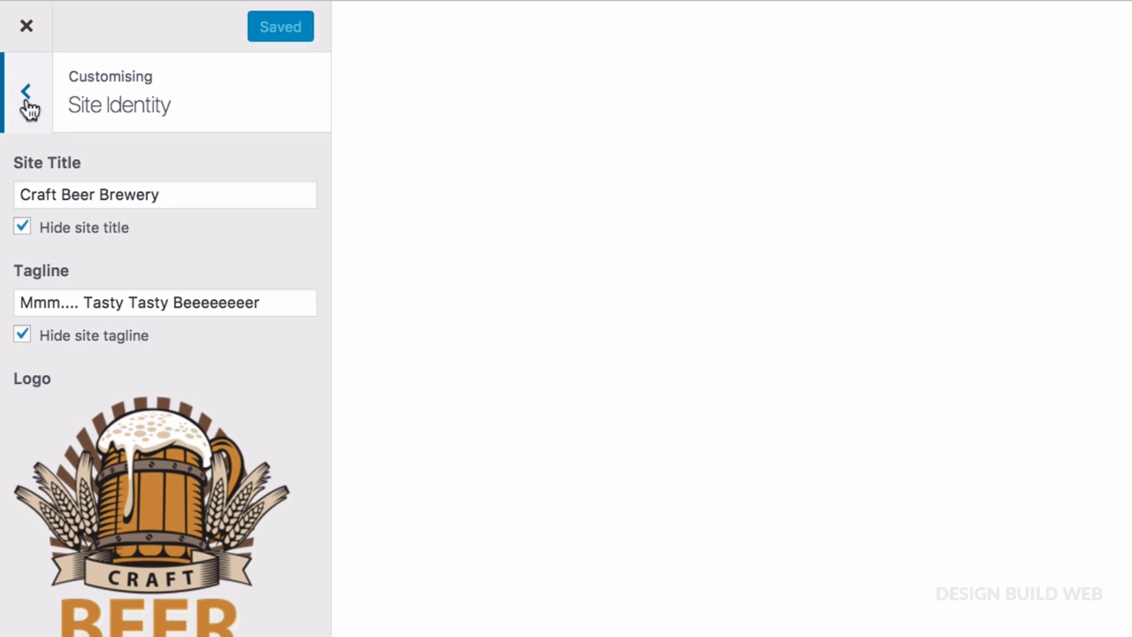
{"action": "left_click", "coordinate": [26, 92]}
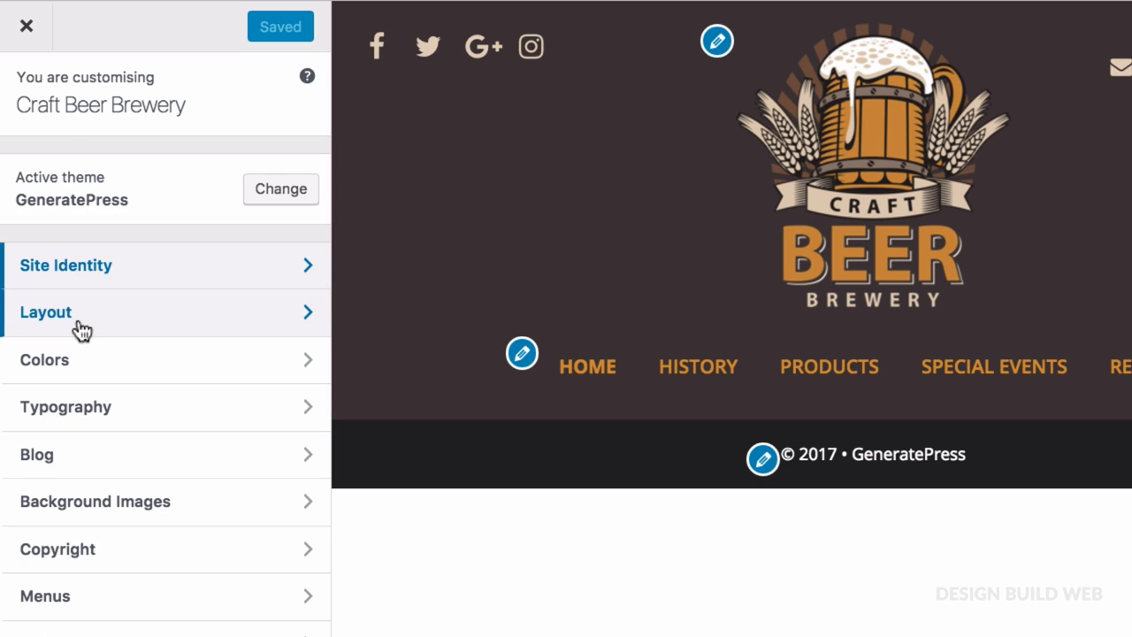
{"action": "left_click", "coordinate": [46, 311]}
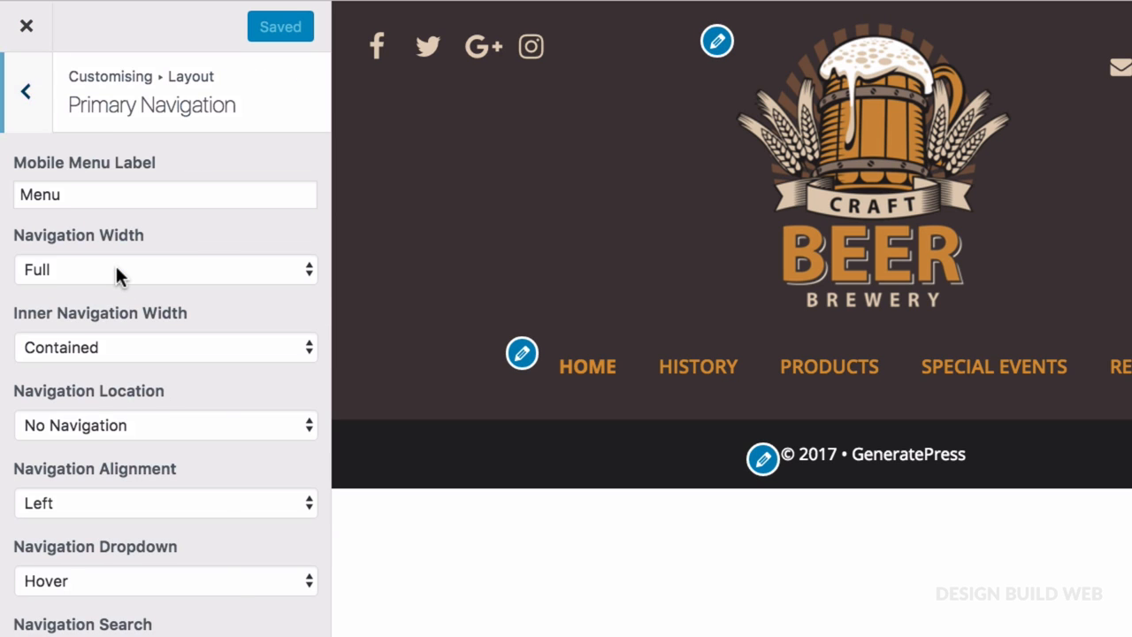
{"action": "left_click", "coordinate": [166, 425]}
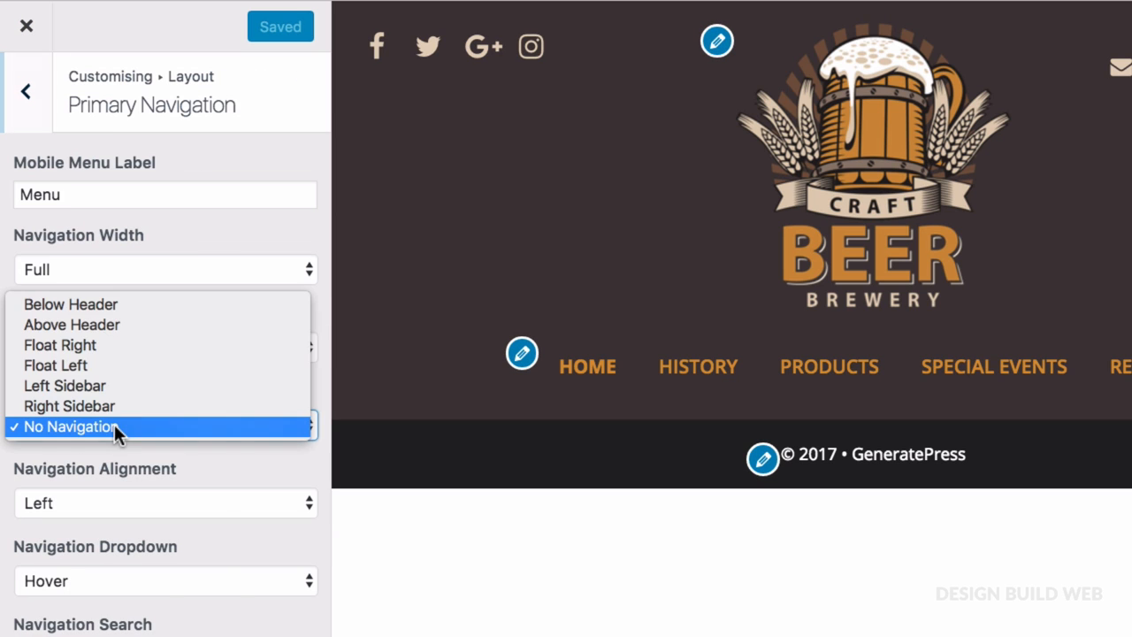
{"action": "left_click", "coordinate": [74, 427]}
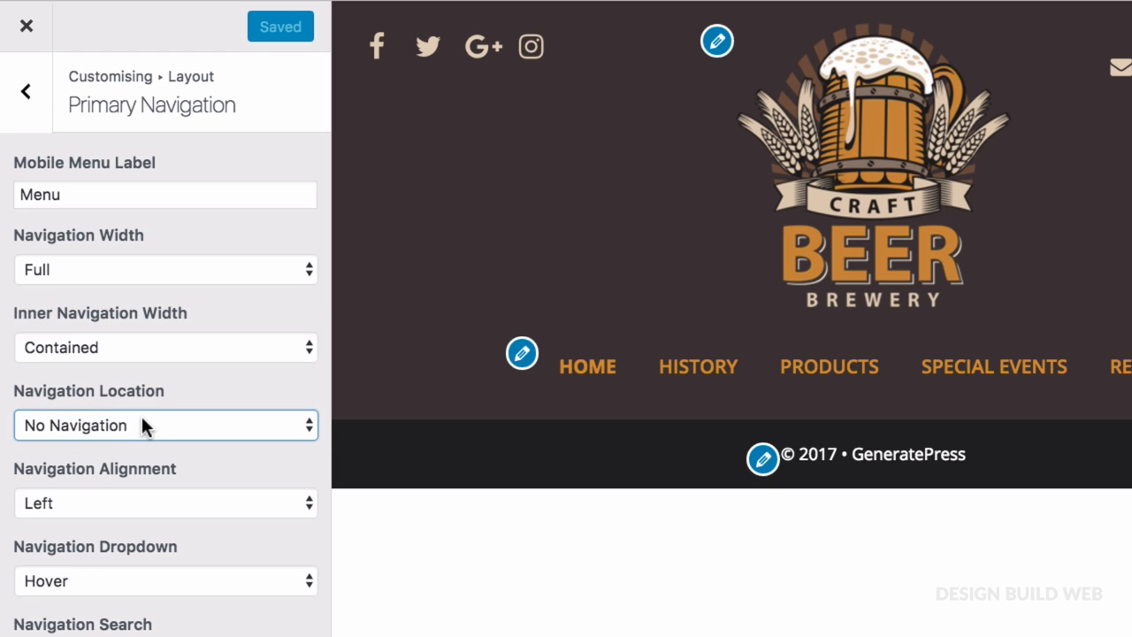
Review the Layout > Header settings and the Site Identity logo
{"action": "left_click", "coordinate": [25, 92]}
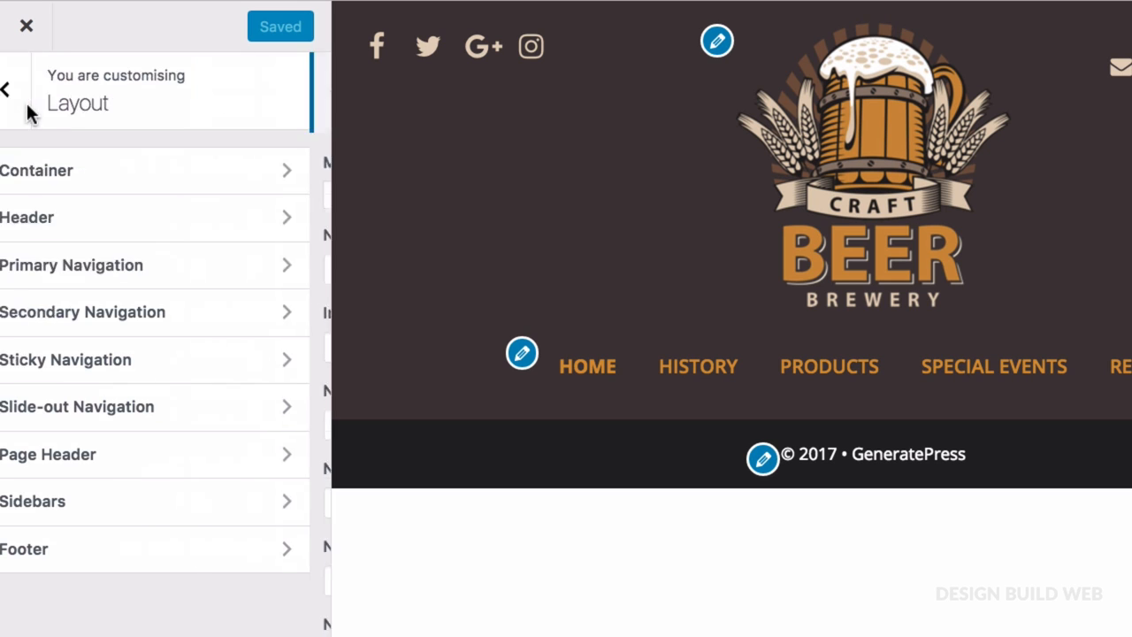
{"action": "left_click", "coordinate": [28, 215]}
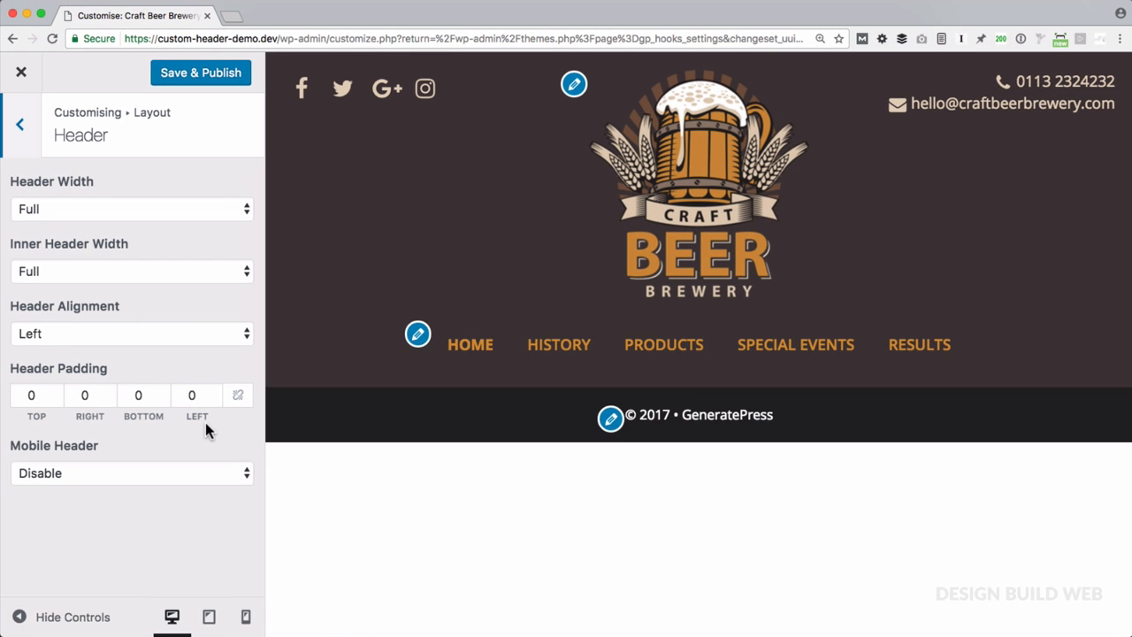
{"action": "left_click", "coordinate": [18, 124]}
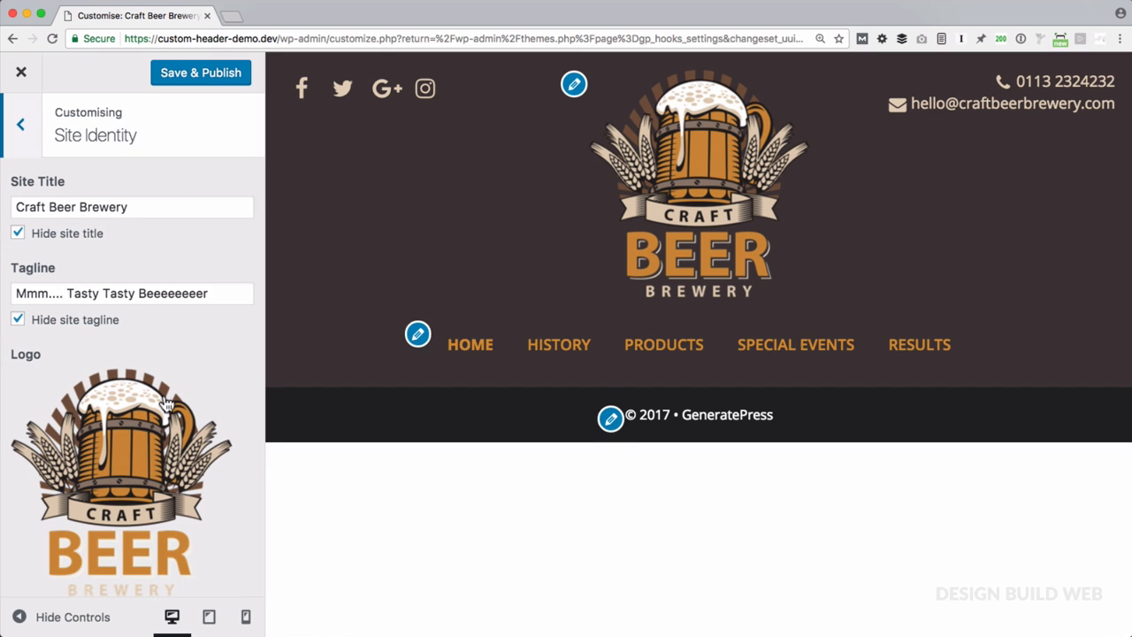
{"action": "scroll", "scroll_direction": "down", "scroll_amount": 3}
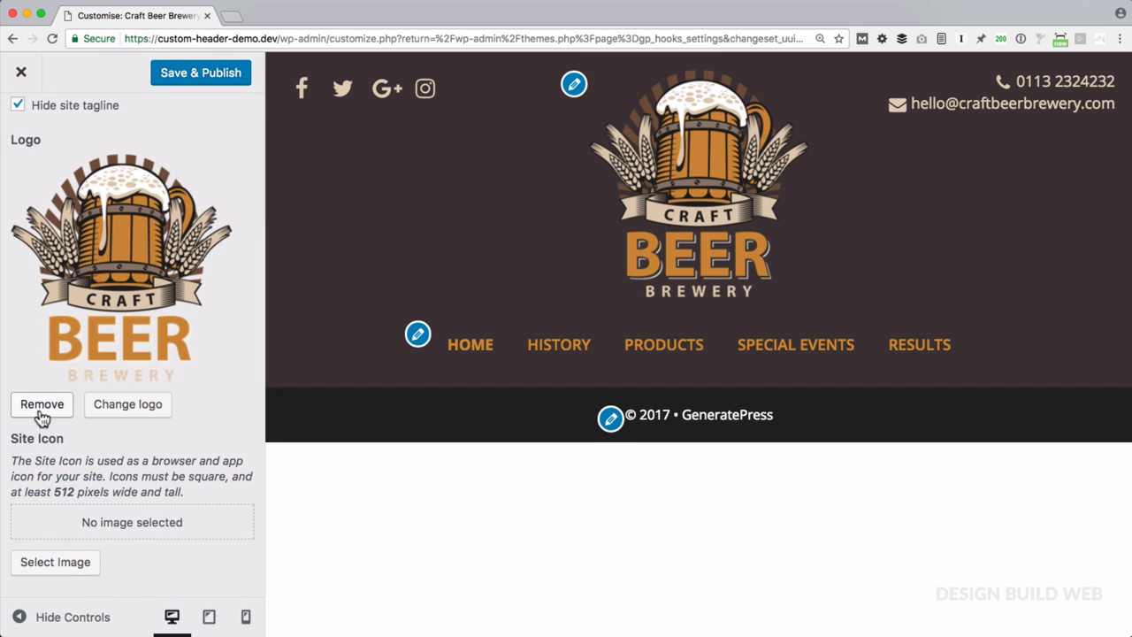